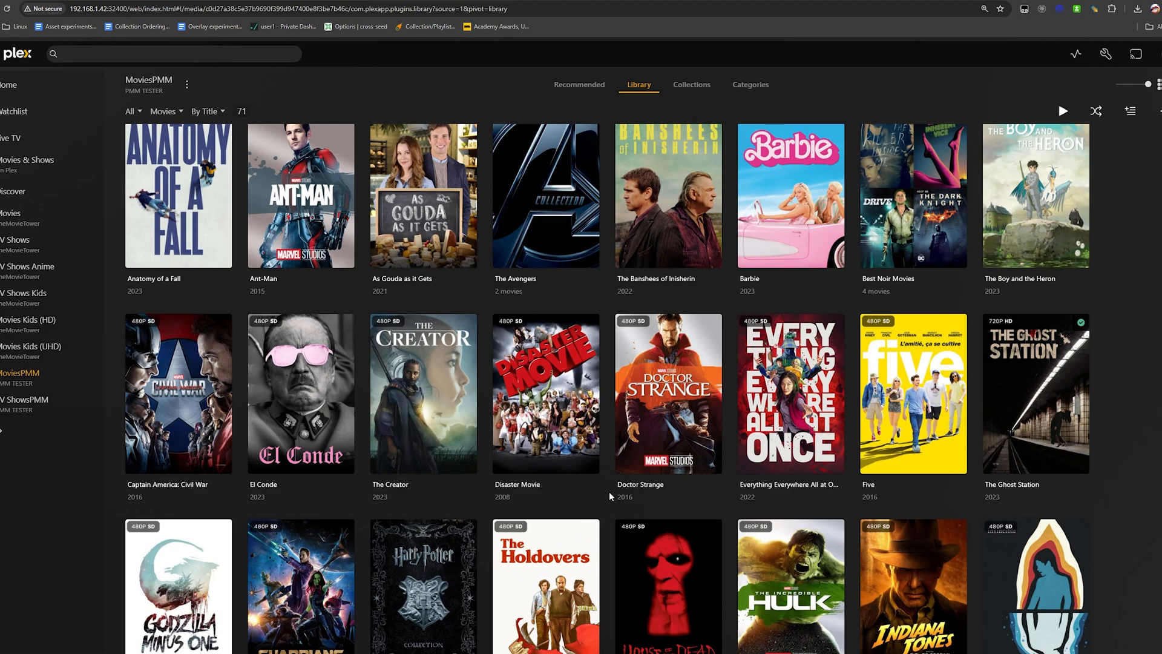
# Step: Scroll down through the MoviesPMM poster grid
pyautogui.scroll(-3)
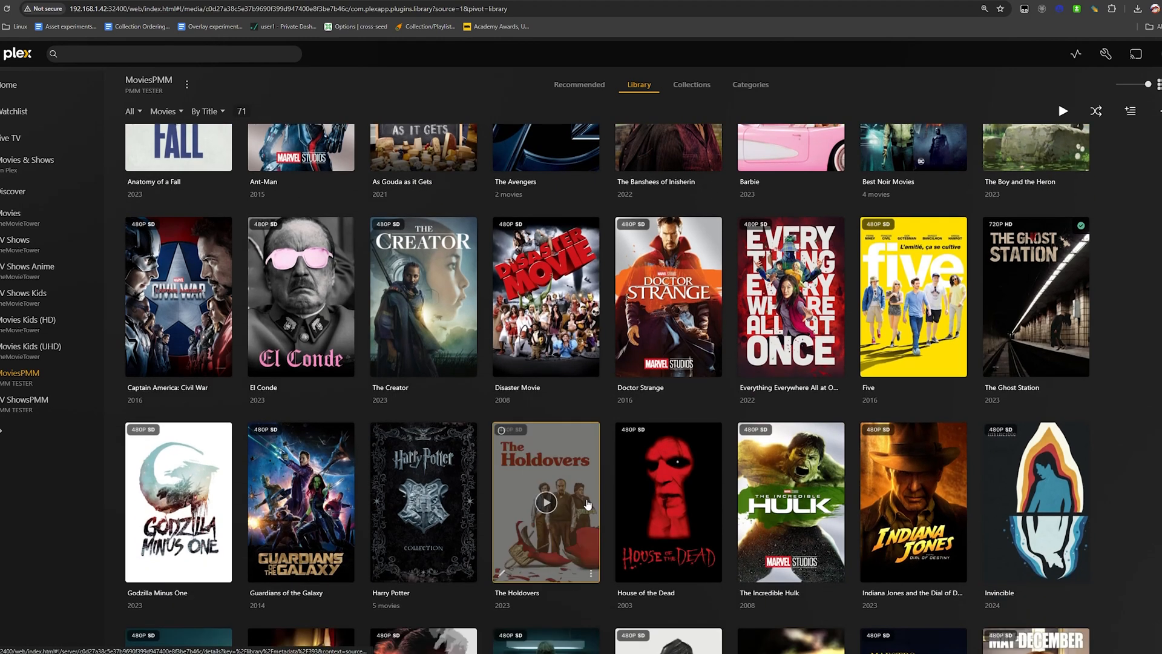
pyautogui.scroll(-3)
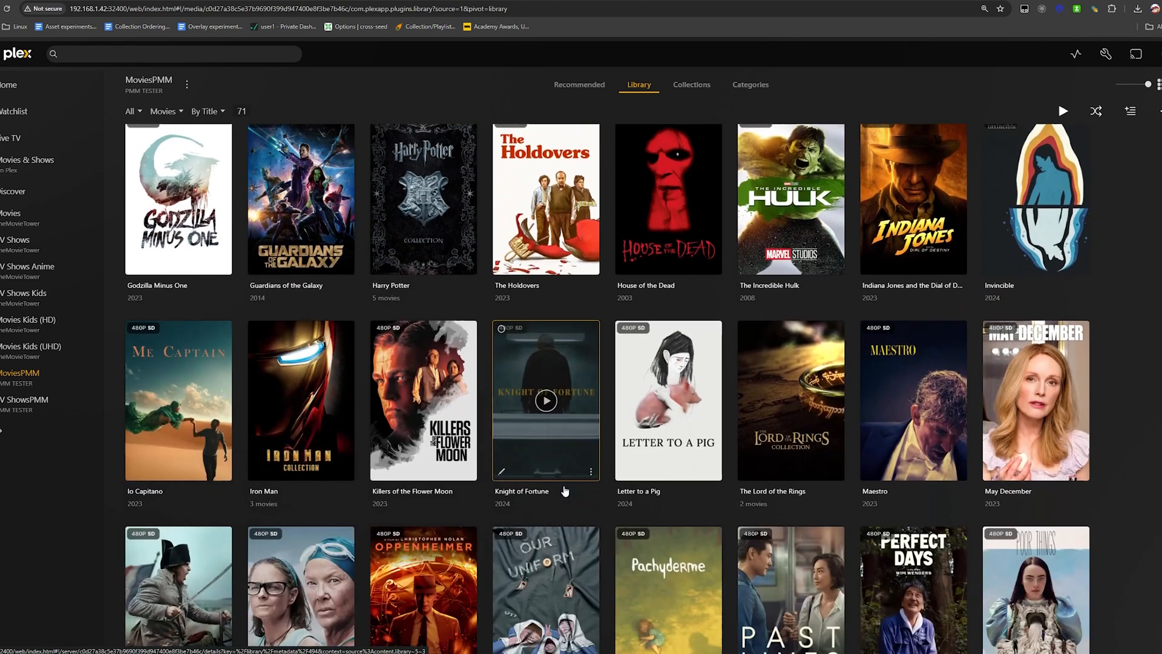
pyautogui.scroll(-3)
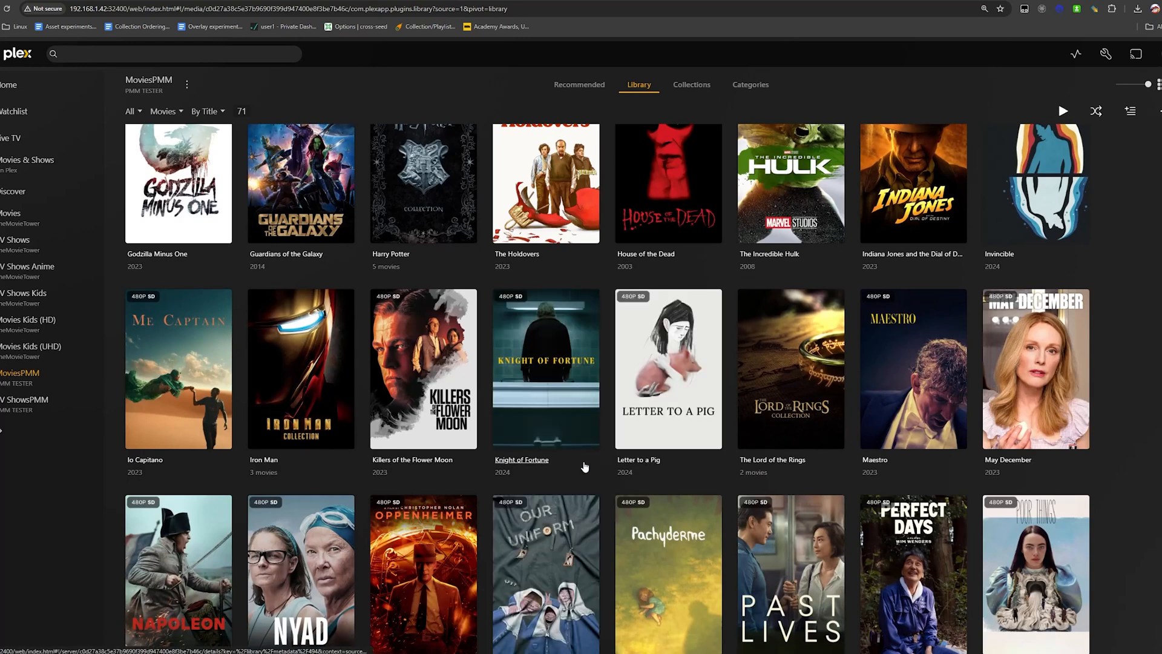
pyautogui.moveTo(623, 492)
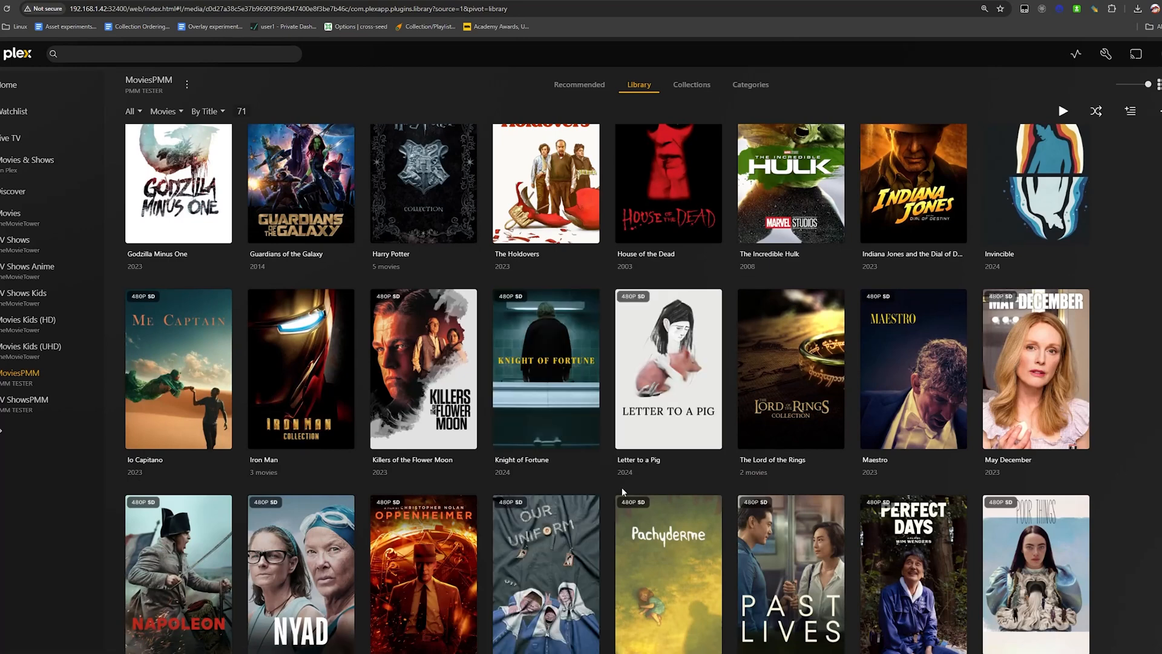
pyautogui.moveTo(300, 371)
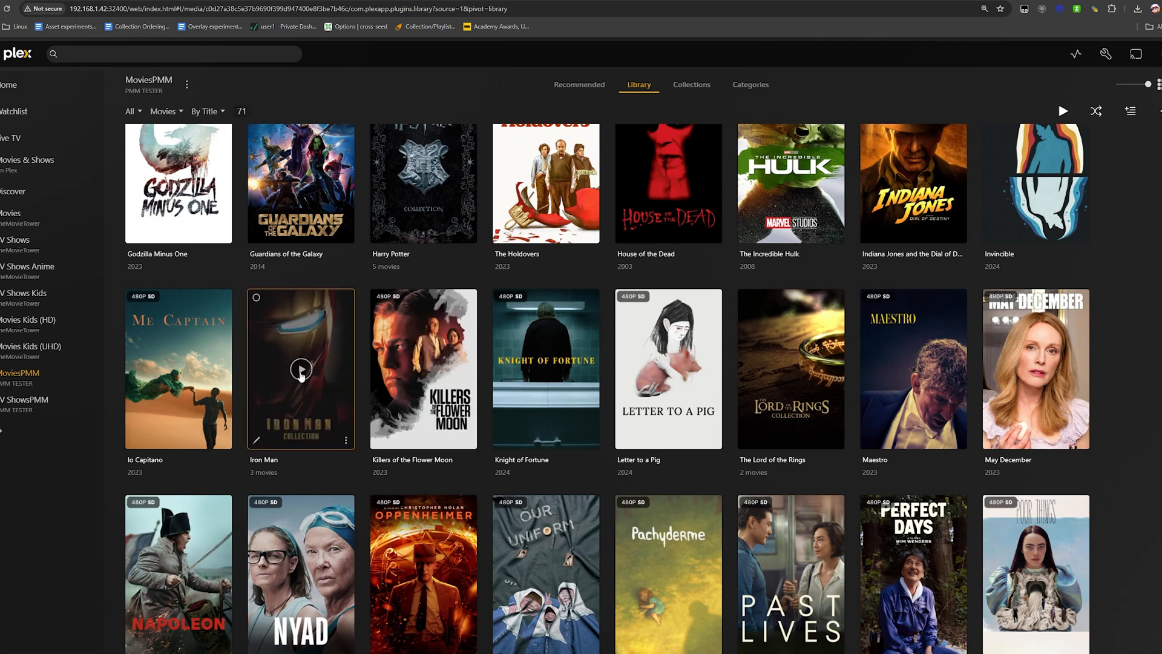
pyautogui.moveTo(174, 386)
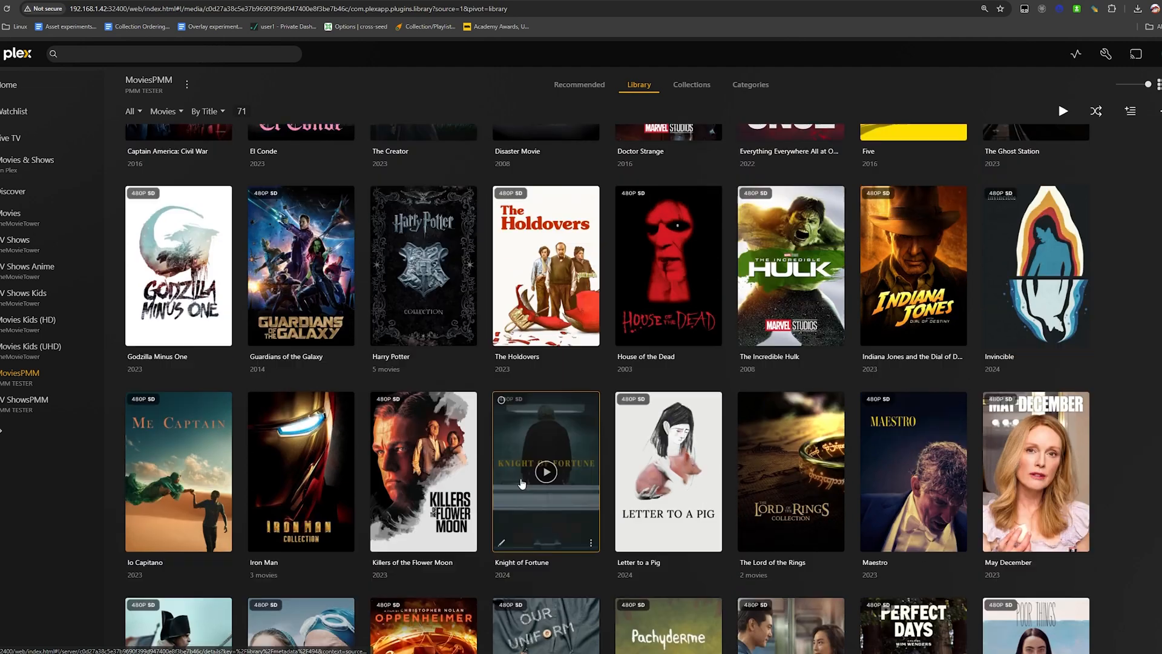
pyautogui.scroll(-3)
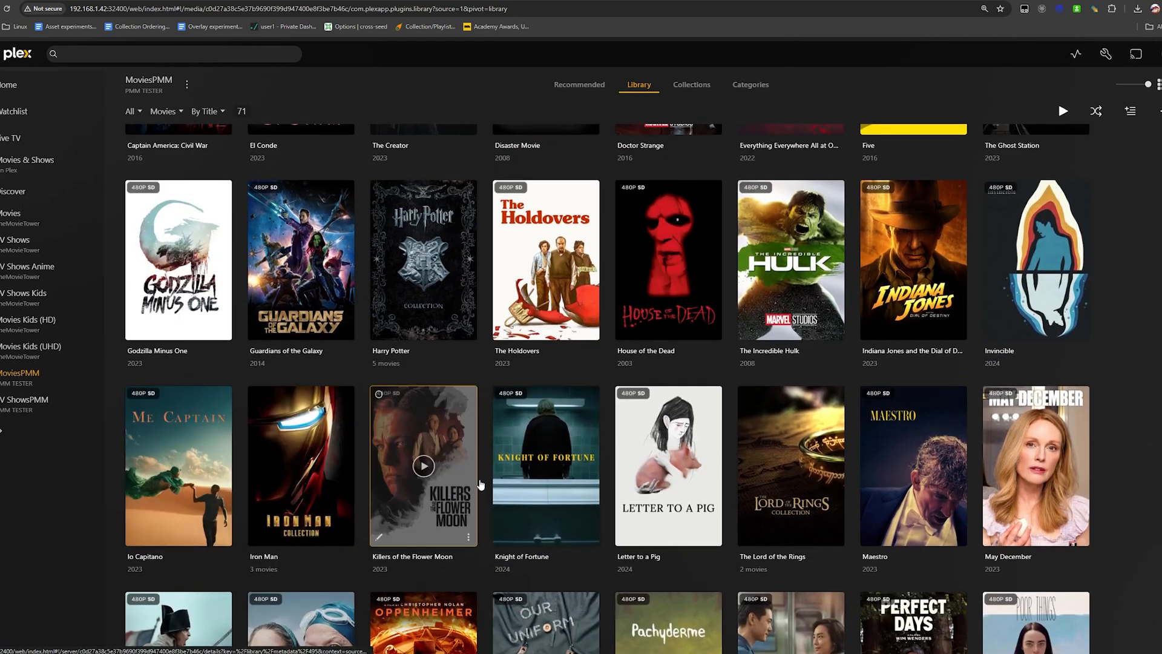
pyautogui.scroll(-3)
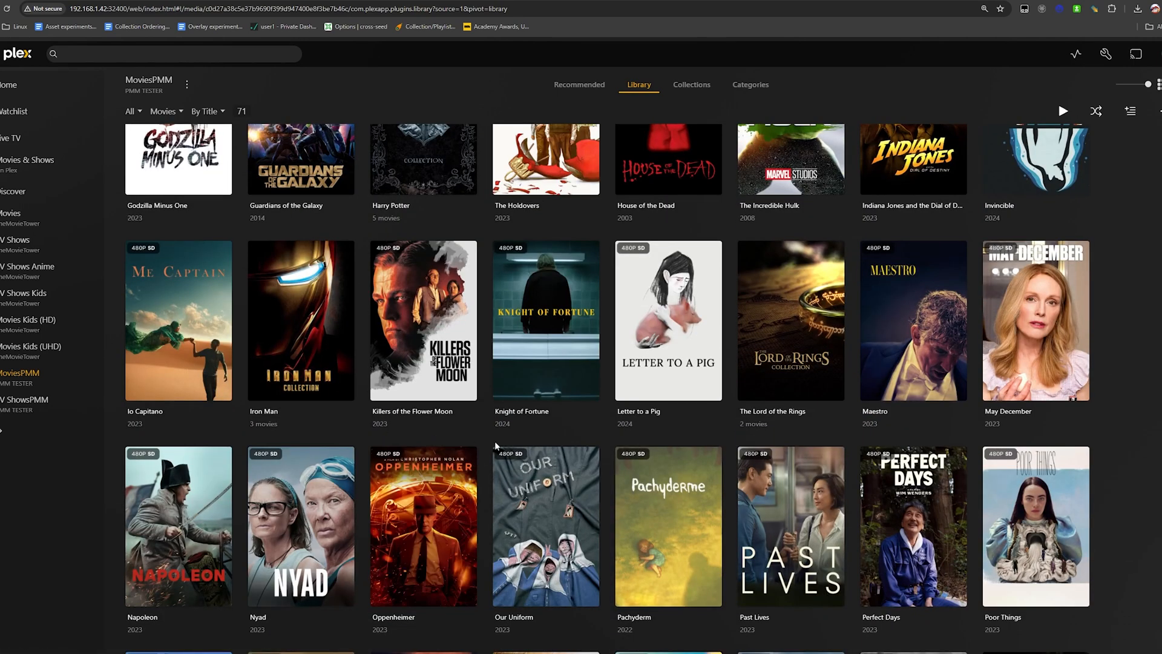
pyautogui.scroll(-3)
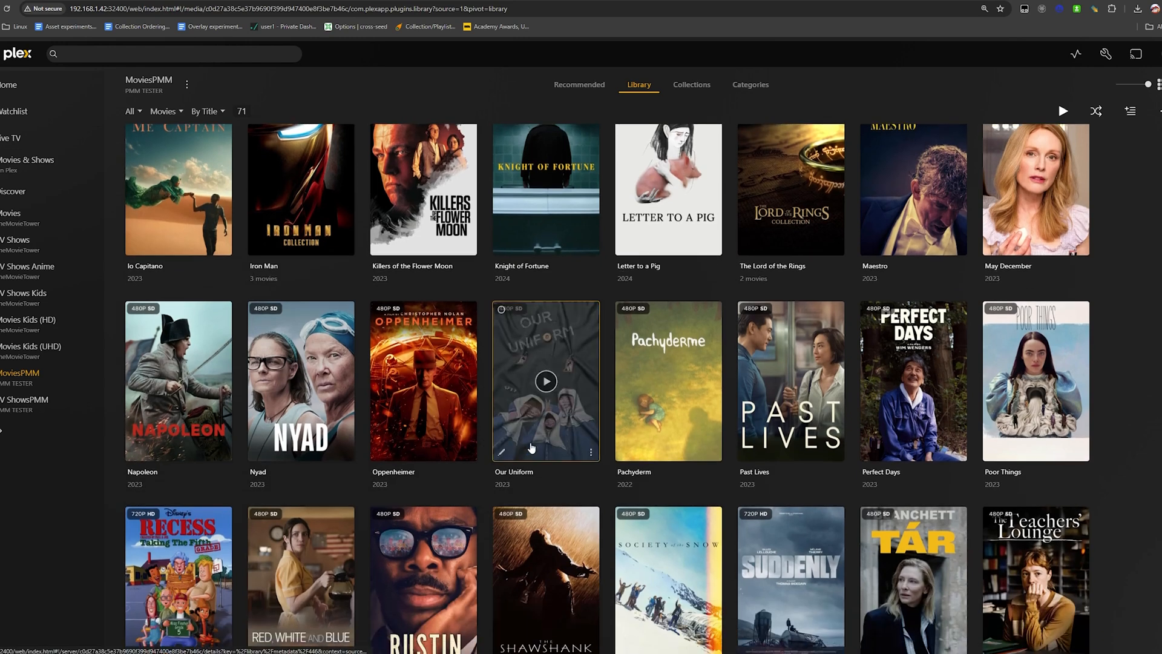
pyautogui.moveTo(619, 254)
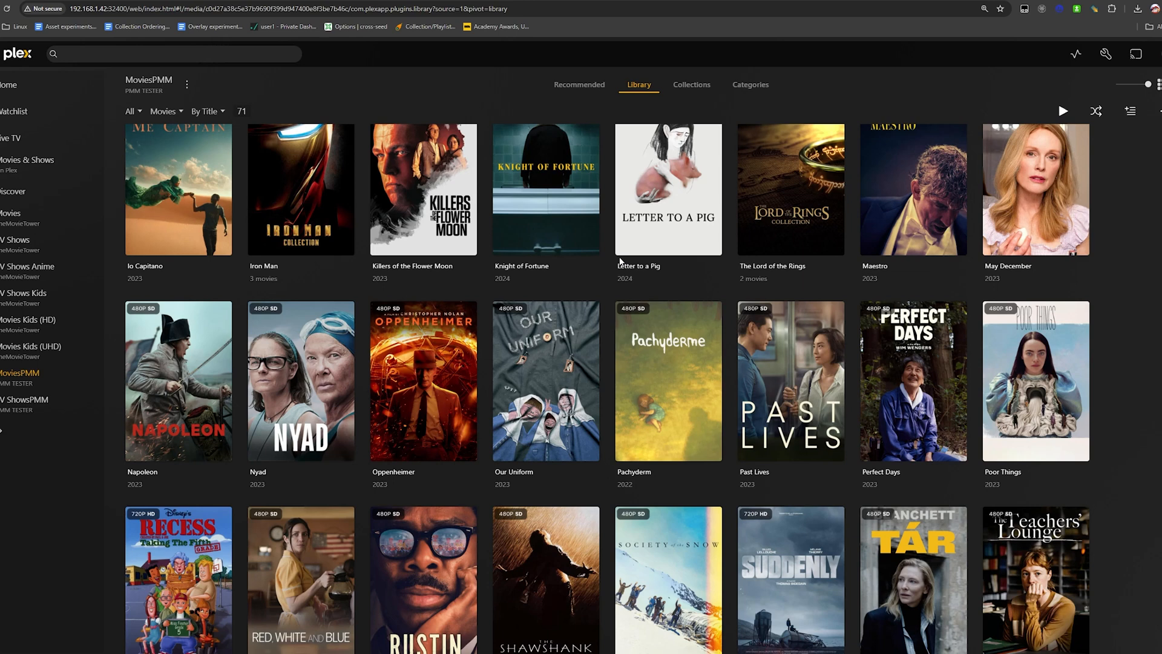
pyautogui.moveTo(545, 586)
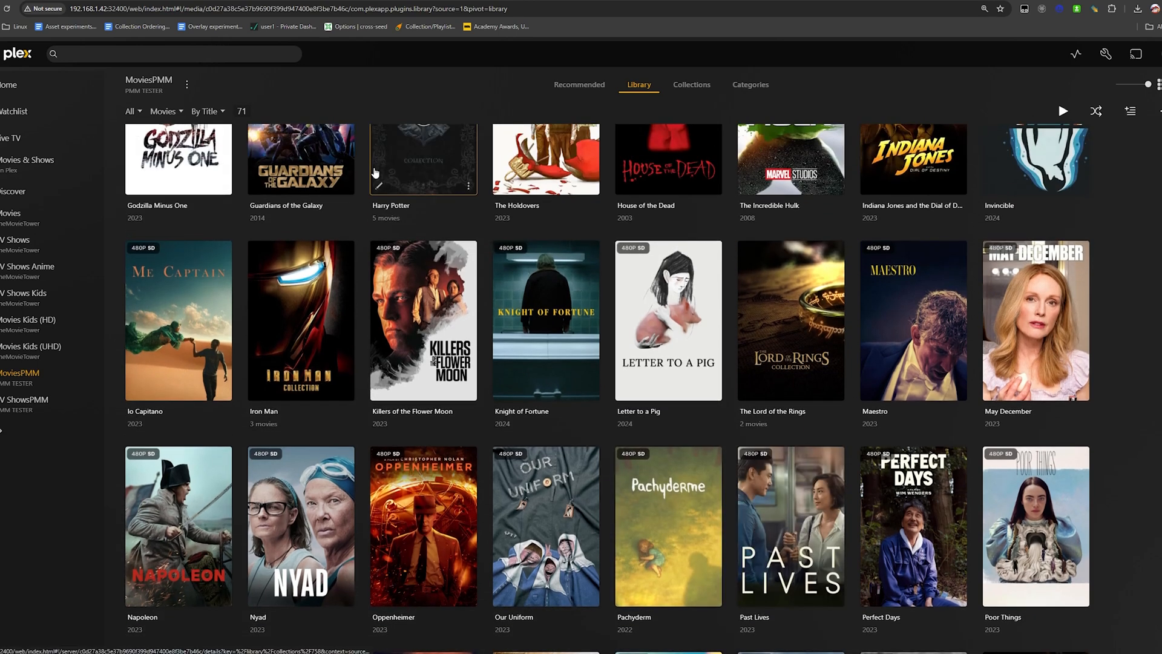
pyautogui.moveTo(601, 458)
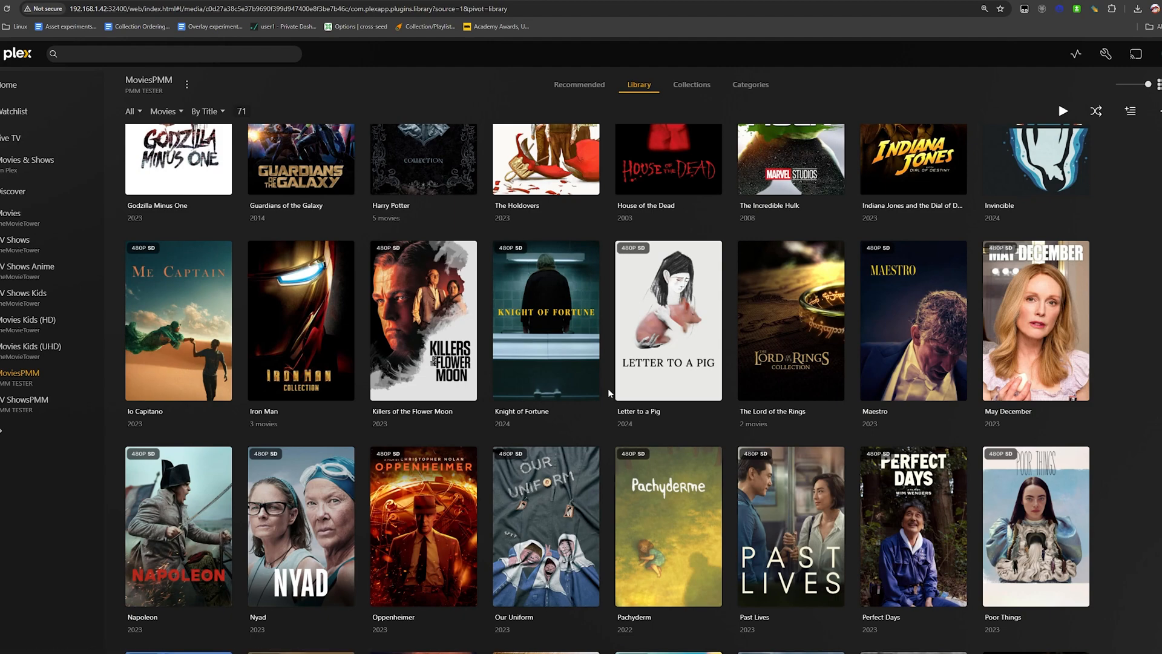
pyautogui.scroll(-3)
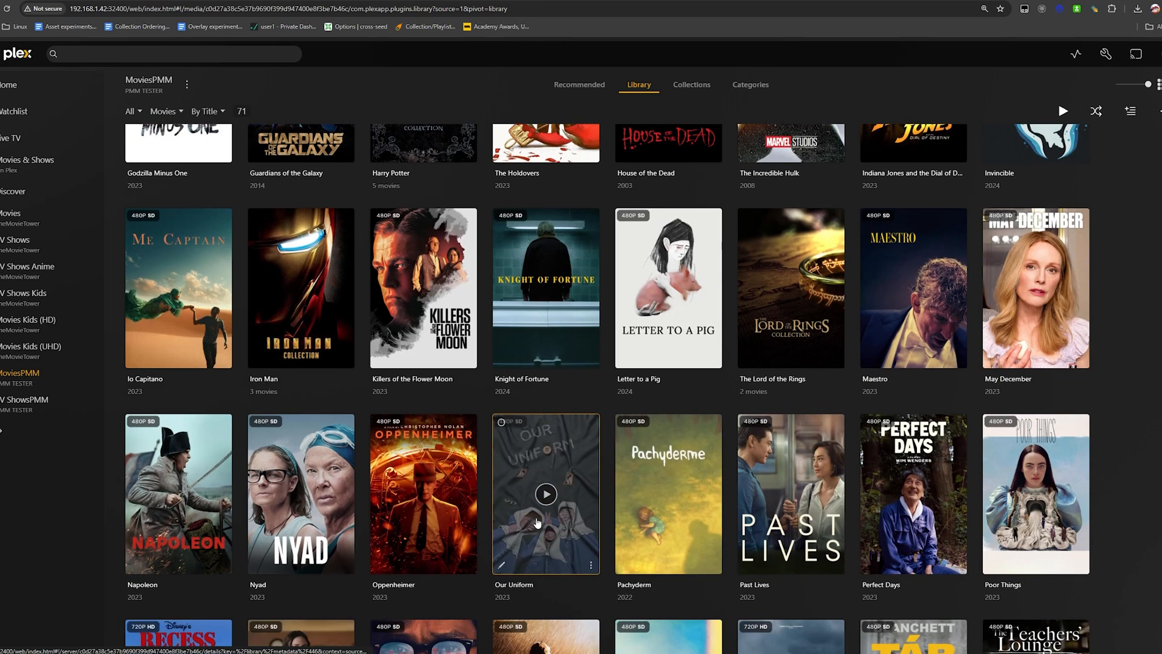
pyautogui.scroll(-3)
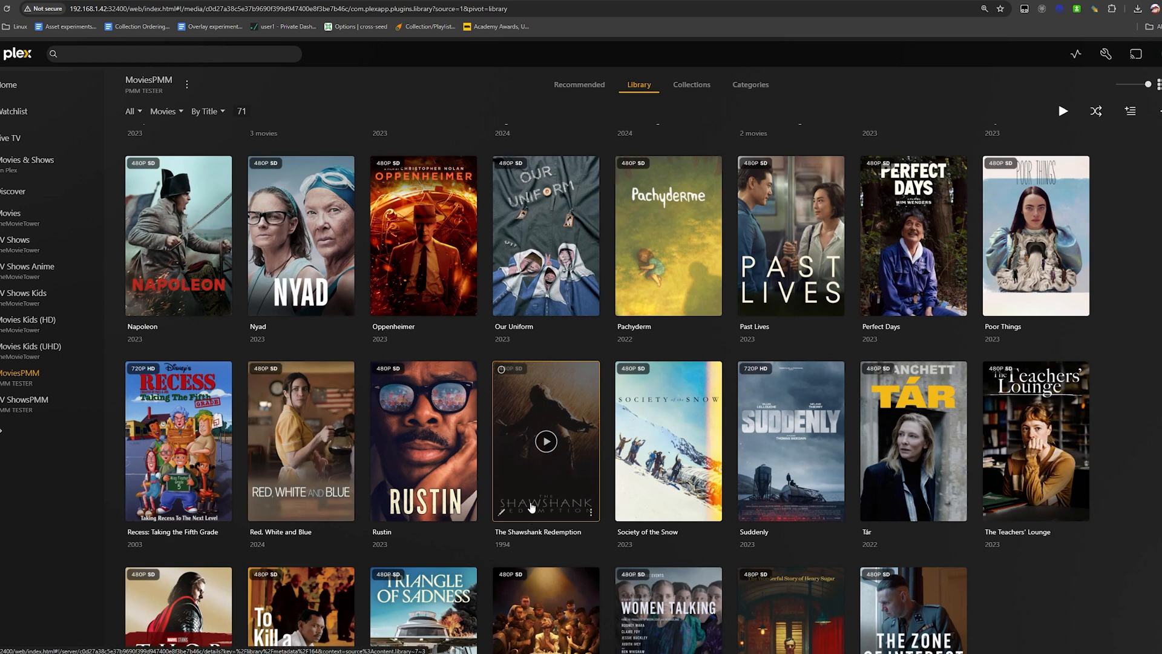
pyautogui.scroll(-3)
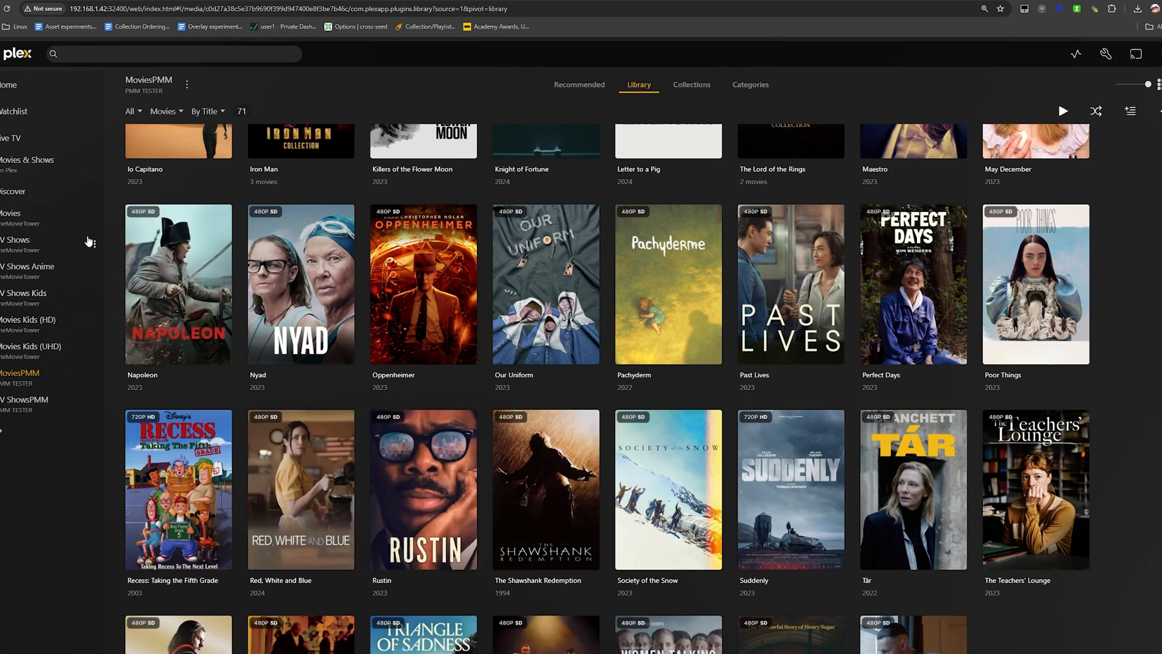
pyautogui.moveTo(71, 217)
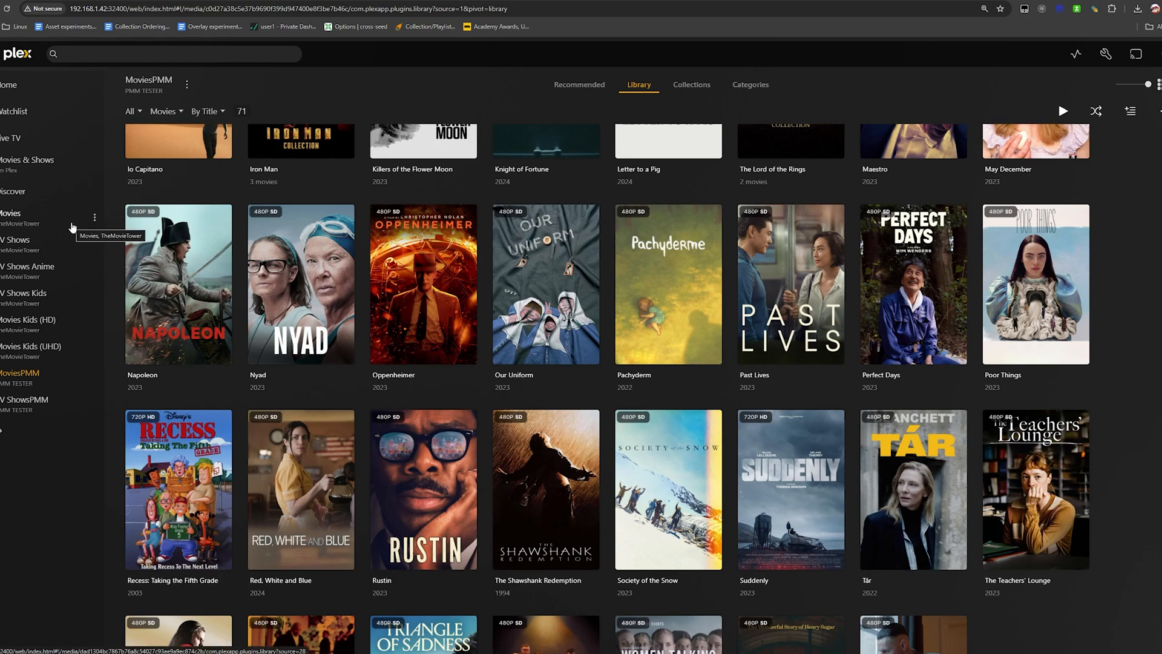
# Step: Switch to TheMovieTower's Movies library and cancel editing The Desperate Hours
pyautogui.click(11, 213)
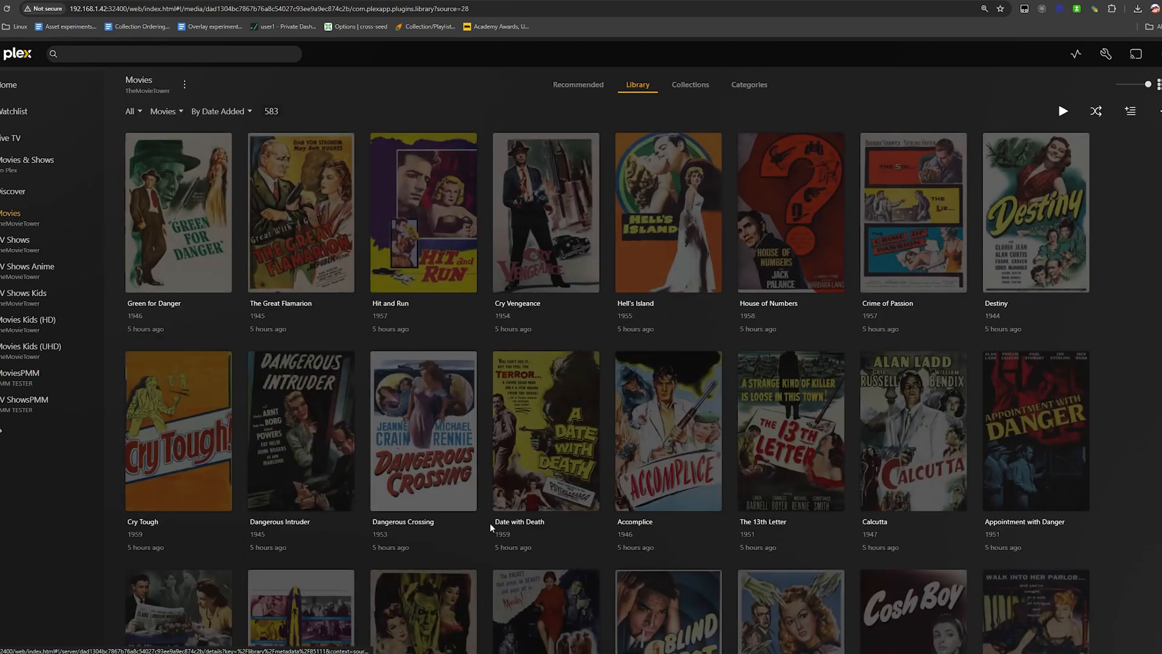
pyautogui.scroll(-3)
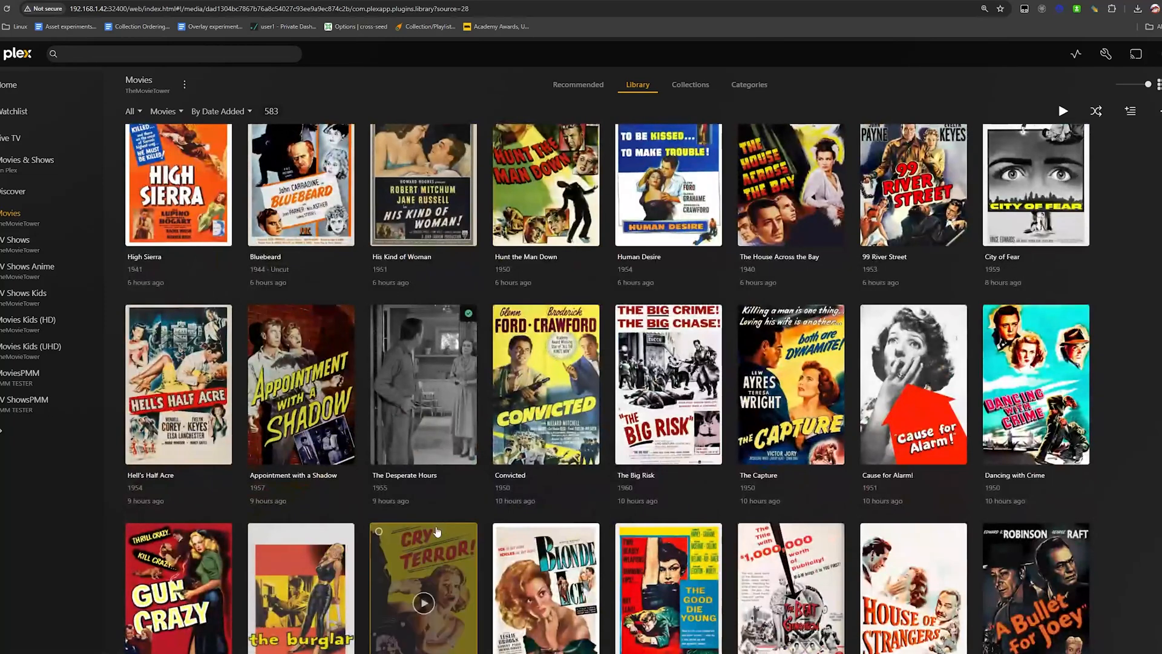
pyautogui.moveTo(444, 508)
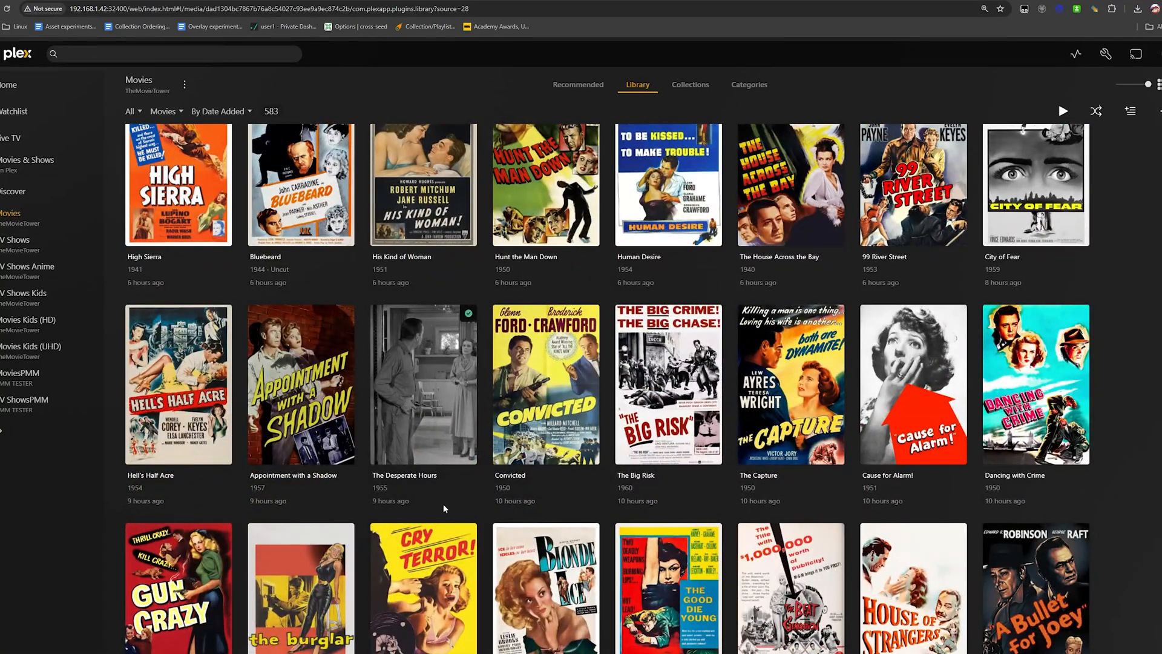
pyautogui.moveTo(442, 491)
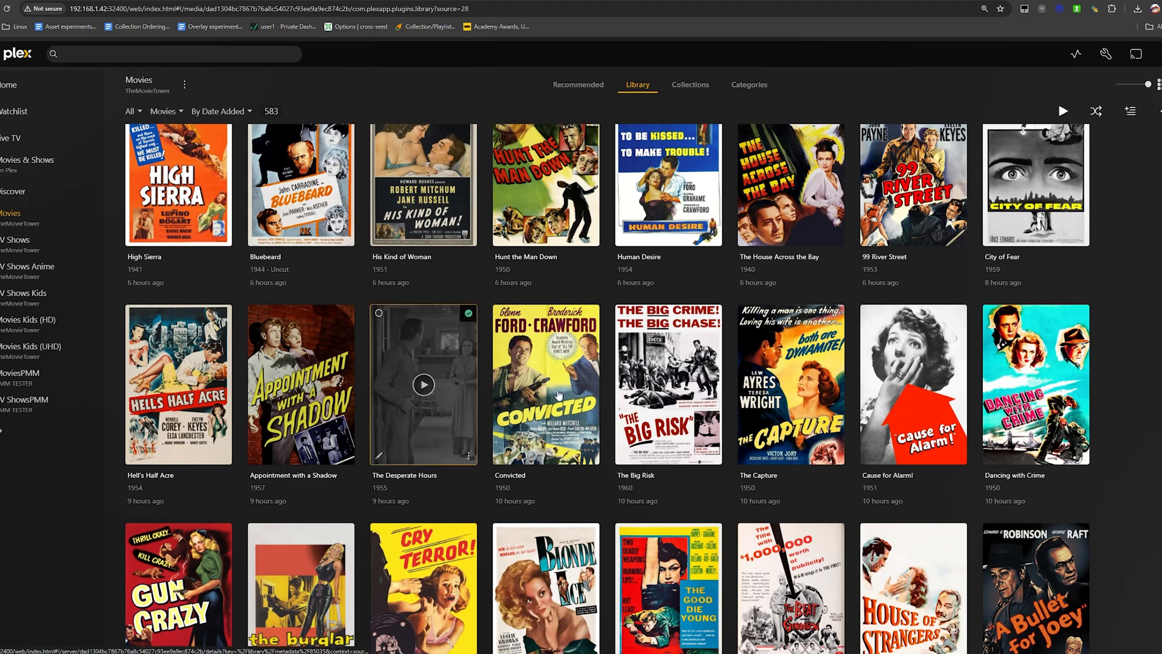
pyautogui.moveTo(426, 413)
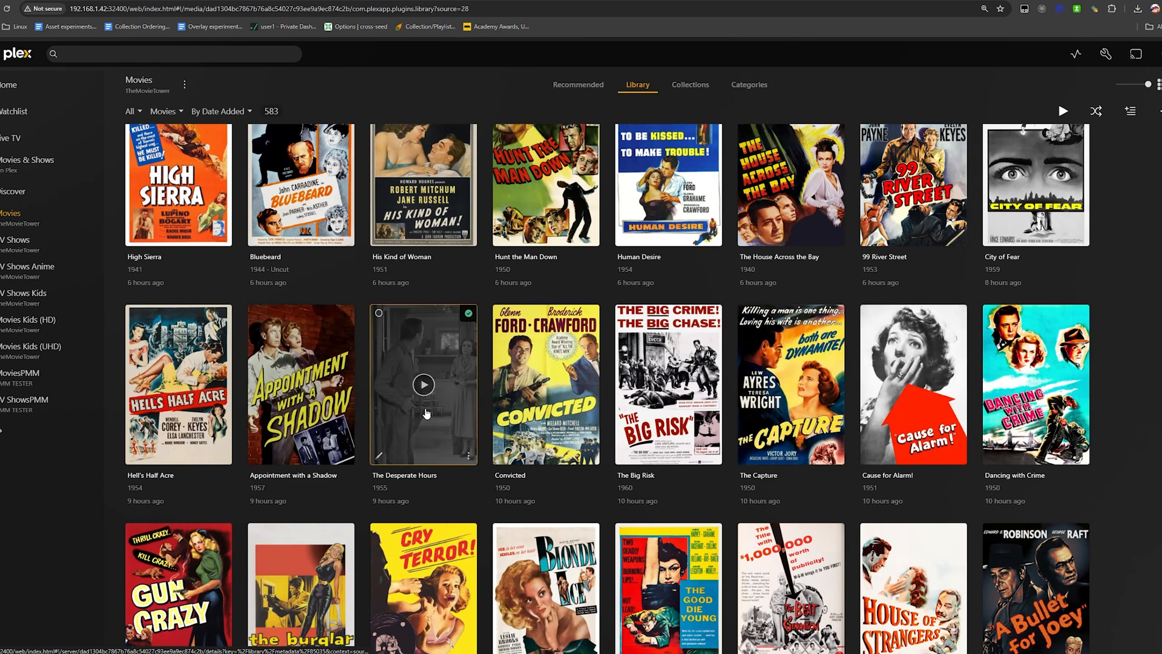
pyautogui.moveTo(456, 420)
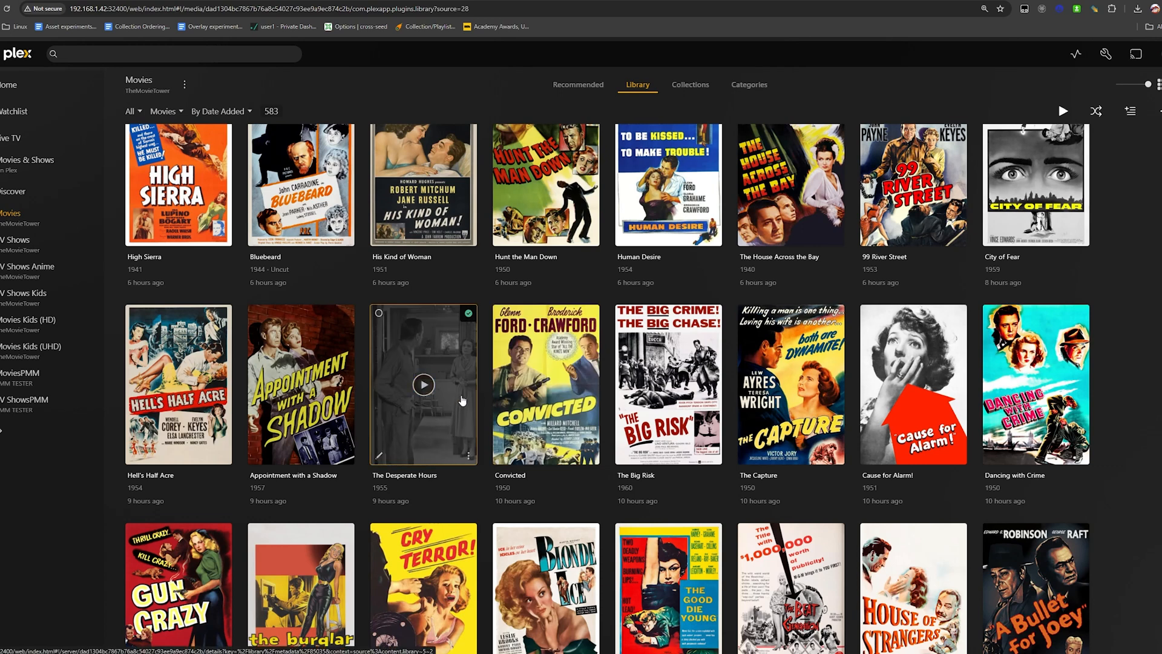
pyautogui.moveTo(459, 412)
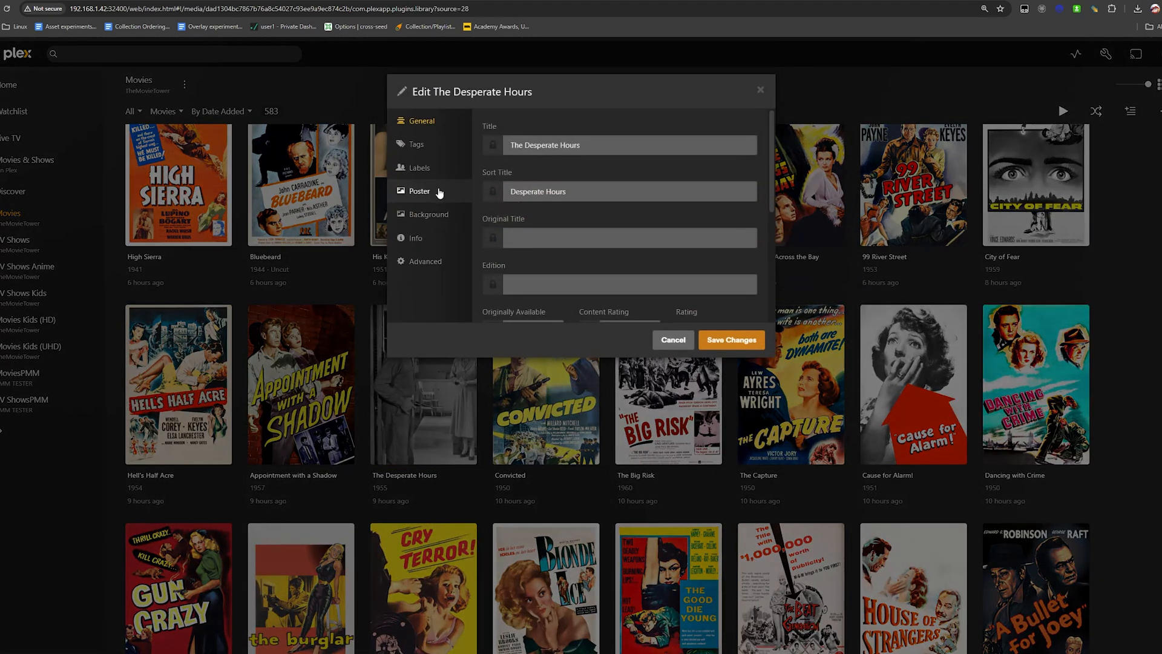
pyautogui.click(673, 339)
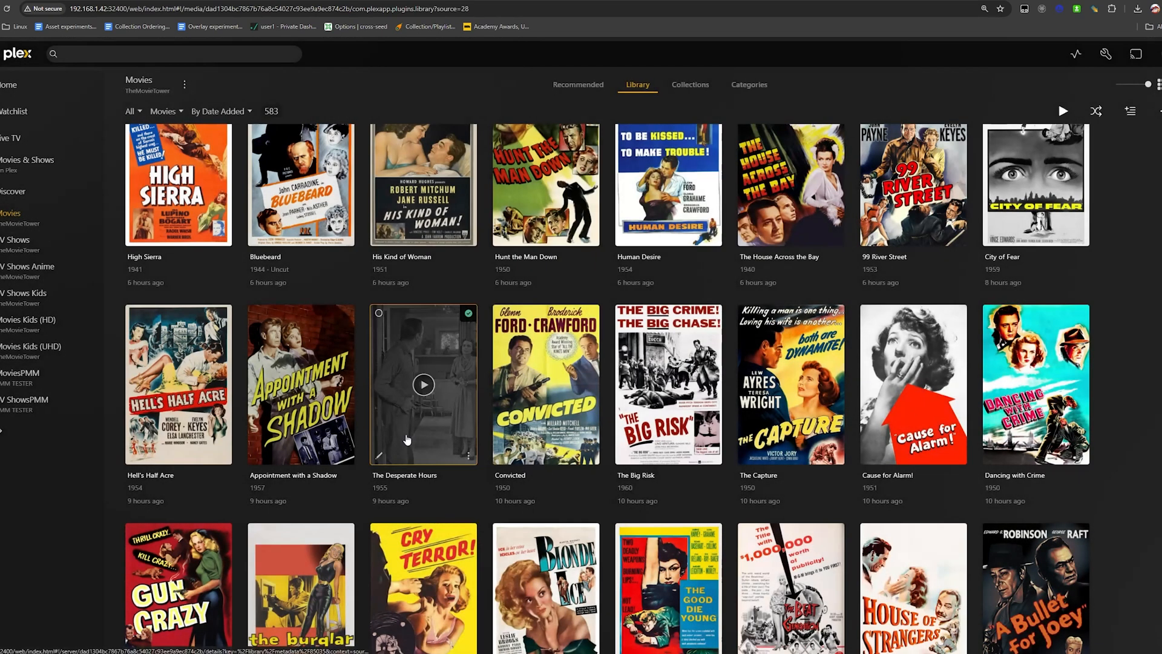
pyautogui.moveTo(412, 331)
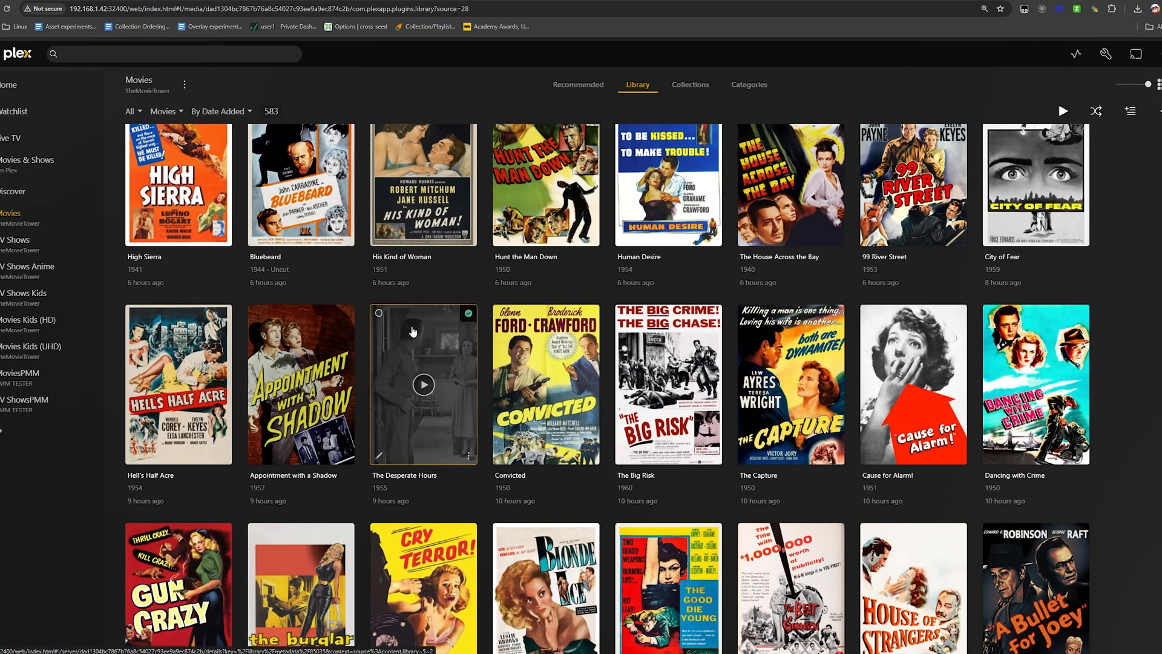
pyautogui.moveTo(409, 407)
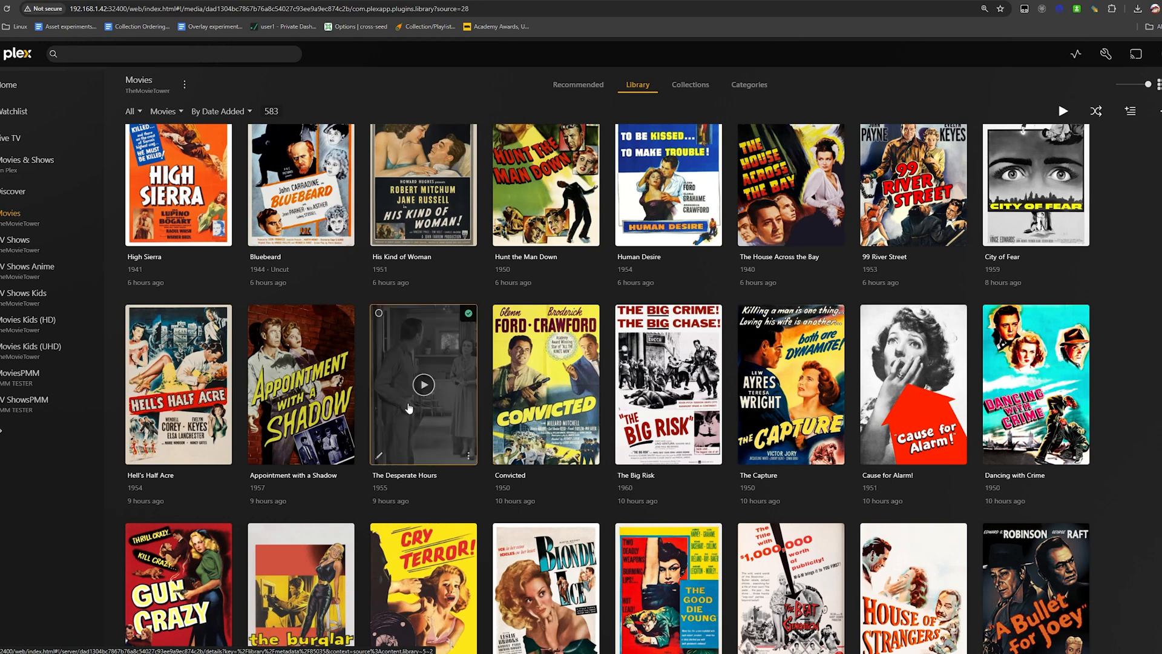
pyautogui.moveTo(468, 359)
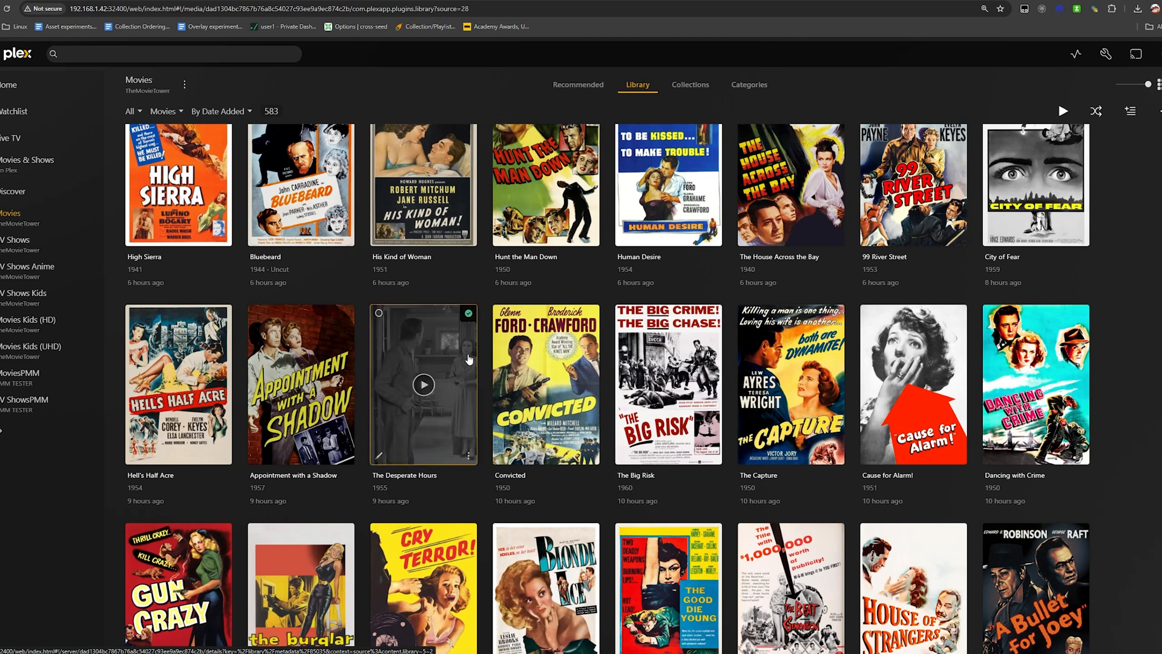
pyautogui.moveTo(470, 367)
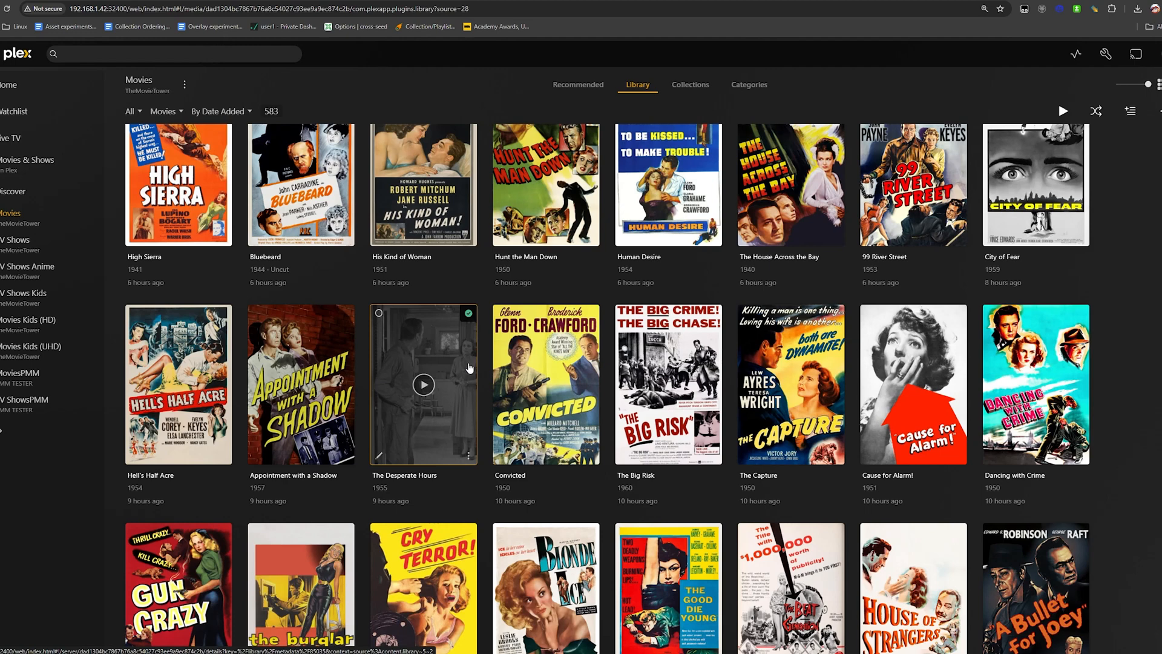
pyautogui.scroll(-3)
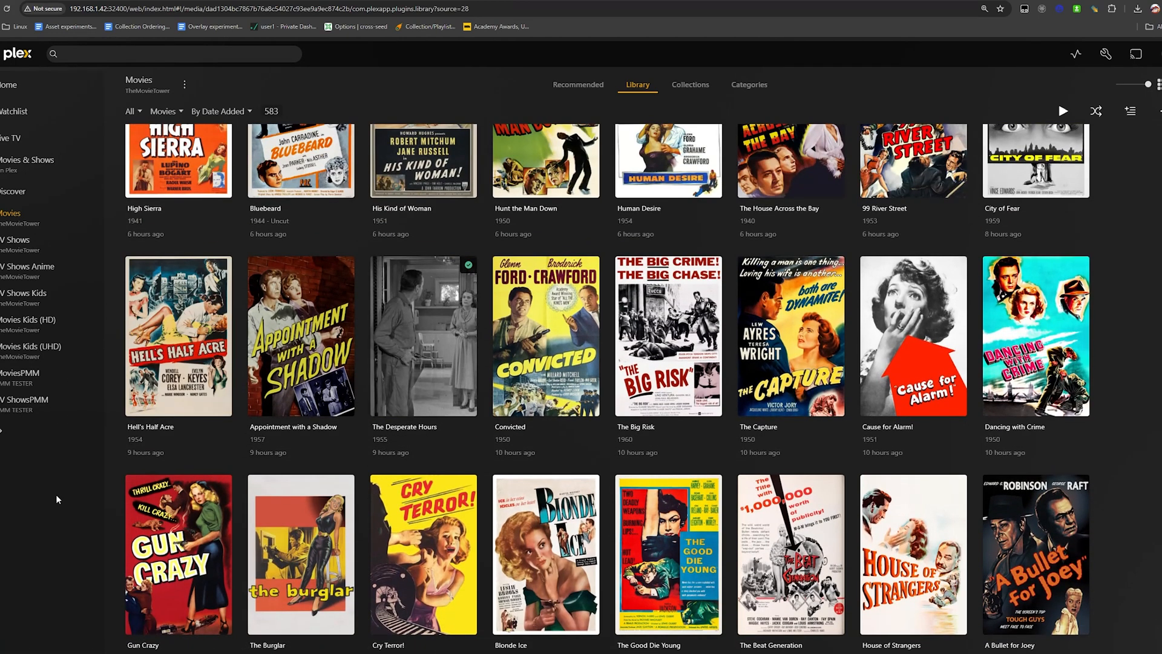
pyautogui.moveTo(65, 346)
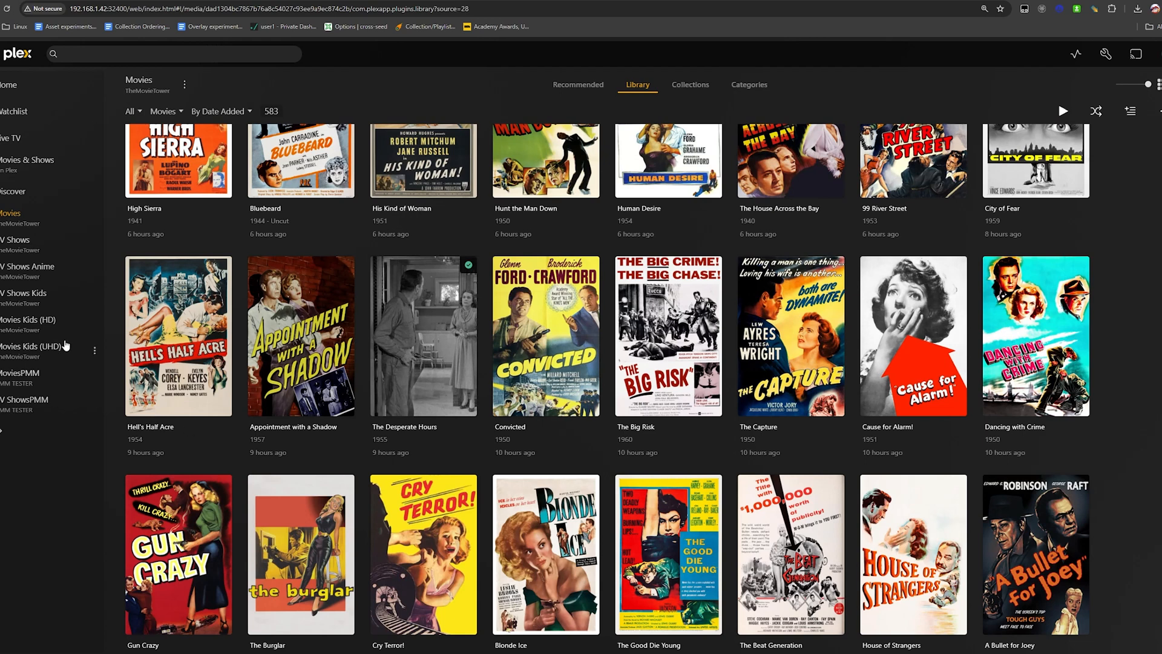
pyautogui.moveTo(450, 334)
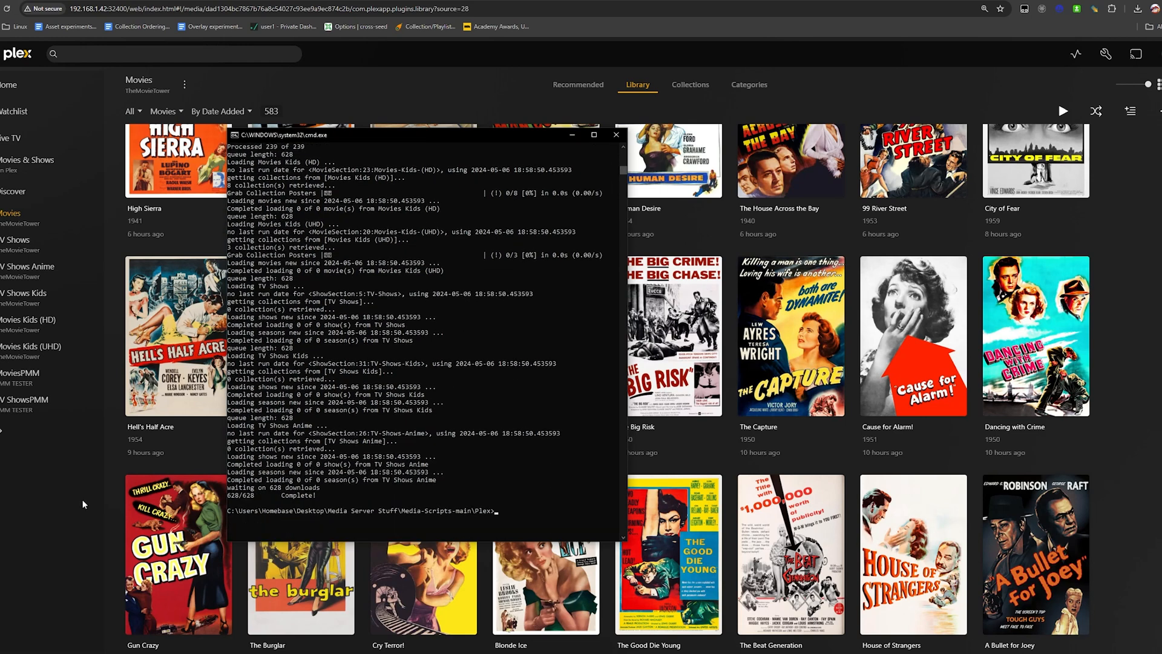
pyautogui.moveTo(55, 508)
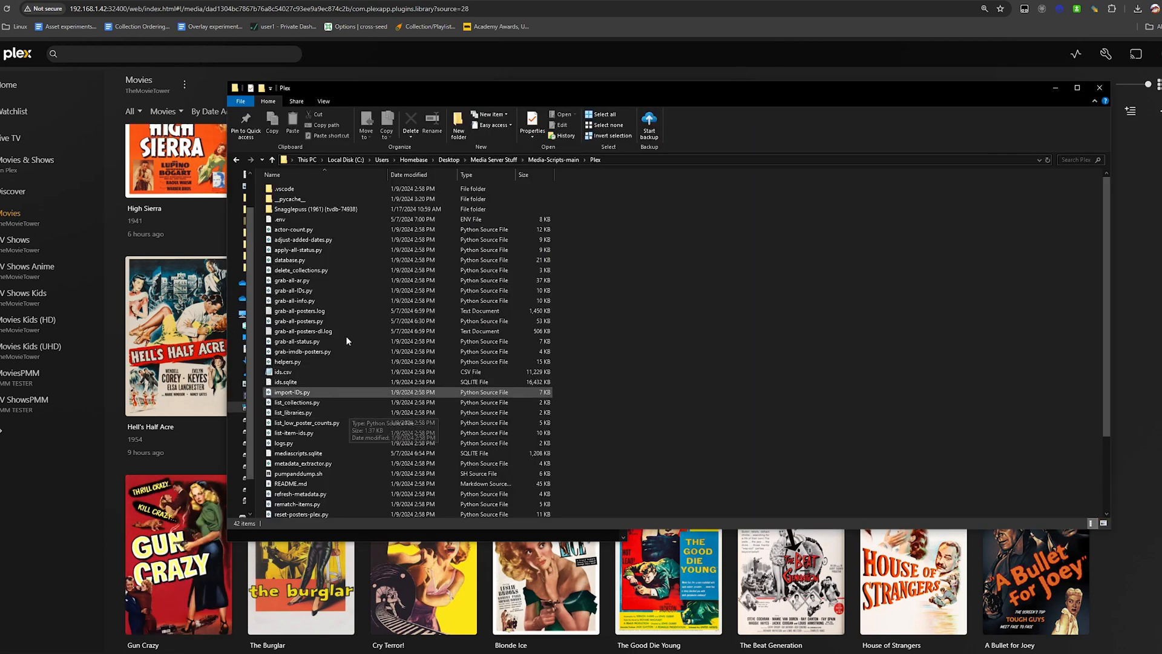
# Step: Select mediascripts.sqlite in the Media-Scripts-main\Plex folder and try opening it
pyautogui.scroll(-3)
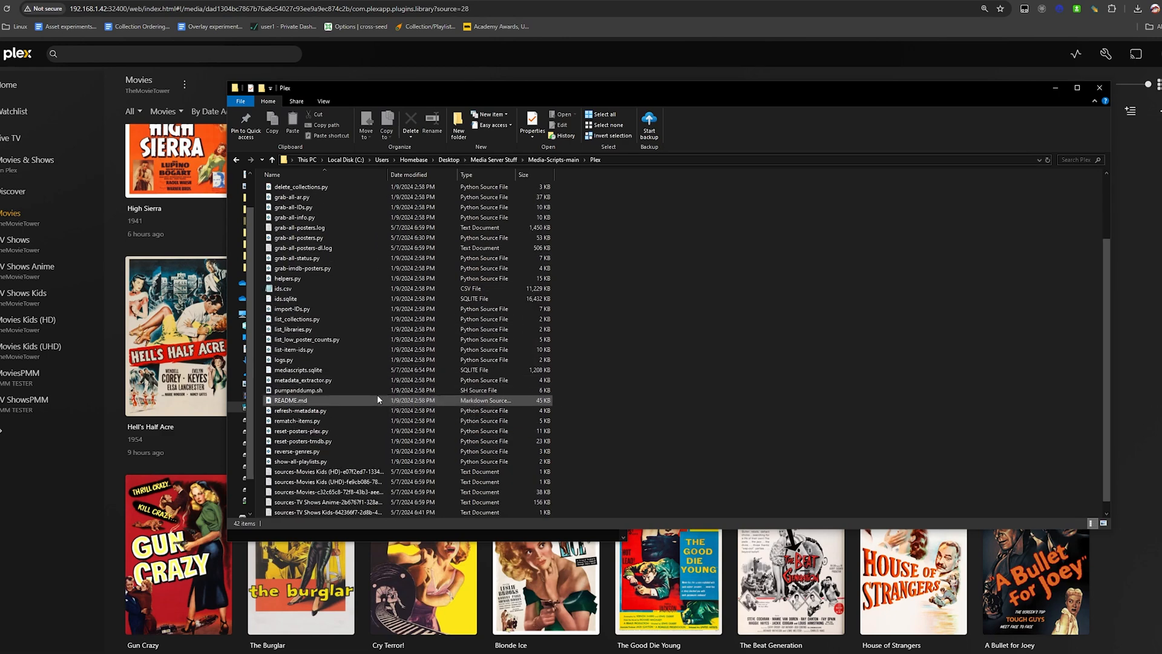
pyautogui.click(297, 369)
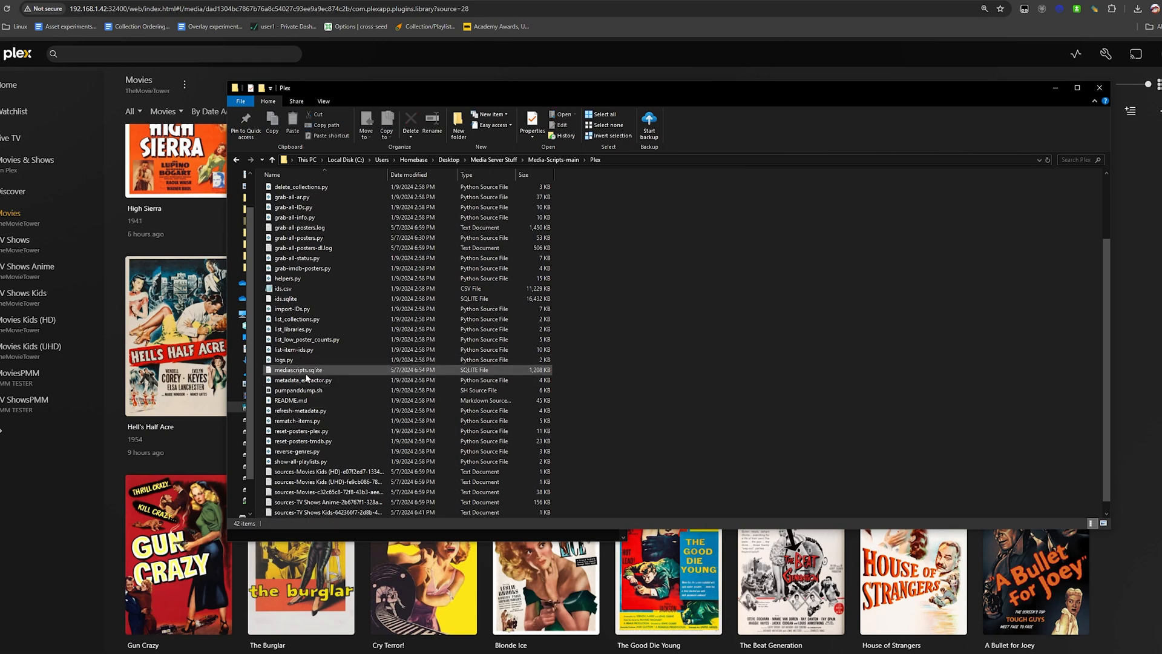
pyautogui.moveTo(298, 370)
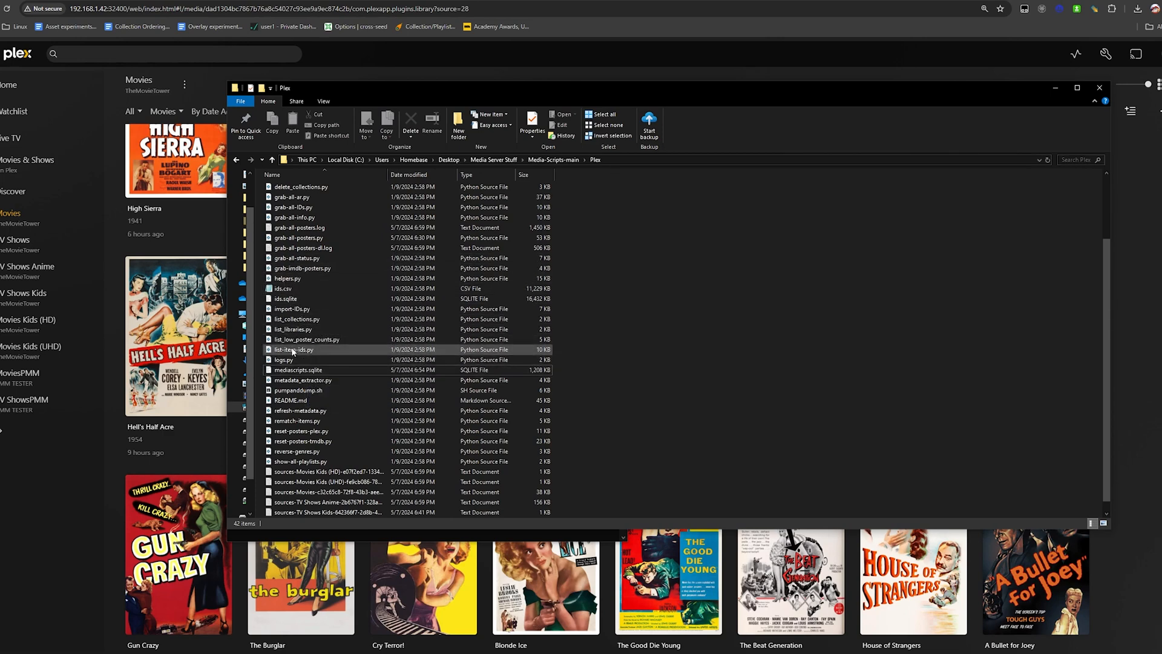
pyautogui.click(298, 370)
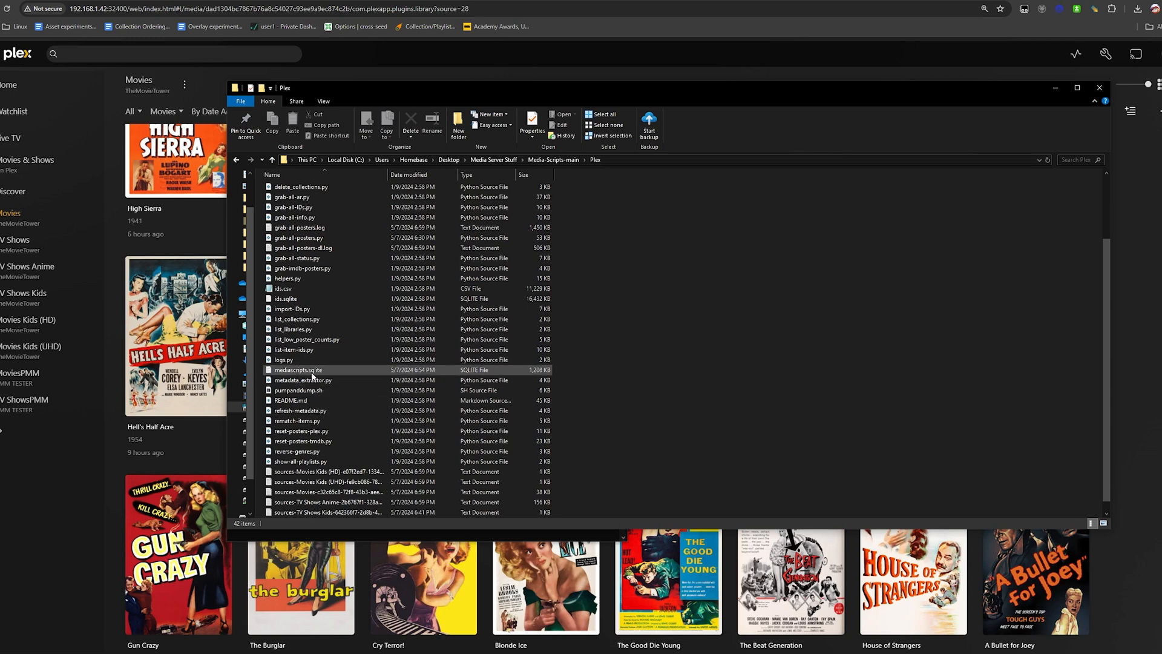
pyautogui.moveTo(351, 358)
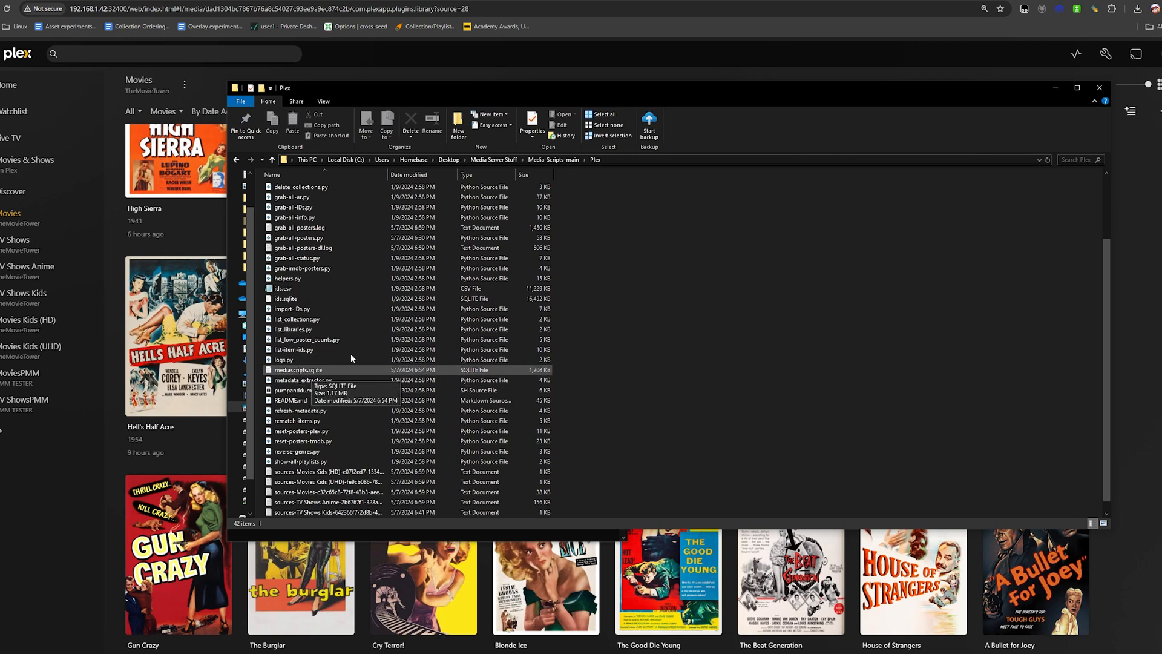
pyautogui.moveTo(304, 377)
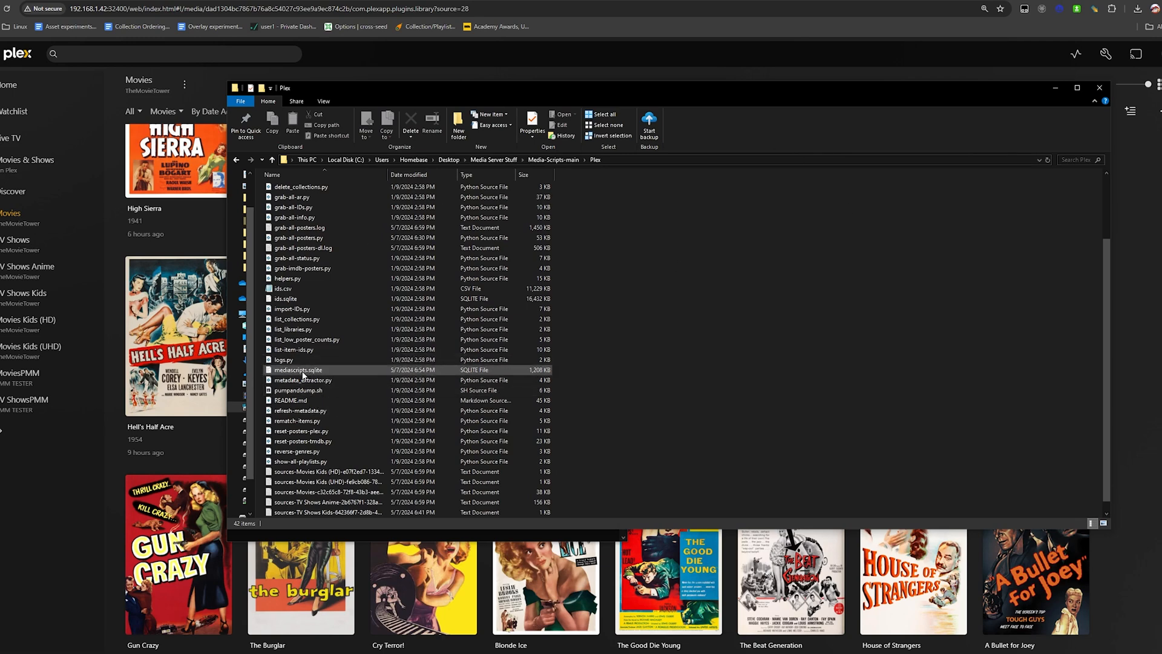
pyautogui.click(299, 370)
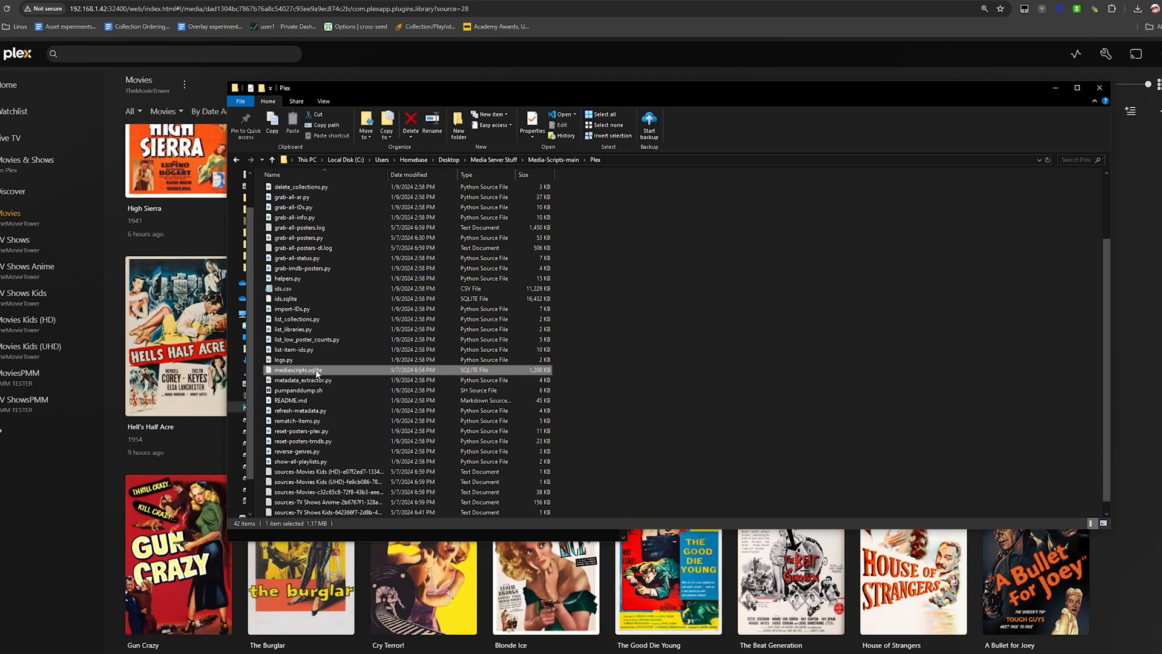
pyautogui.doubleClick(297, 370)
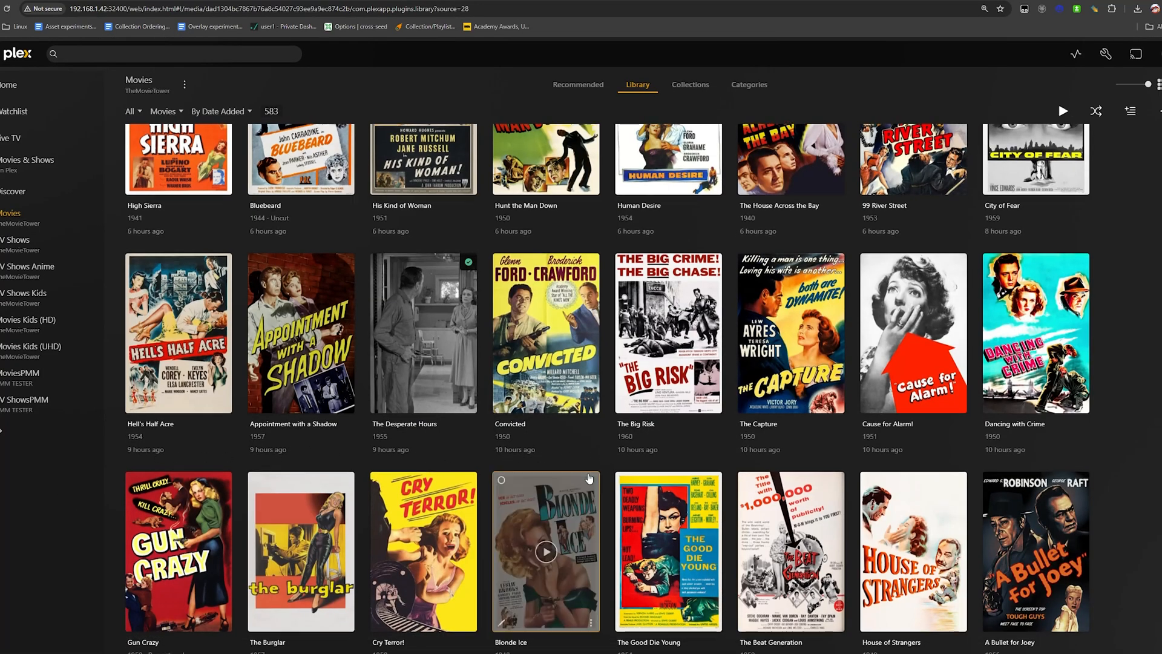
pyautogui.scroll(-3)
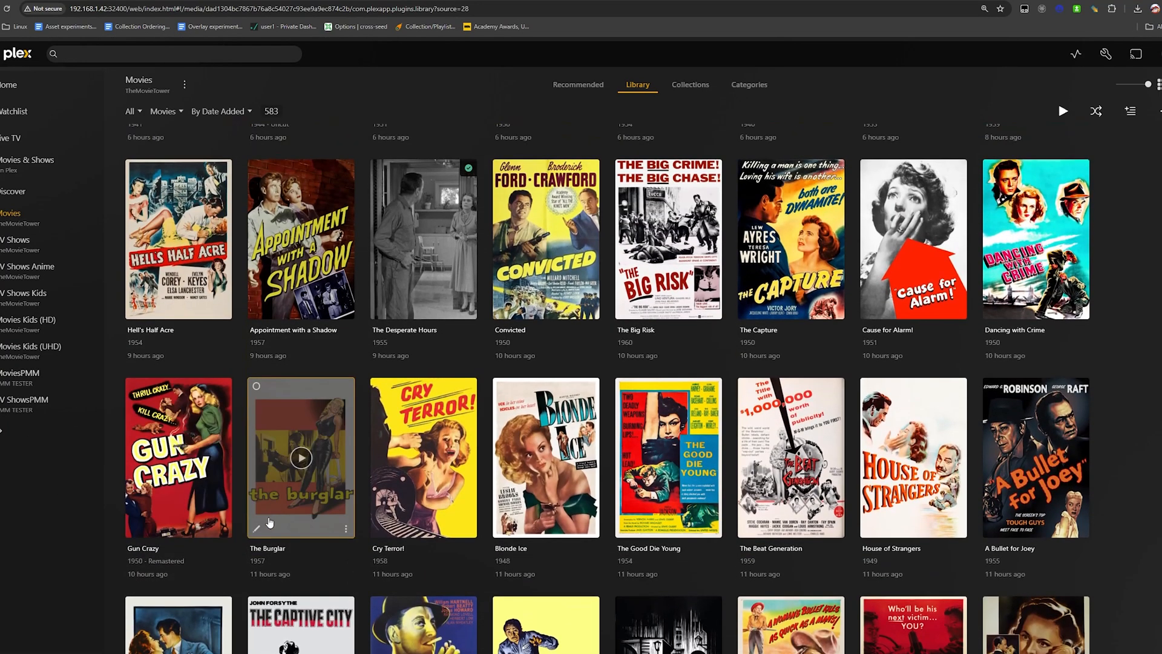
pyautogui.scroll(-3)
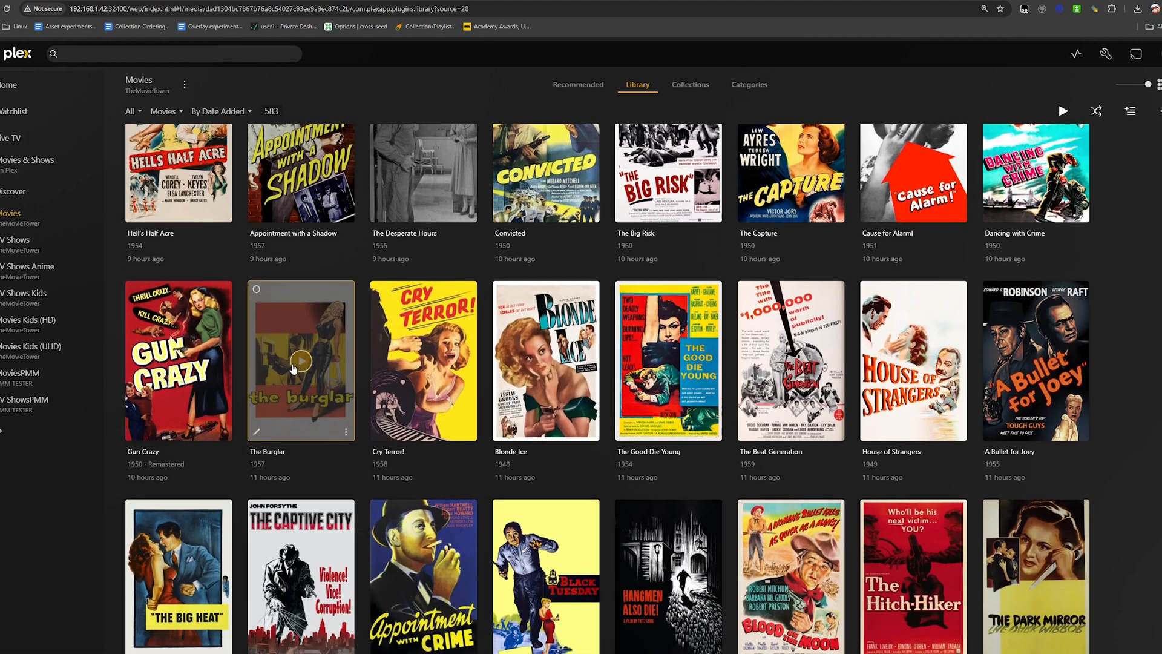
pyautogui.moveTo(424, 579)
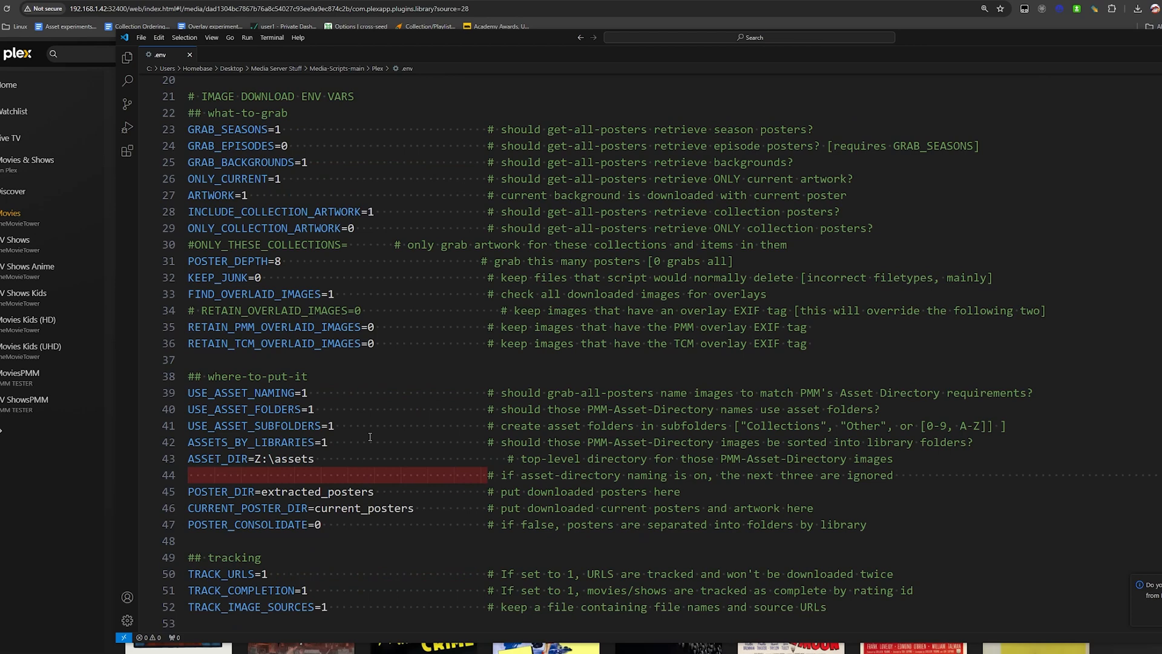
pyautogui.moveTo(358, 442)
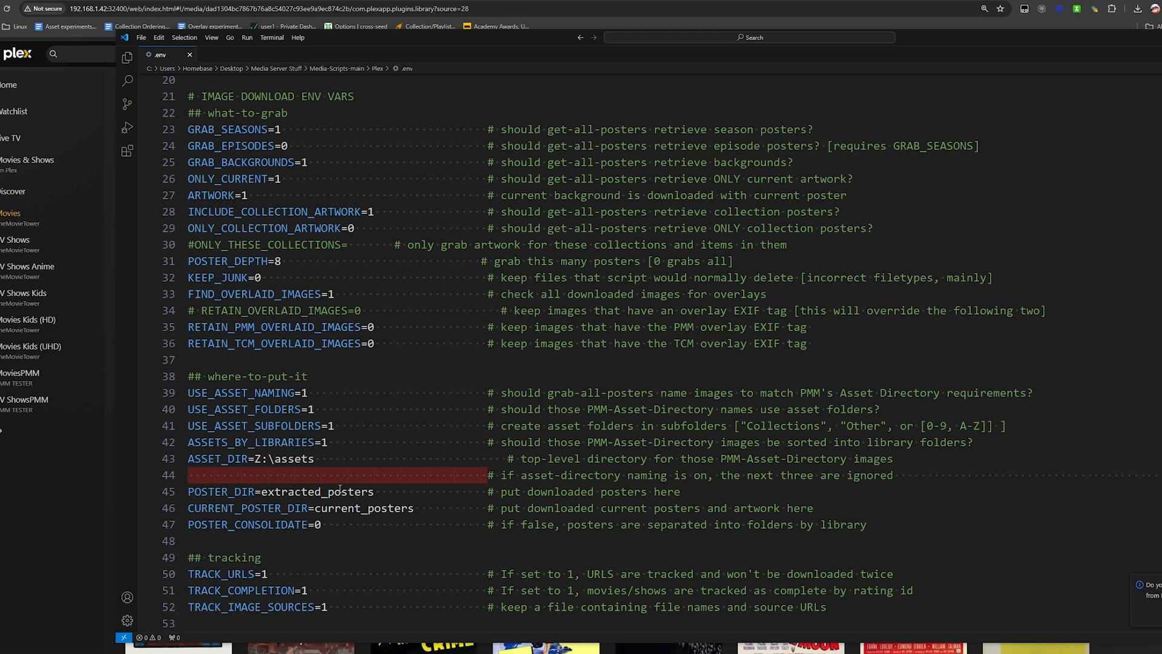
# Step: Scroll the .env to general settings and select YEARS in DEFAULT_YEARS_BACK, typing NM
pyautogui.scroll(-3)
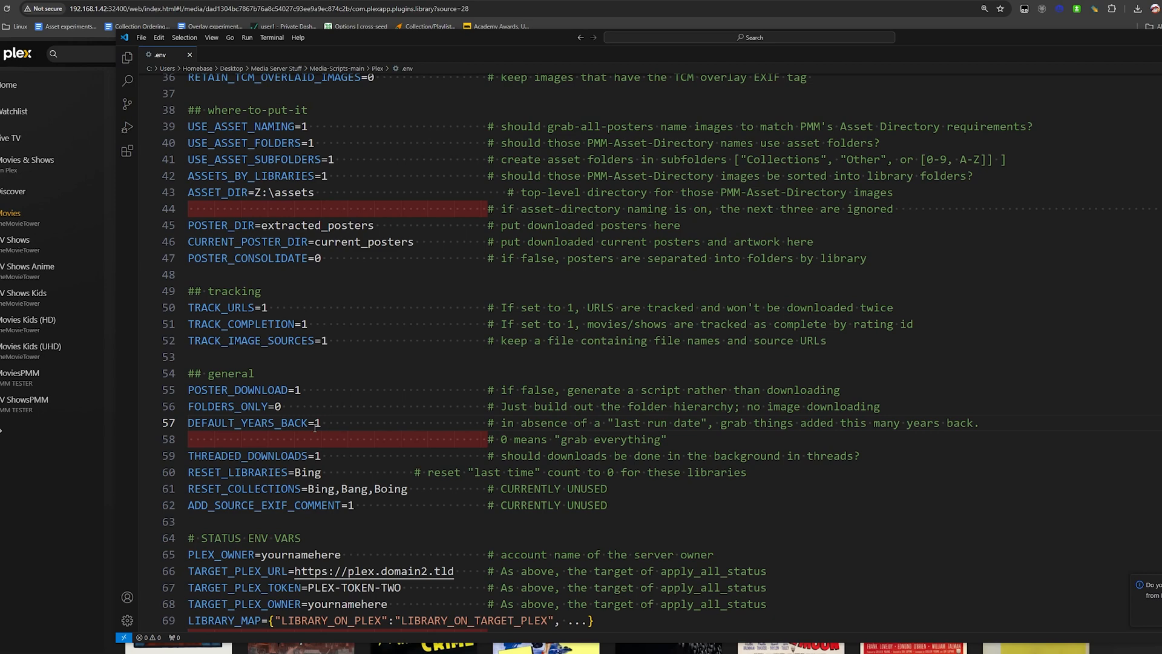
pyautogui.click(325, 422)
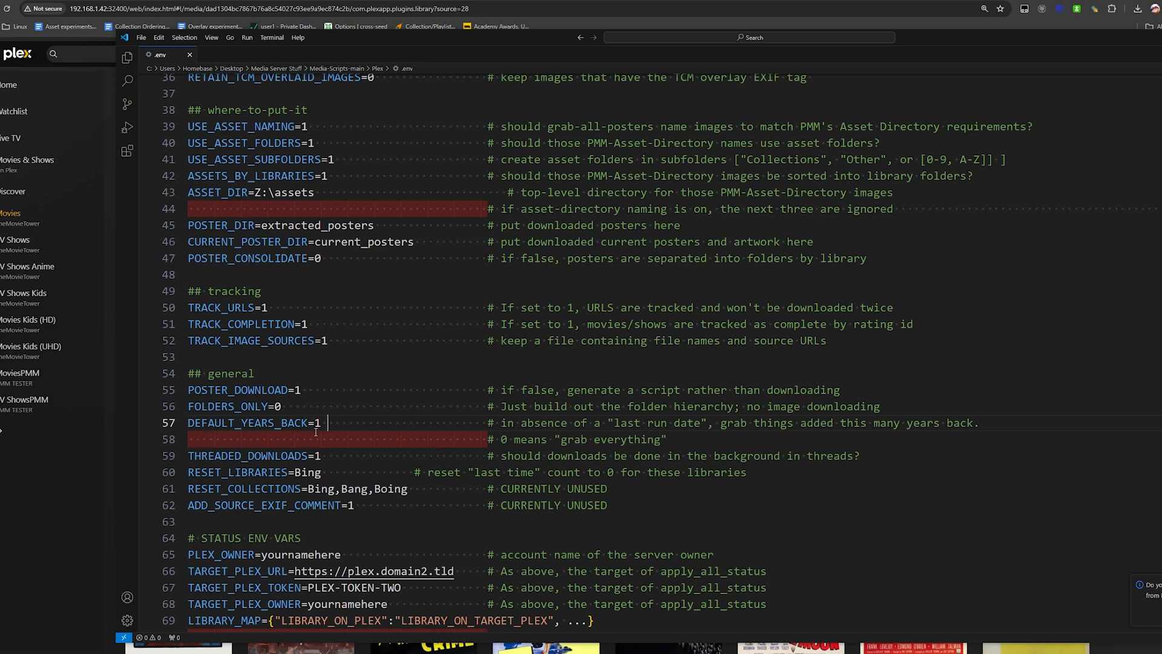
pyautogui.moveTo(416, 399)
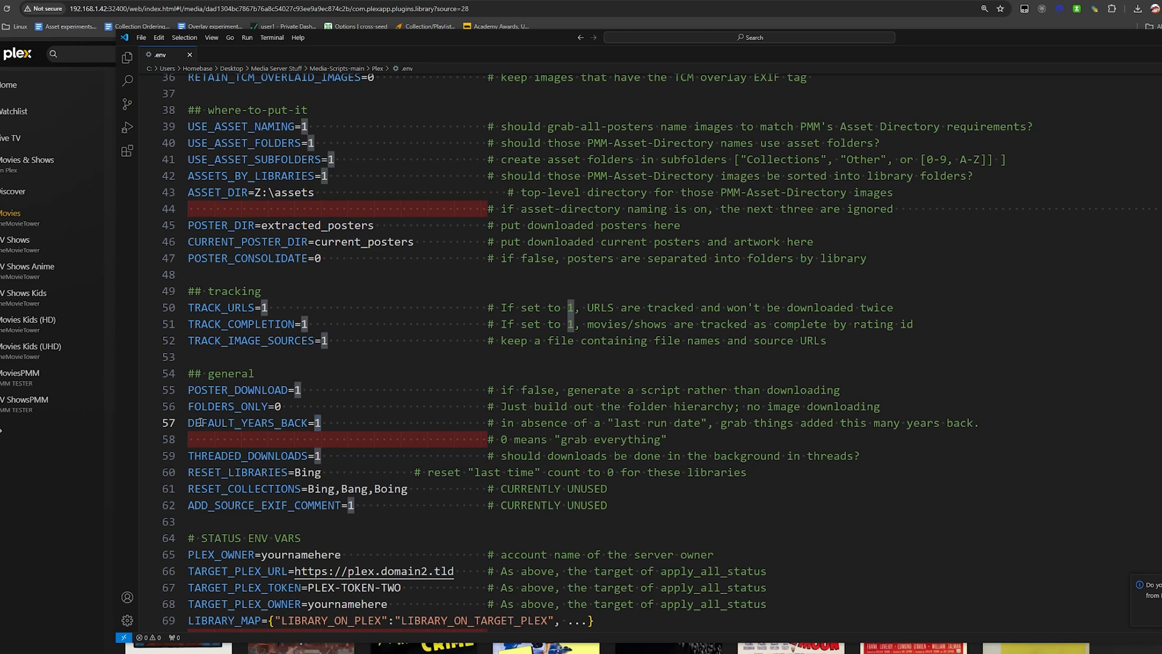
pyautogui.click(319, 423)
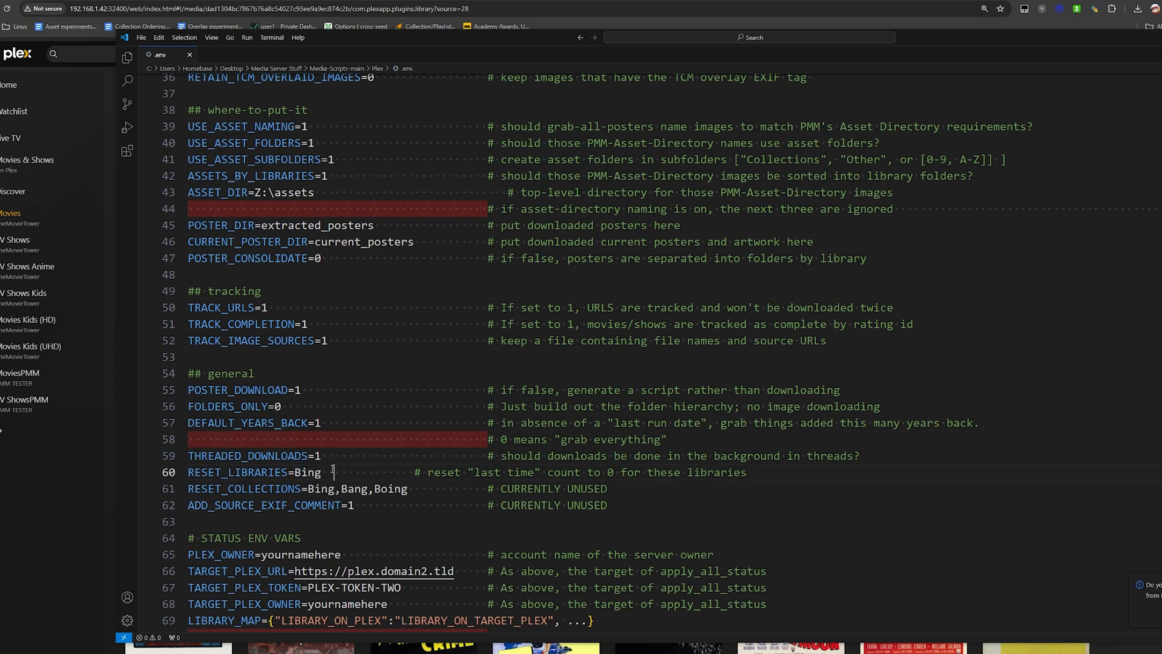
pyautogui.doubleClick(268, 422)
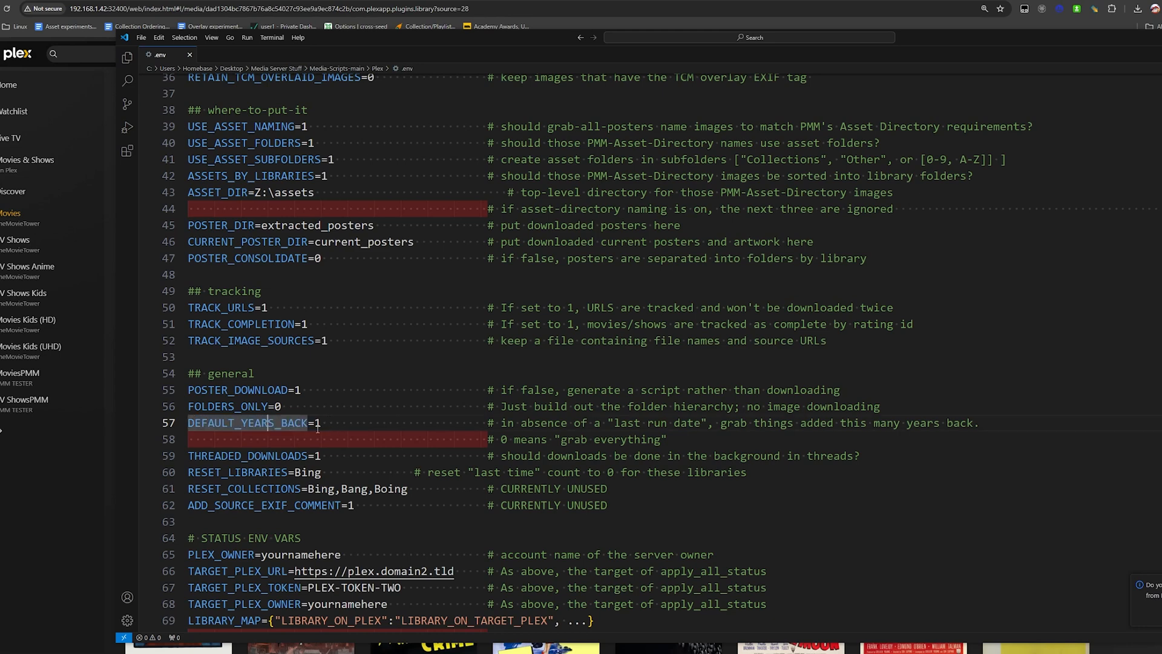
pyautogui.write('NM')
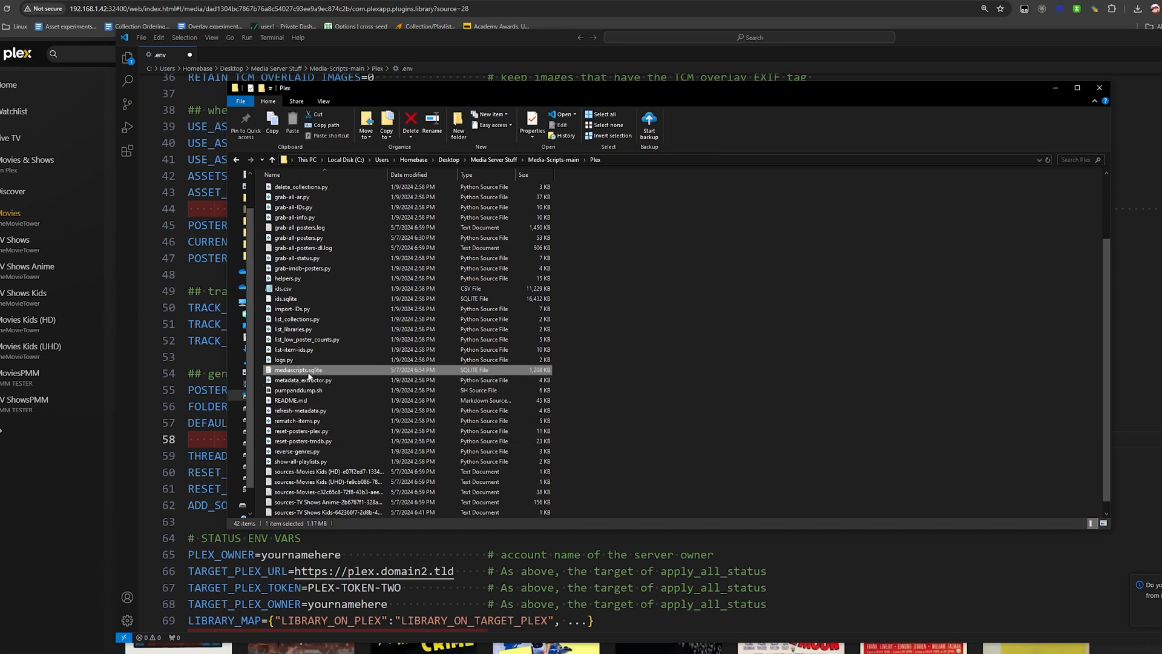
# Step: Show the mediascripts.sqlite shortcut menu, then dismiss it
pyautogui.rightClick(298, 370)
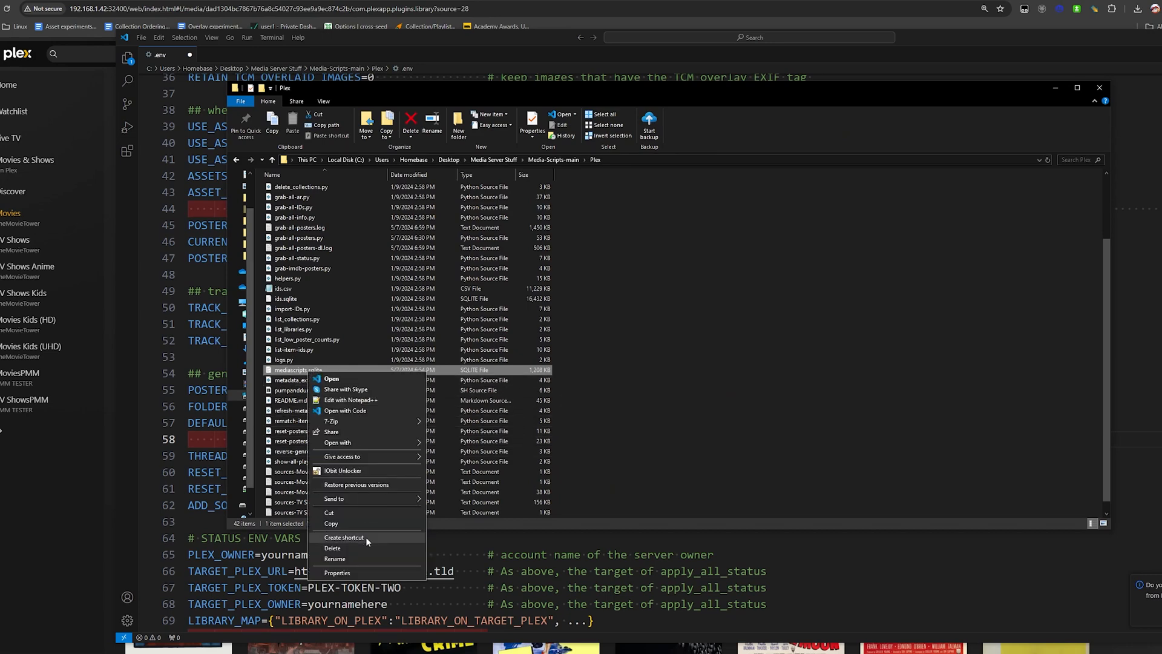
pyautogui.click(335, 559)
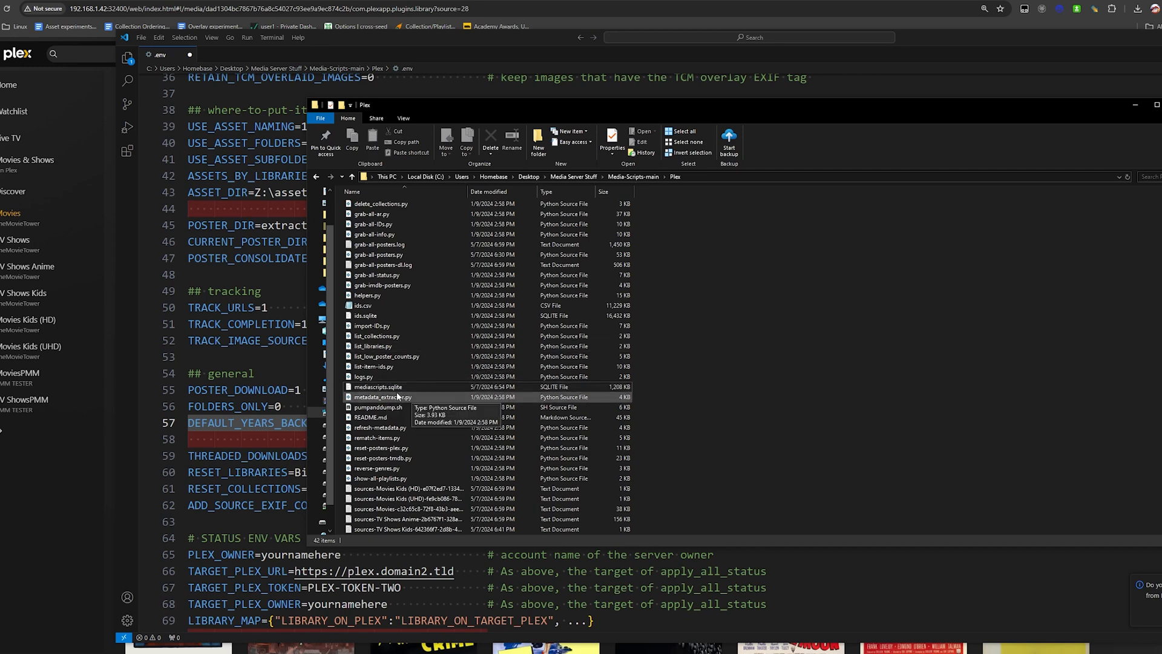
pyautogui.moveTo(396, 386)
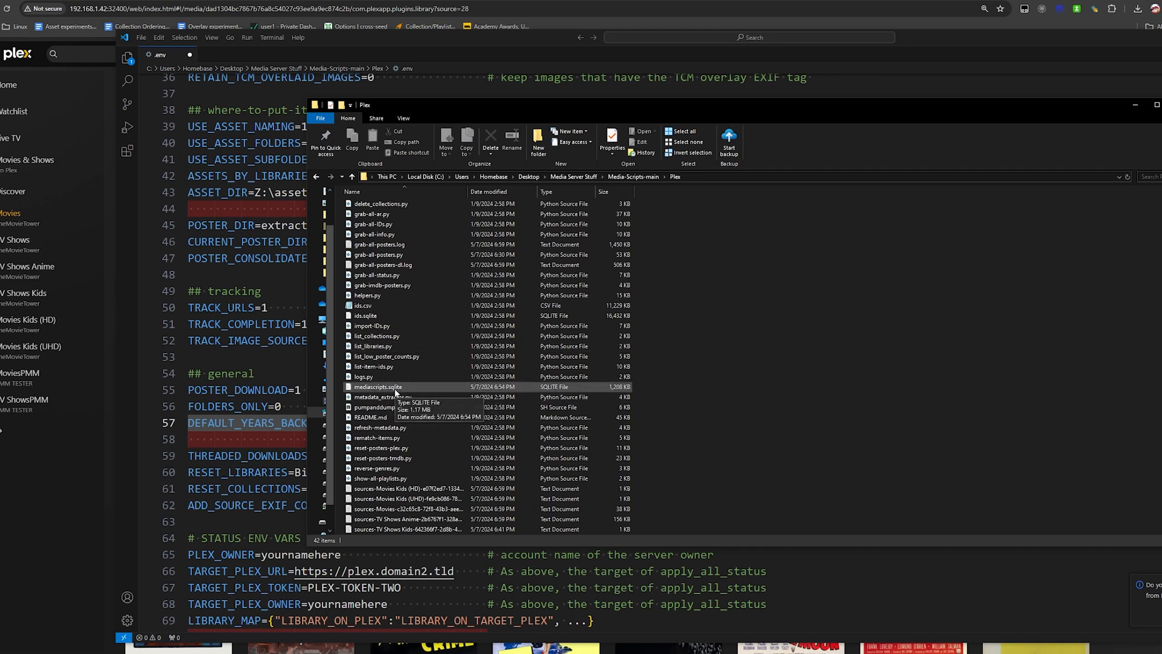
pyautogui.moveTo(374, 391)
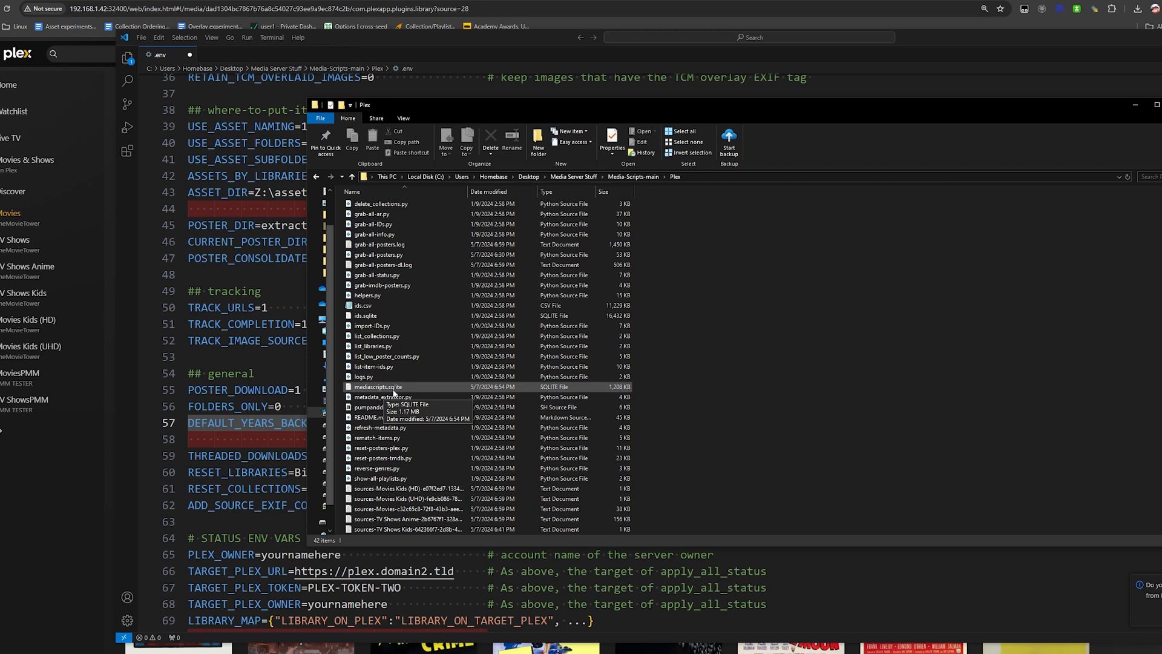
pyautogui.moveTo(394, 396)
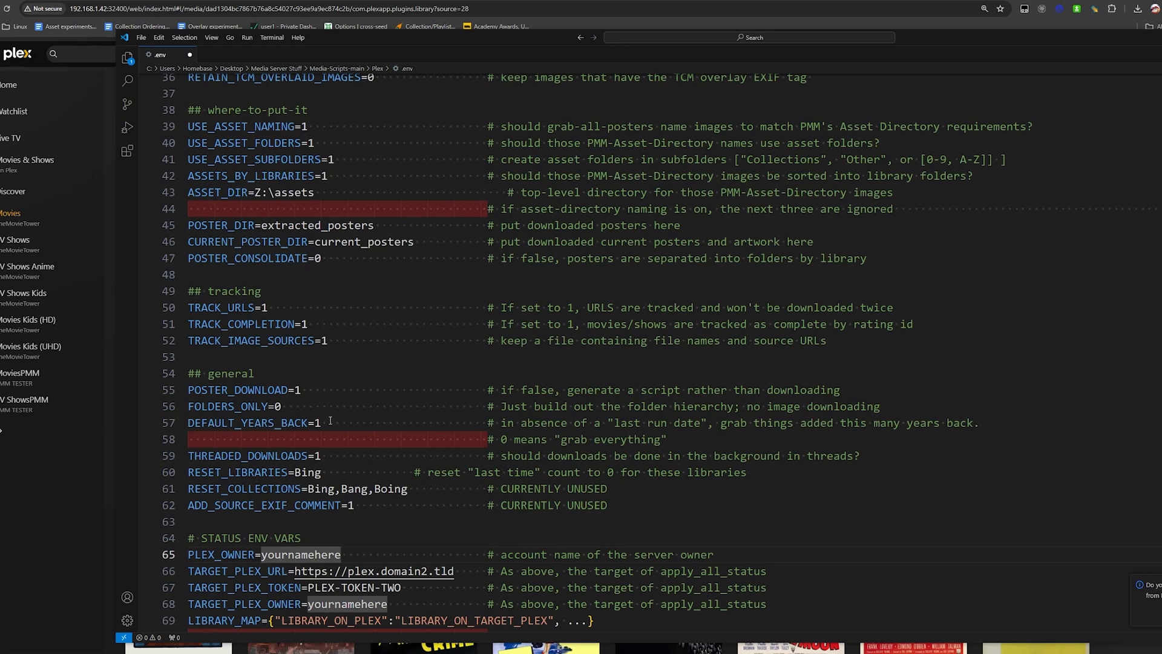
# Step: Save the .env changes at VS Code's close prompt and return to Plex
pyautogui.scroll(-3)
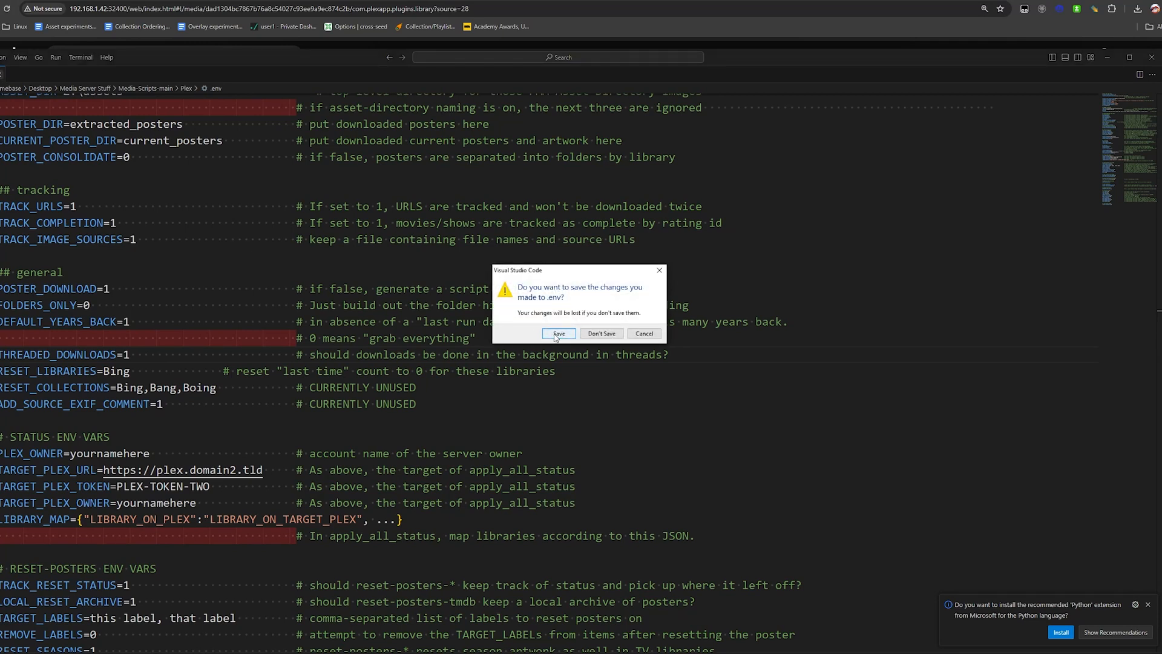
pyautogui.click(558, 334)
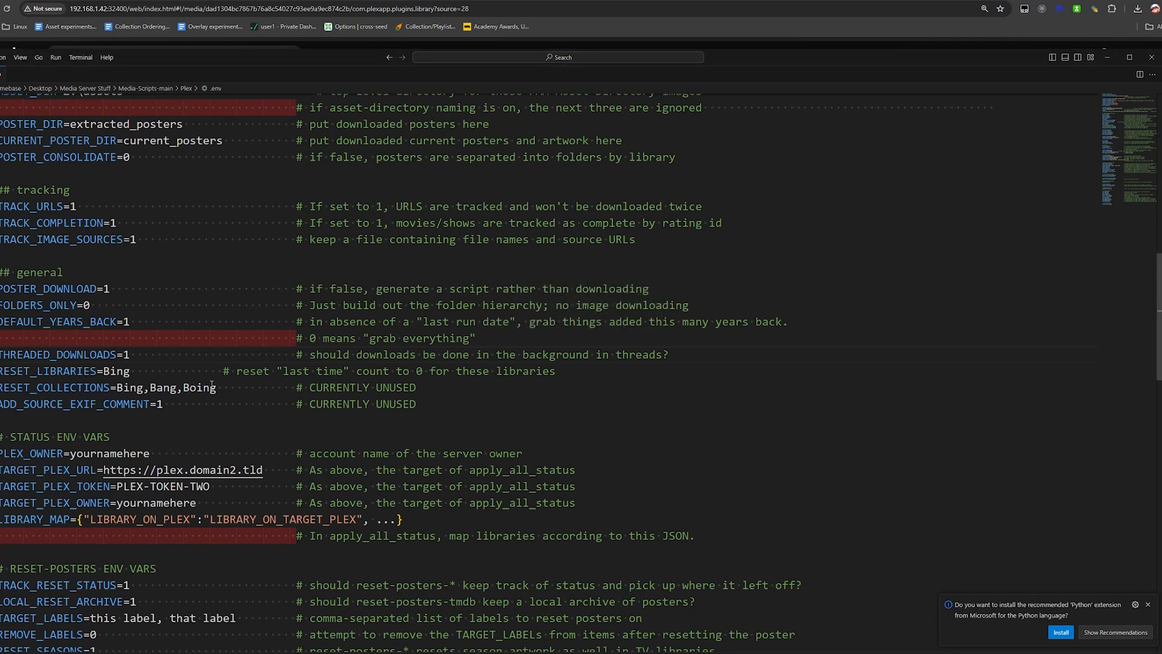
pyautogui.doubleClick(146, 387)
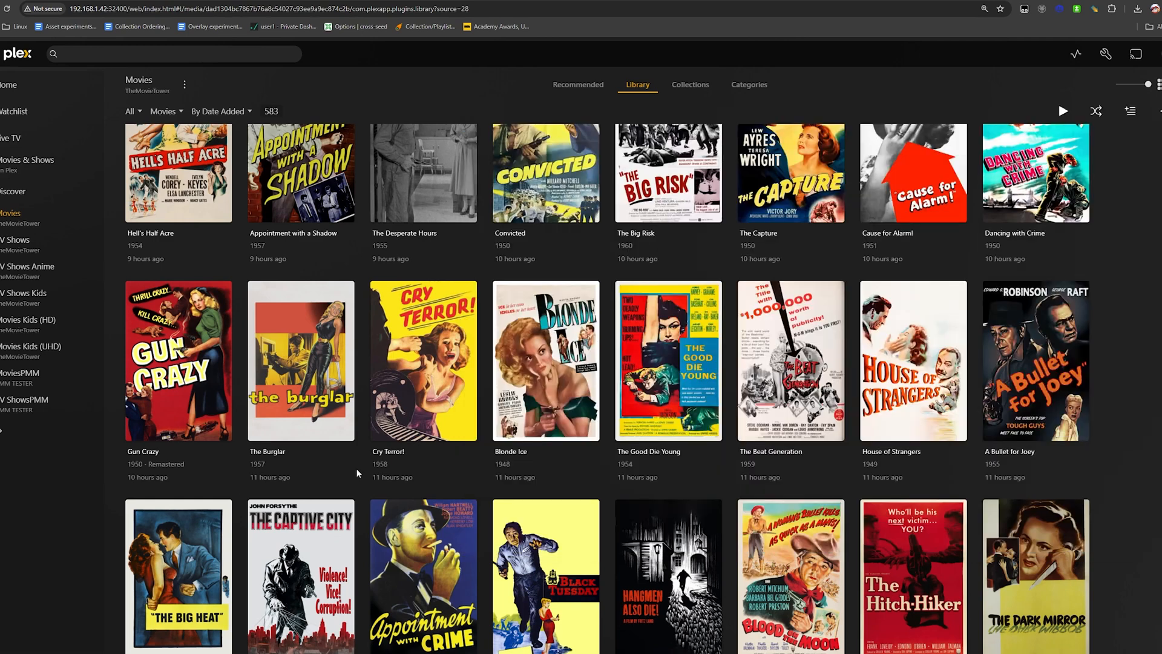
# Step: Scroll the 583-title Movies grid down to noir posters like Borderline, D.O.A. and Criss Cross
pyautogui.scroll(-3)
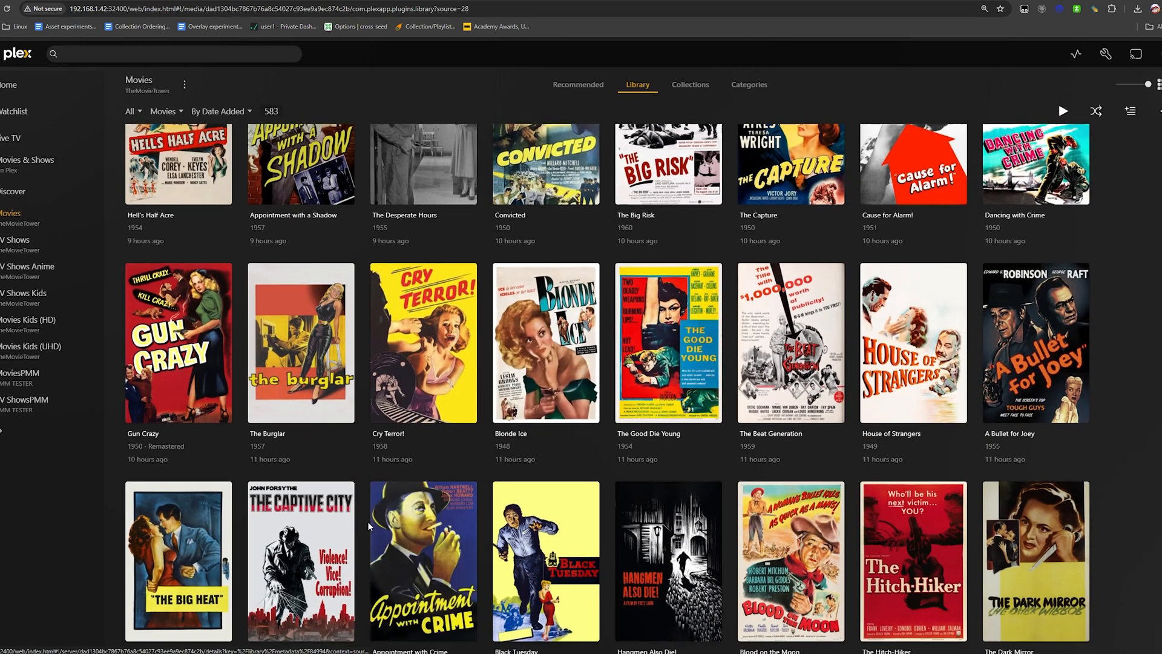
pyautogui.scroll(-3)
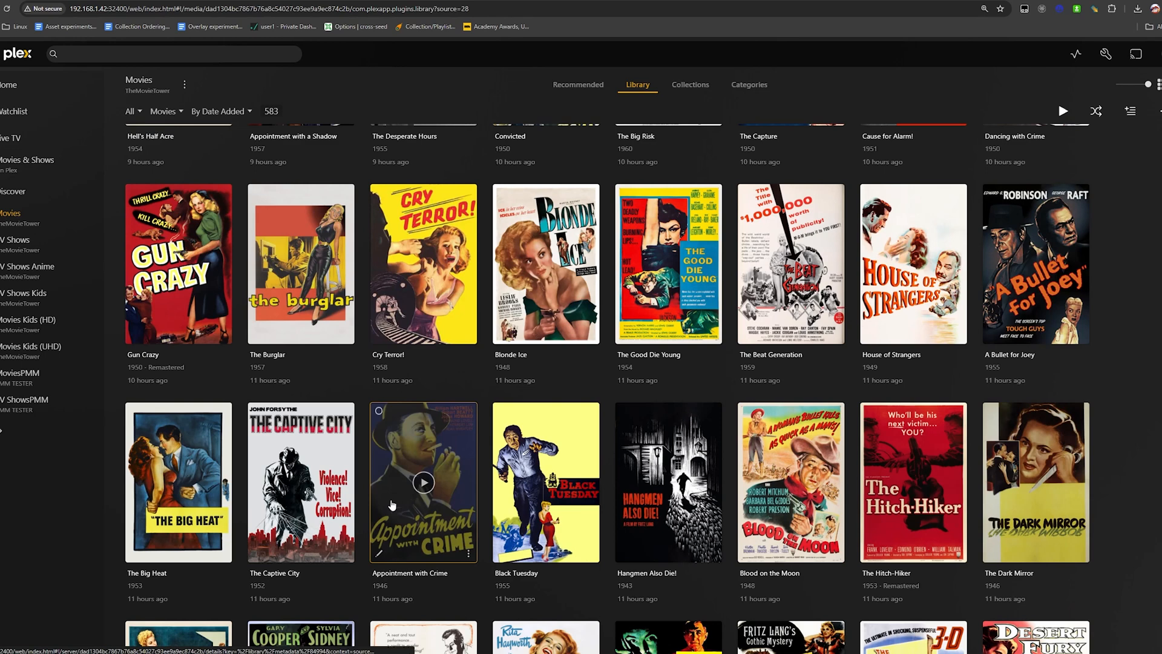
pyautogui.moveTo(172, 576)
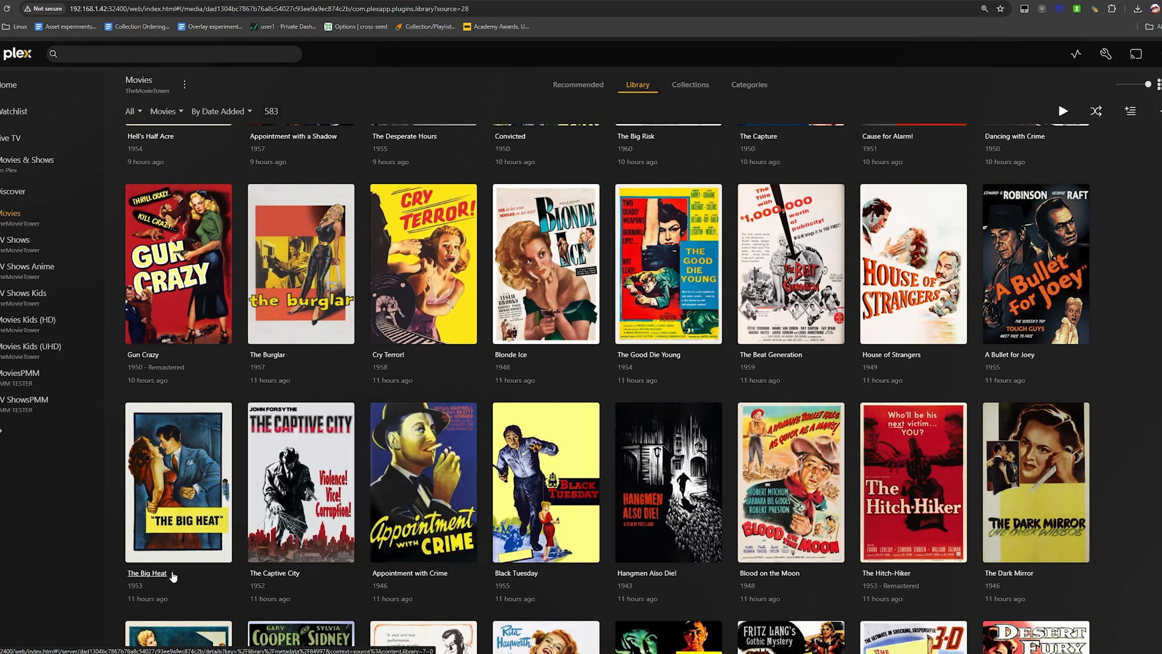
pyautogui.moveTo(173, 577)
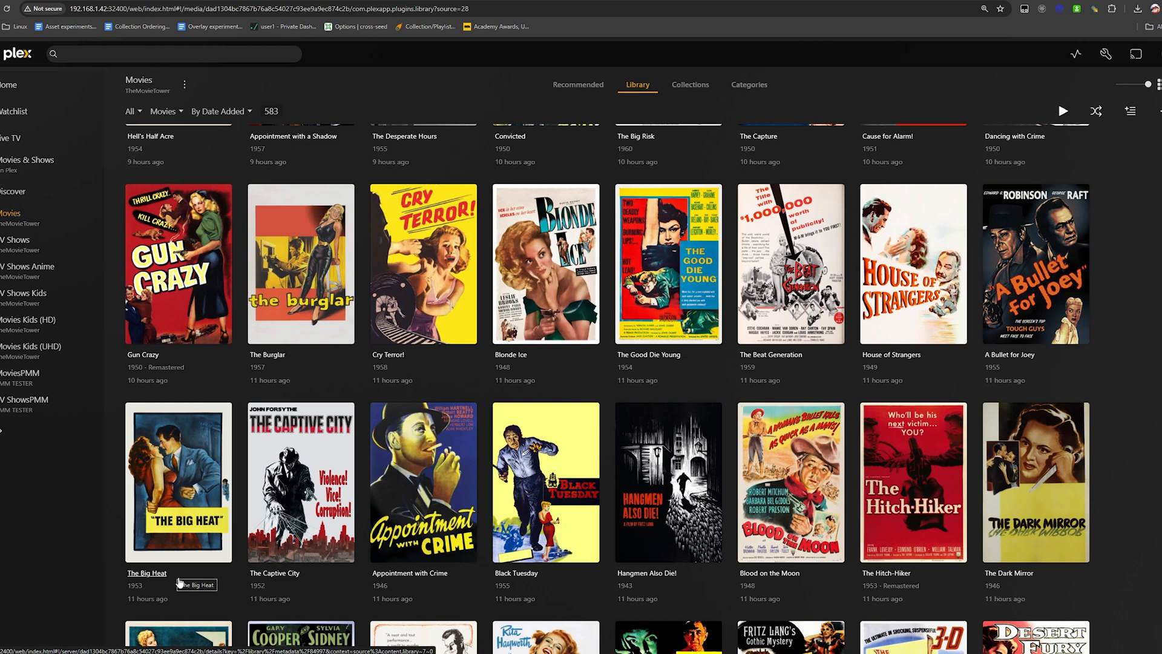
pyautogui.moveTo(172, 586)
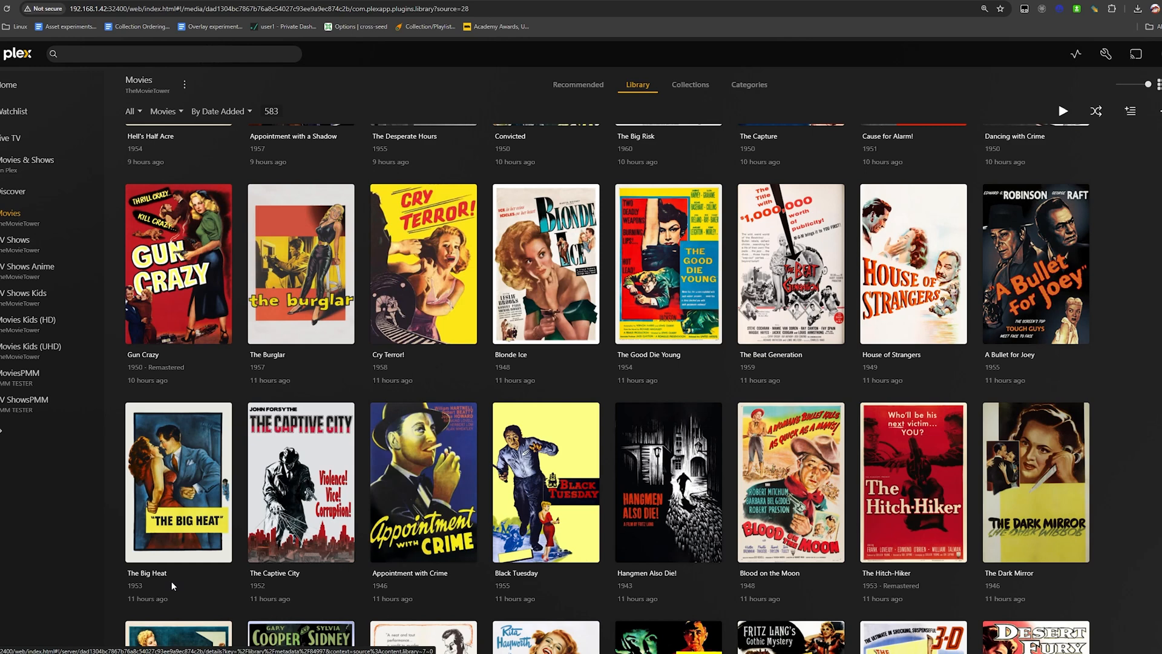
pyautogui.scroll(-3)
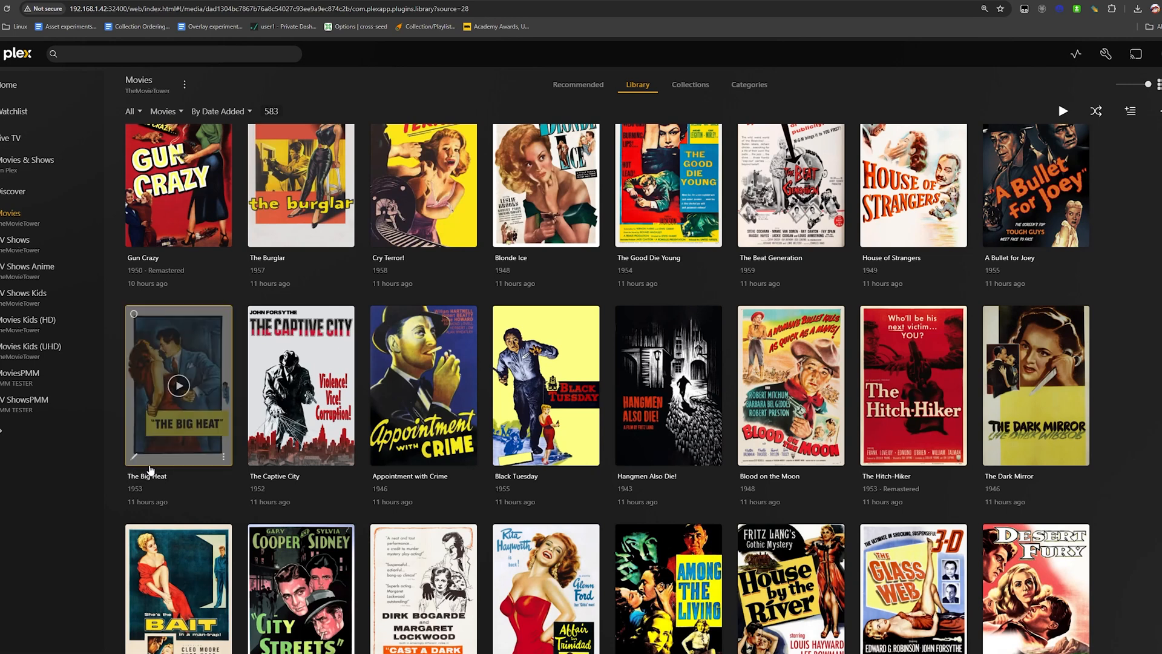
pyautogui.moveTo(186, 487)
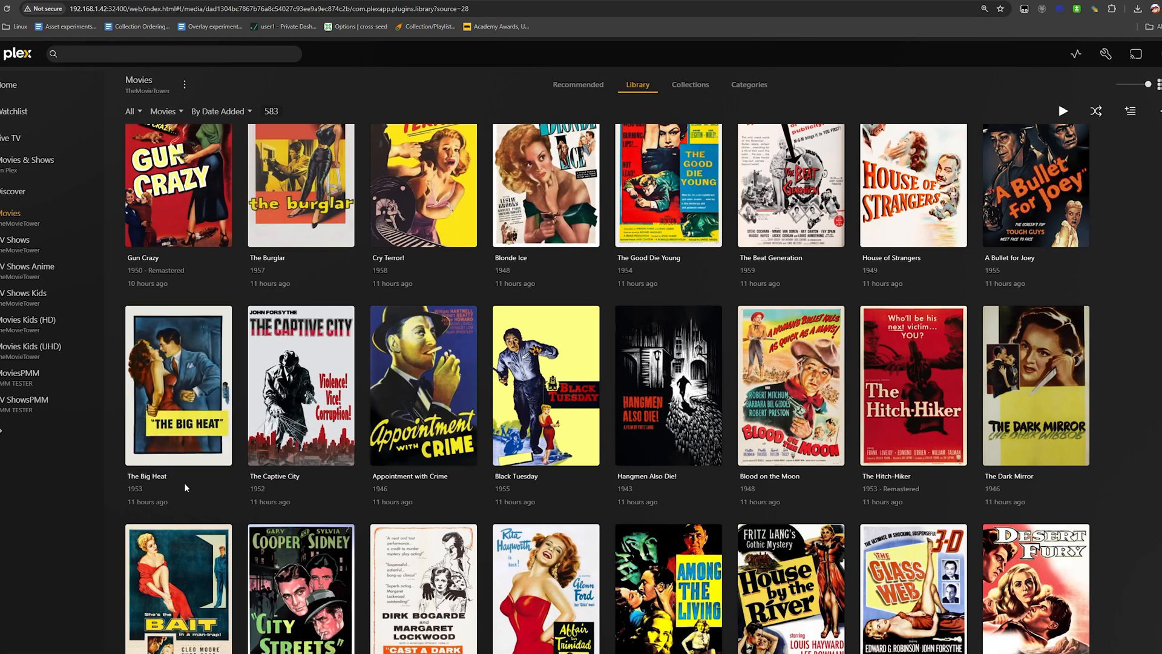
pyautogui.moveTo(145, 477)
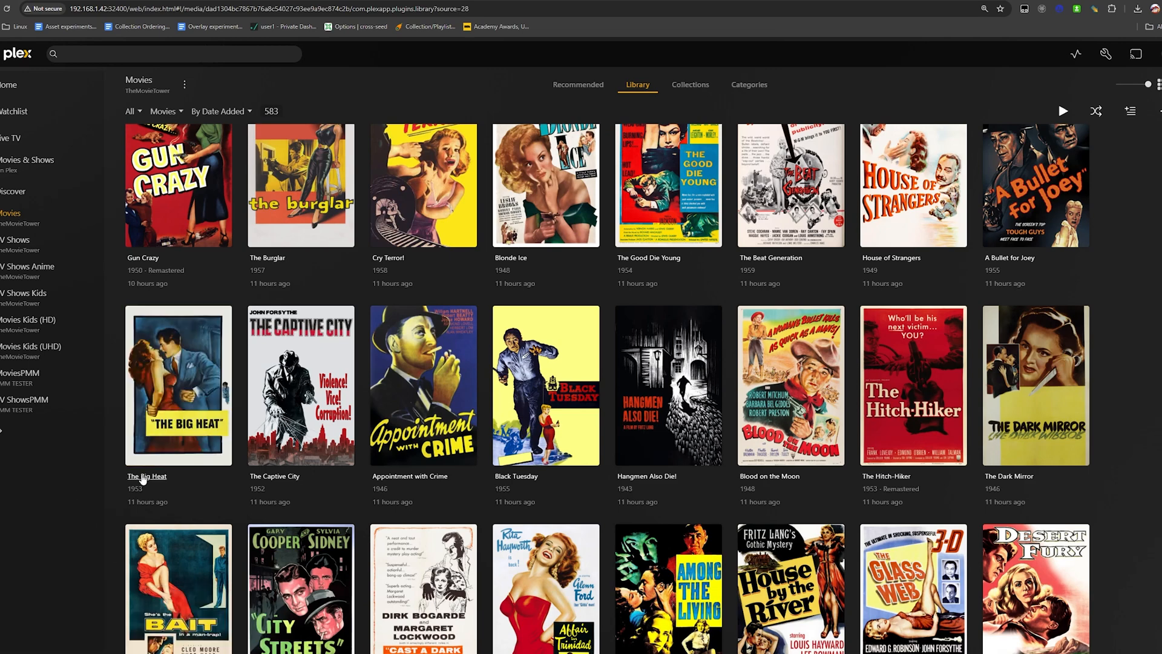
pyautogui.moveTo(692, 425)
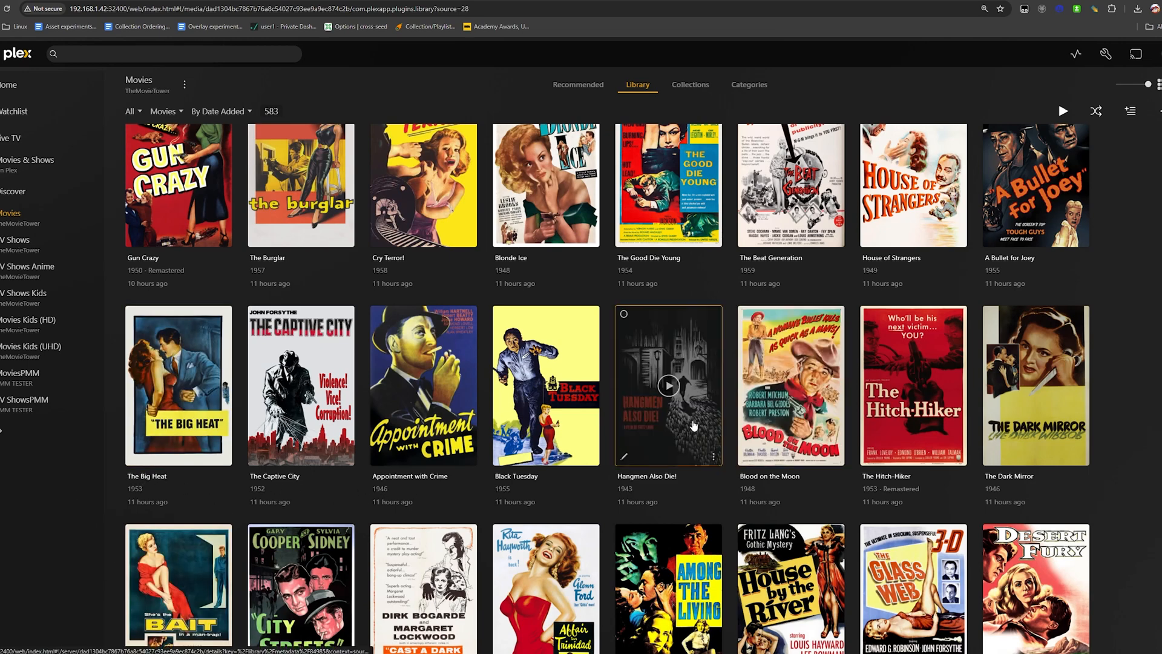
pyautogui.scroll(-3)
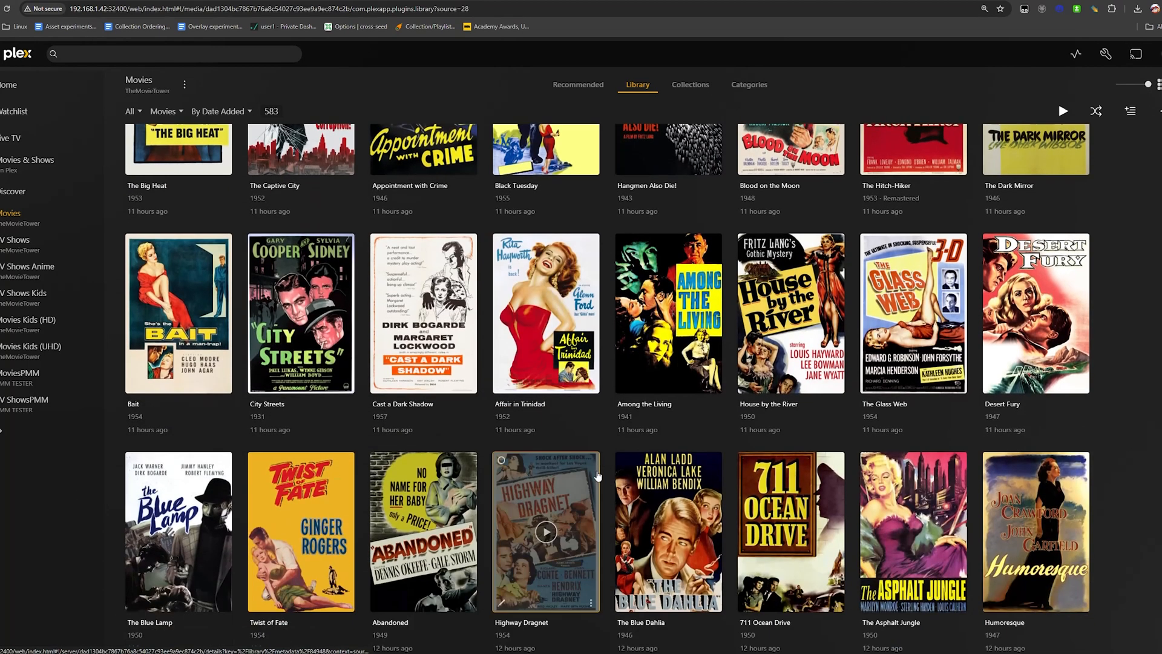
pyautogui.scroll(-3)
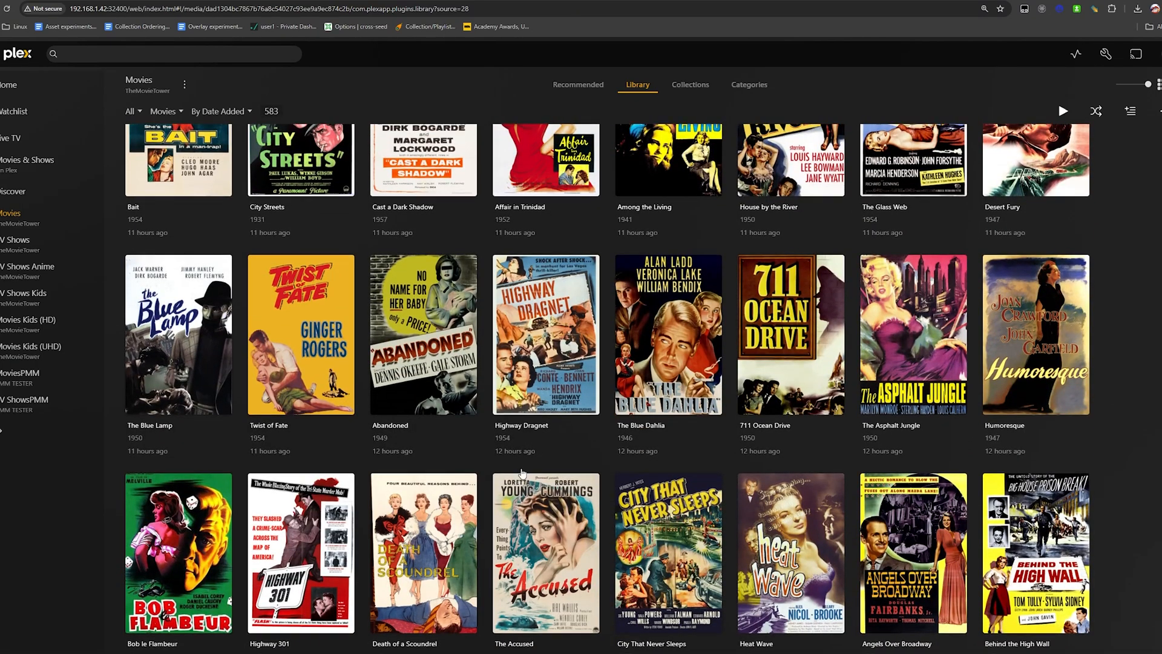
pyautogui.scroll(-3)
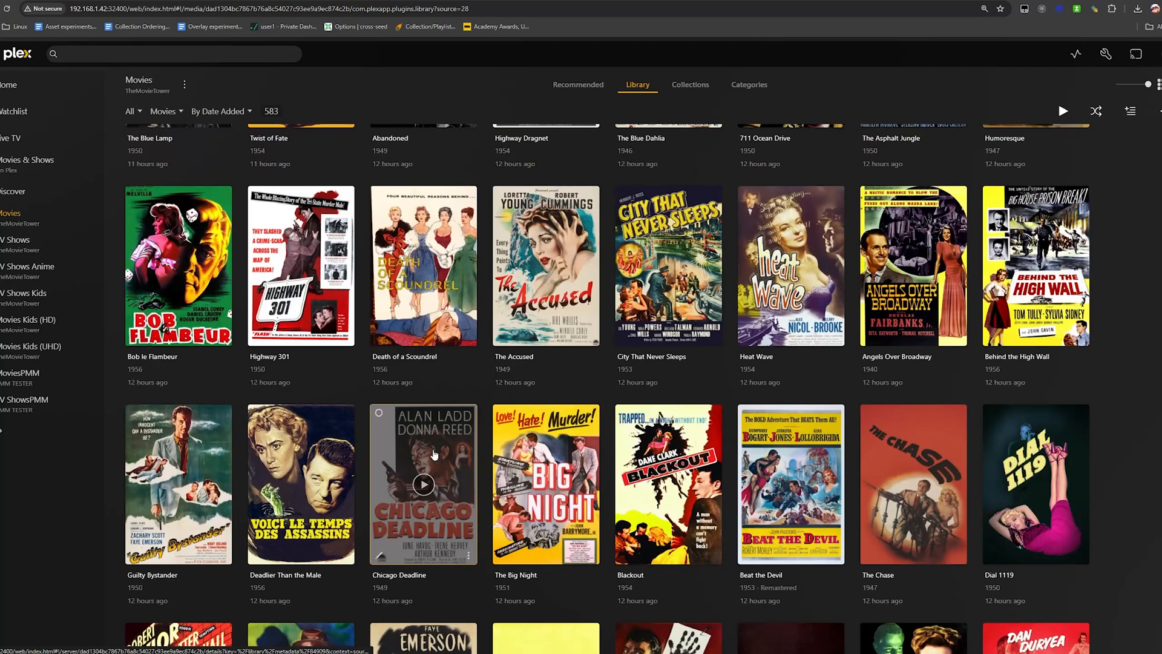
pyautogui.scroll(-3)
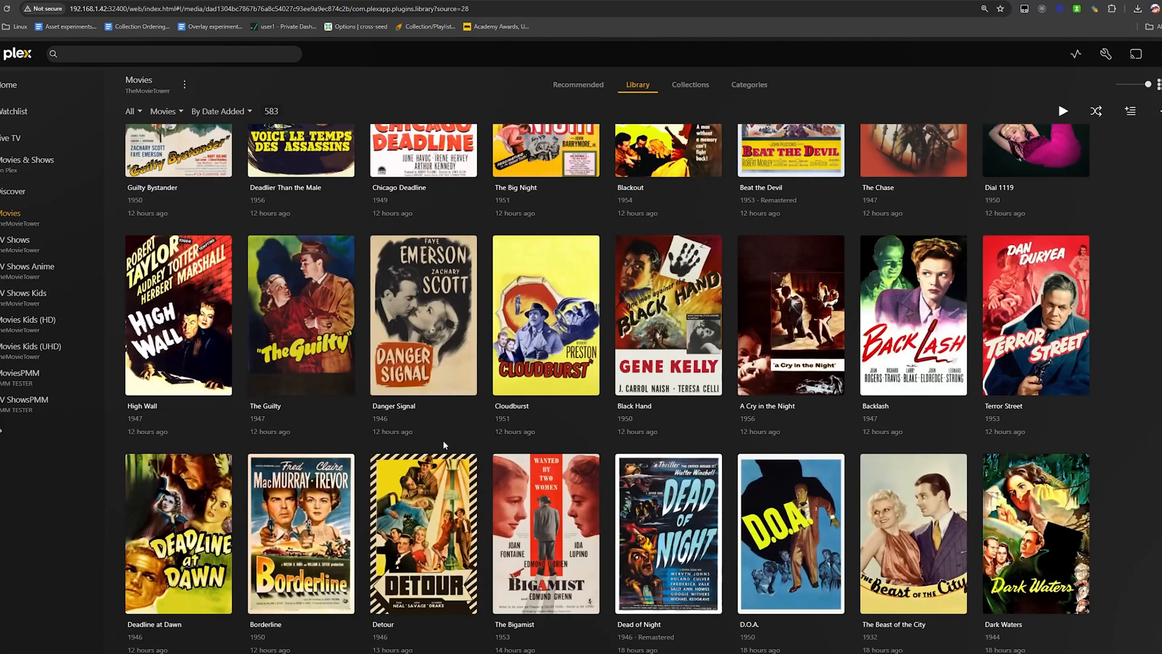
pyautogui.moveTo(454, 417)
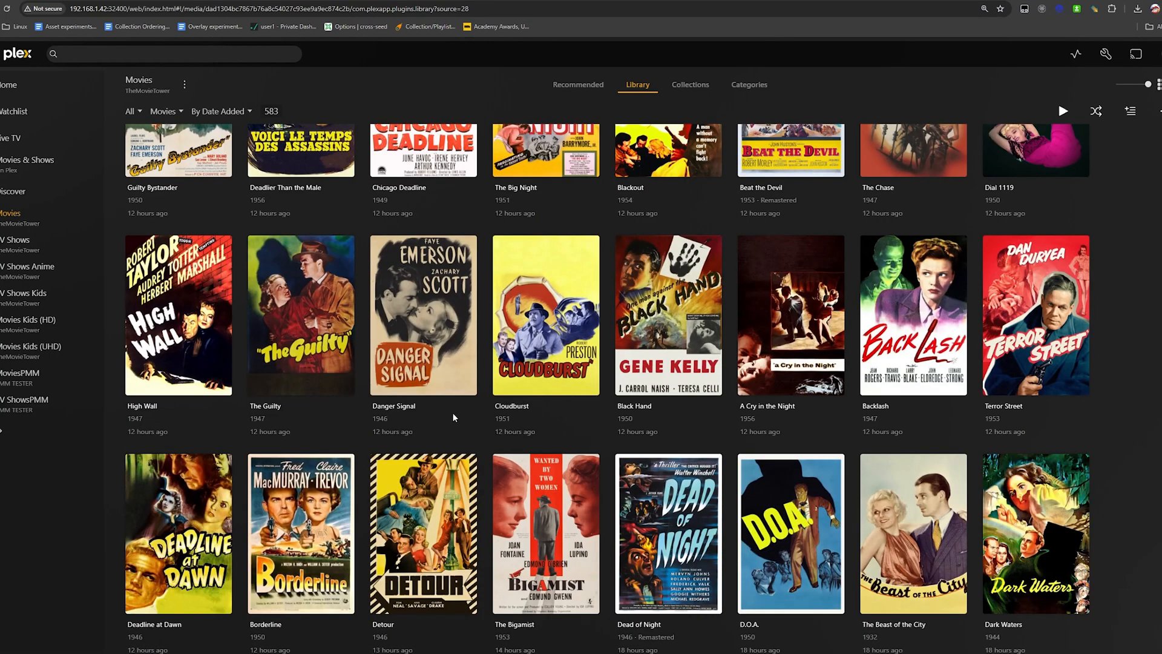
pyautogui.moveTo(455, 413)
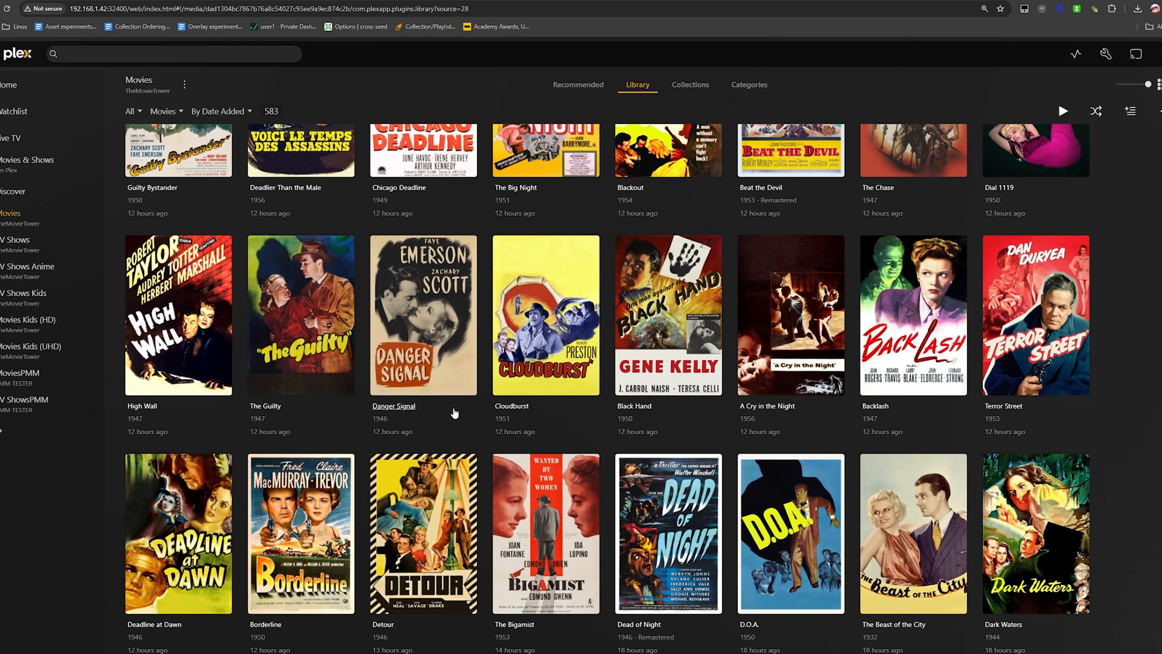
pyautogui.scroll(-3)
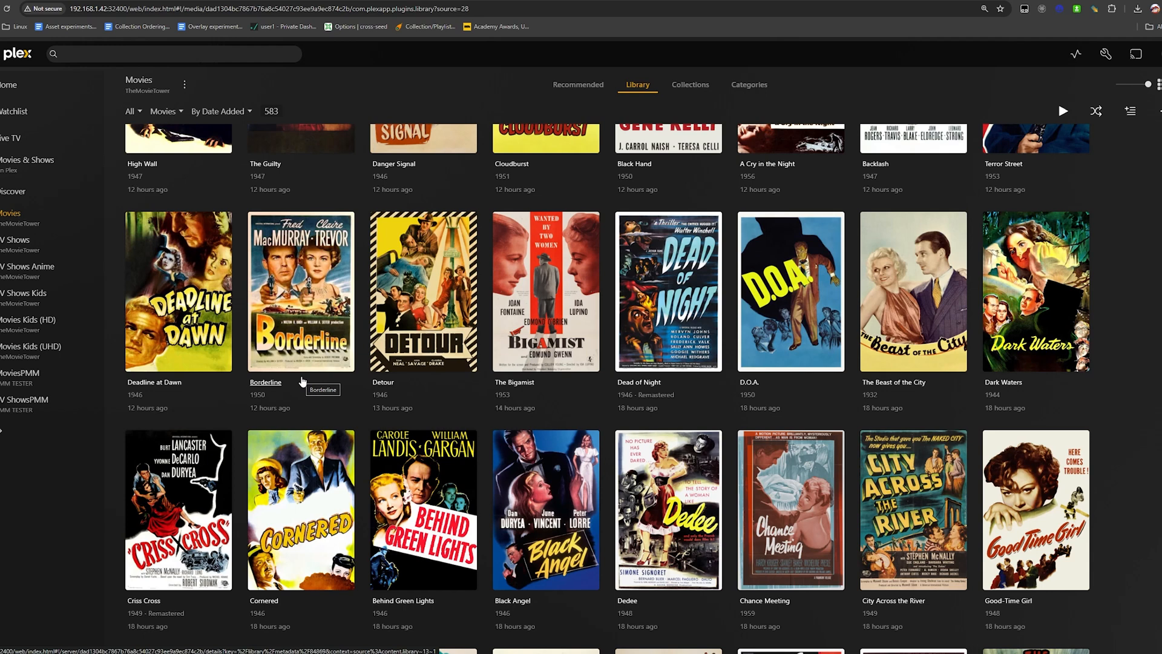
pyautogui.moveTo(38, 350)
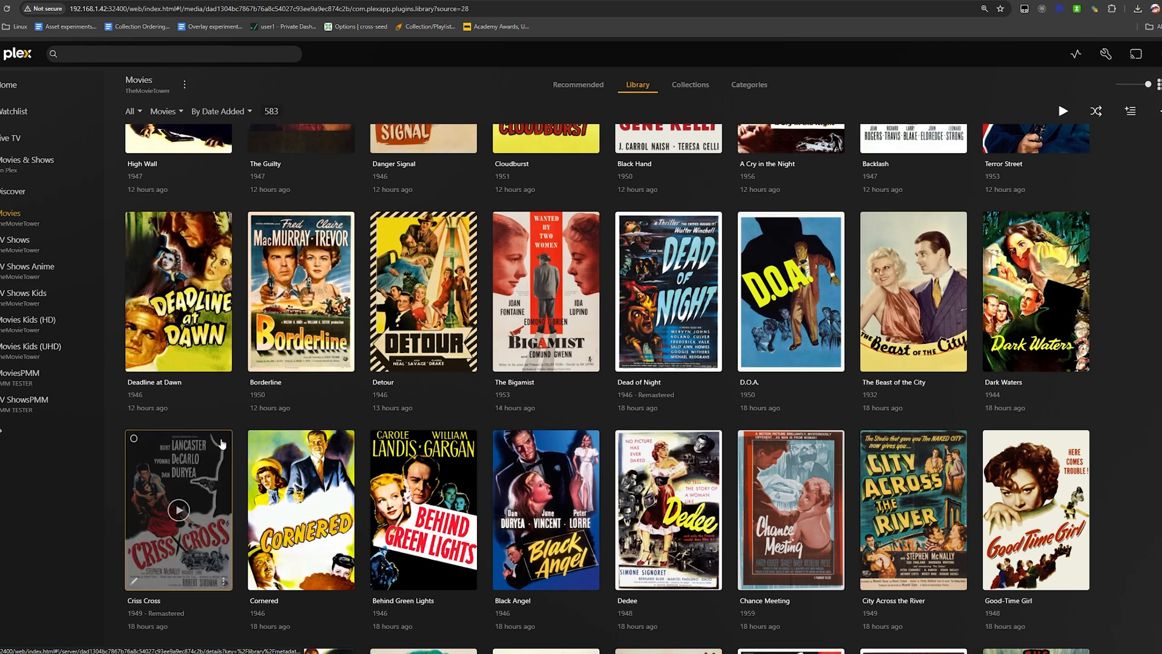
pyautogui.moveTo(338, 403)
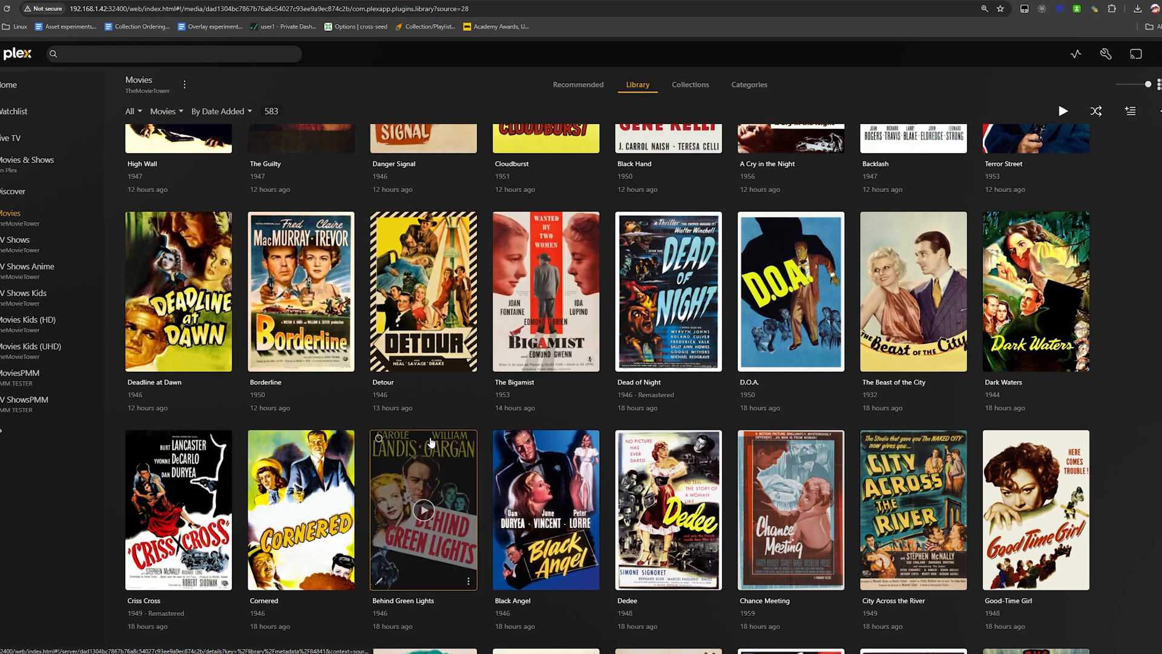
pyautogui.moveTo(913, 291)
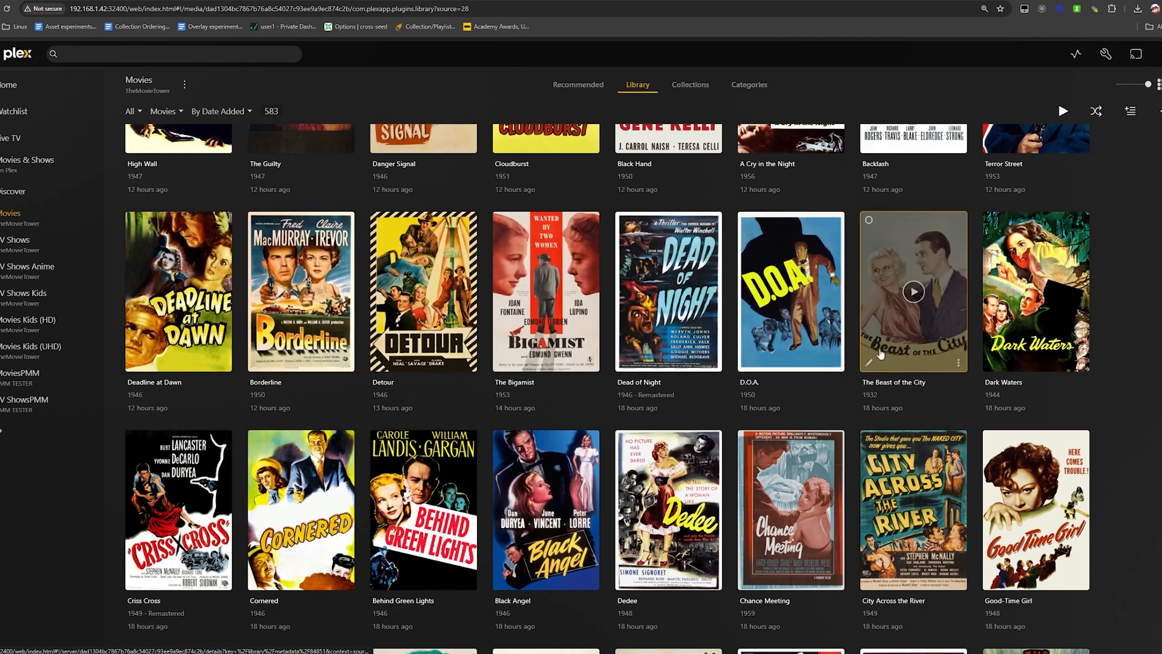
pyautogui.moveTo(118, 576)
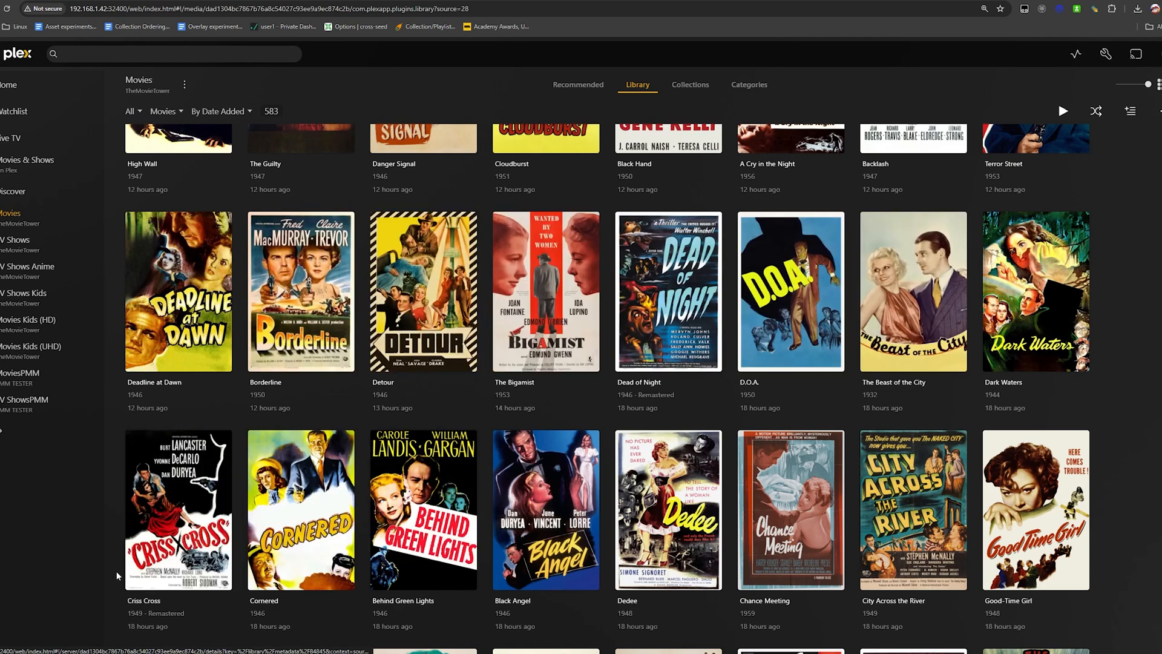
pyautogui.moveTo(878, 299)
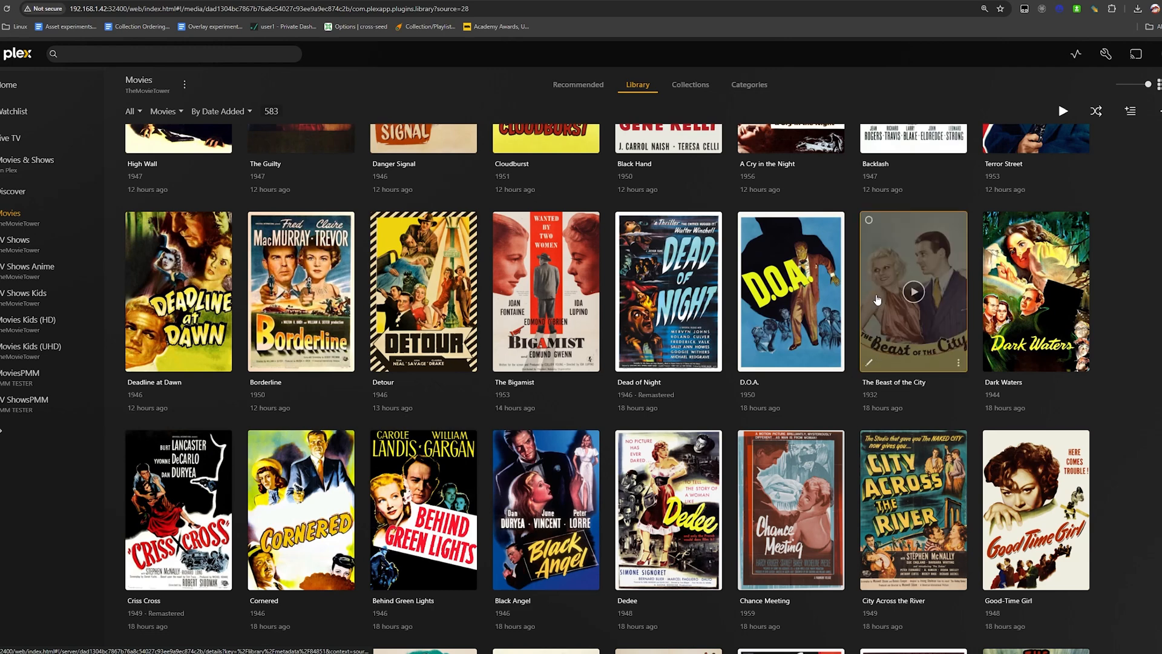
pyautogui.moveTo(619, 400)
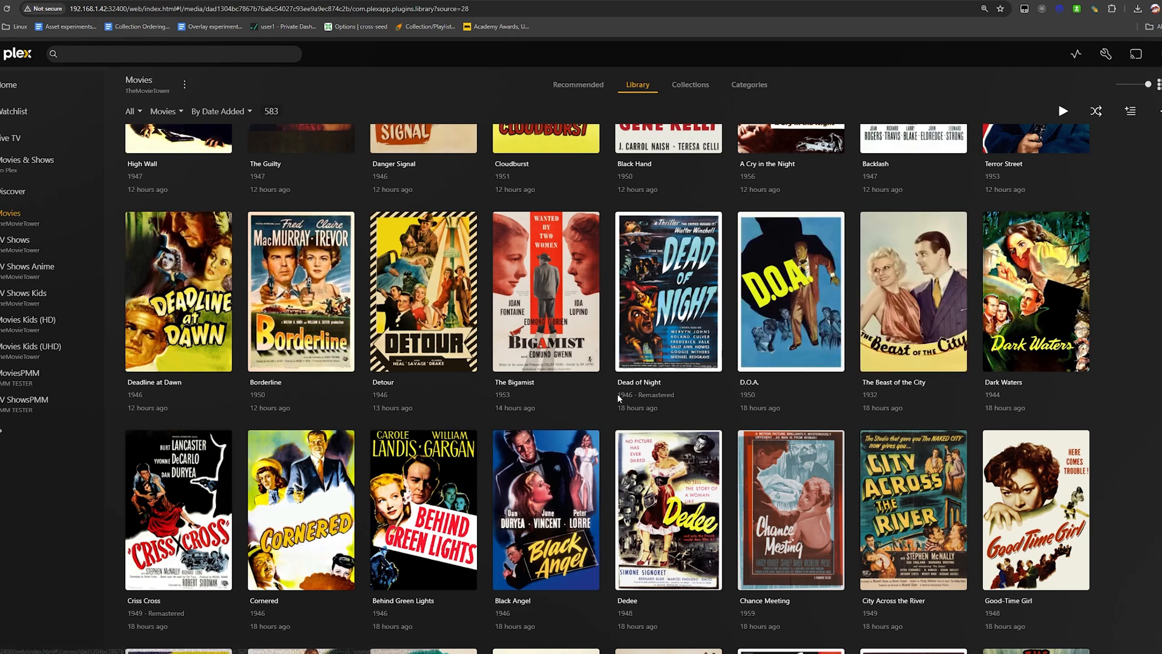
pyautogui.scroll(-3)
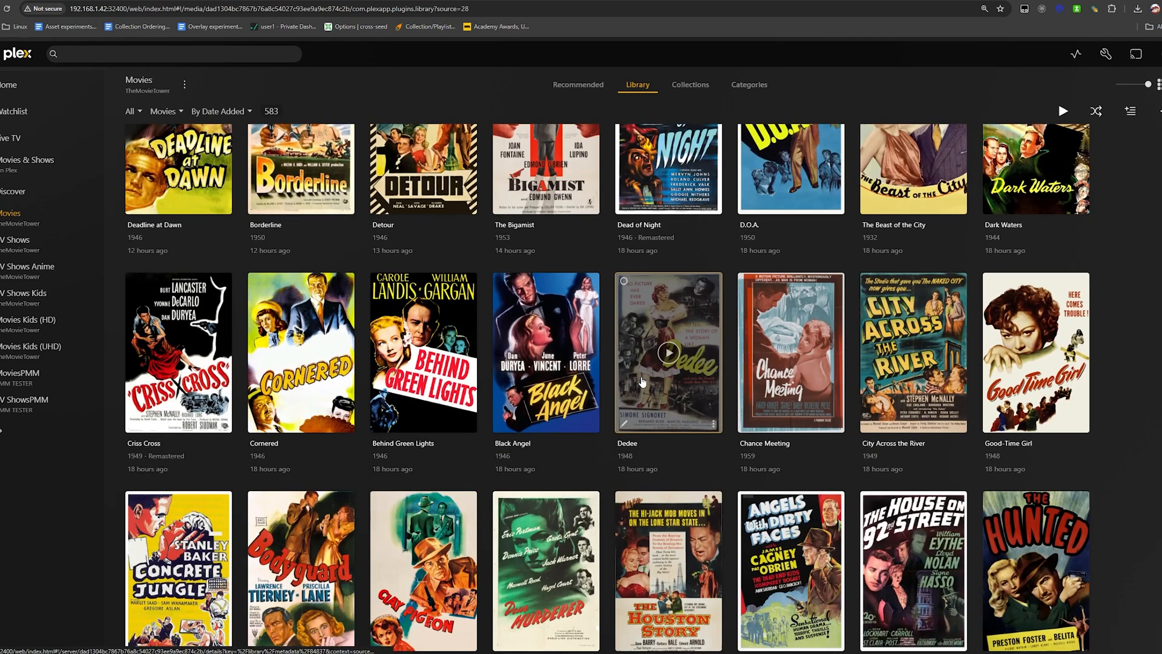
pyautogui.scroll(-3)
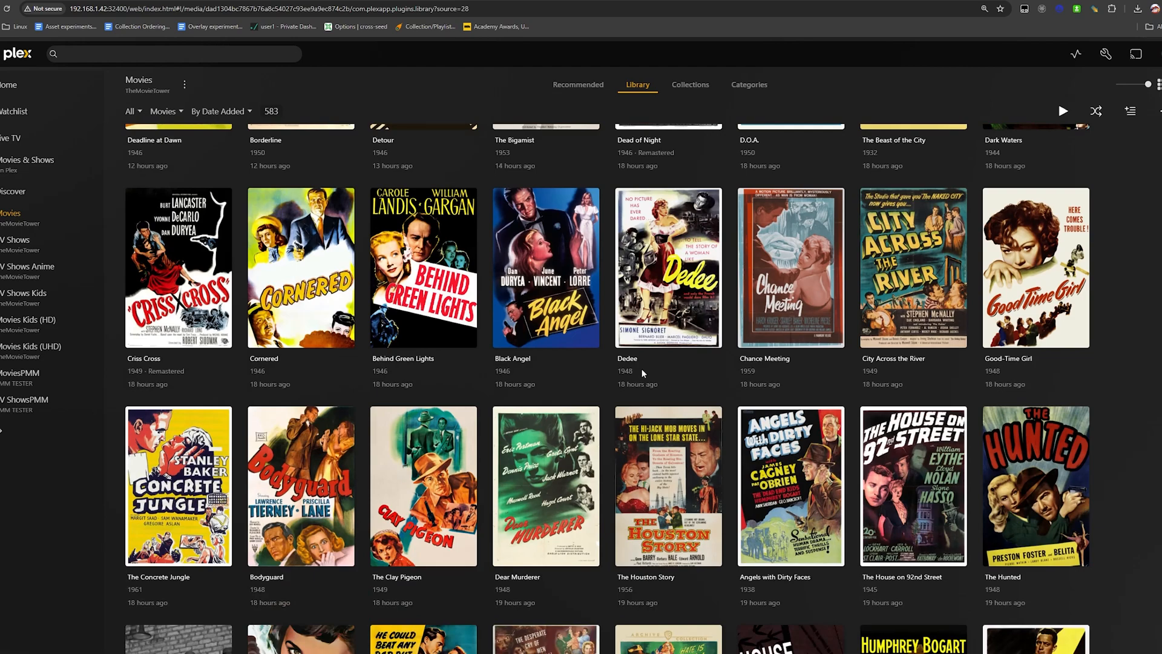
pyautogui.scroll(-3)
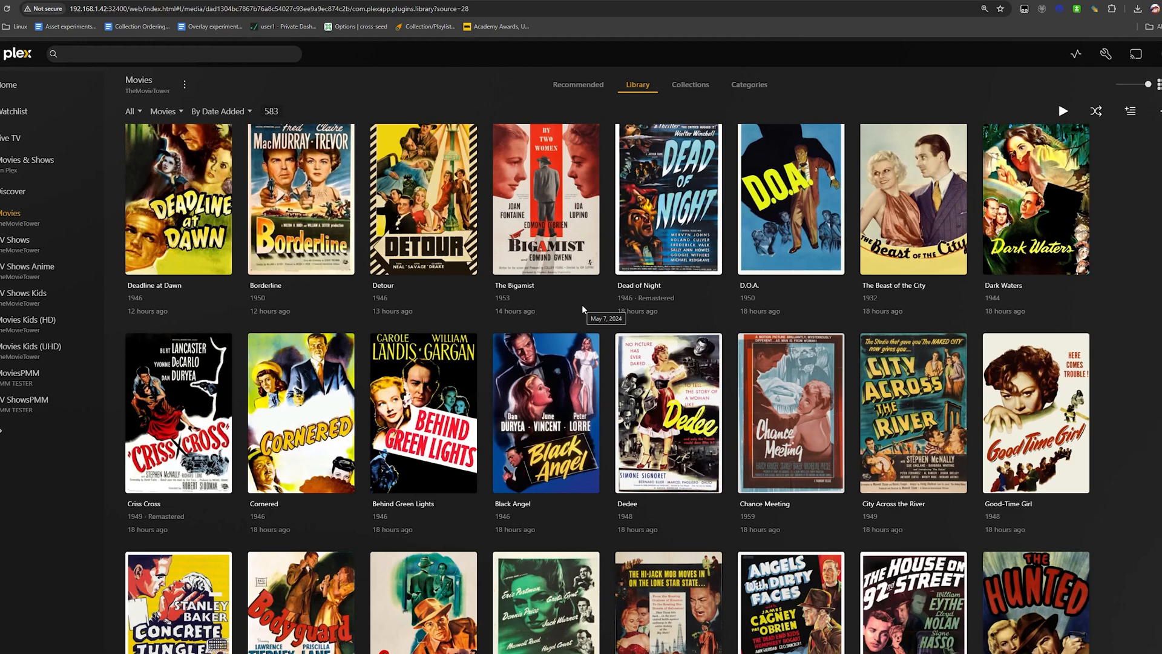
pyautogui.scroll(-3)
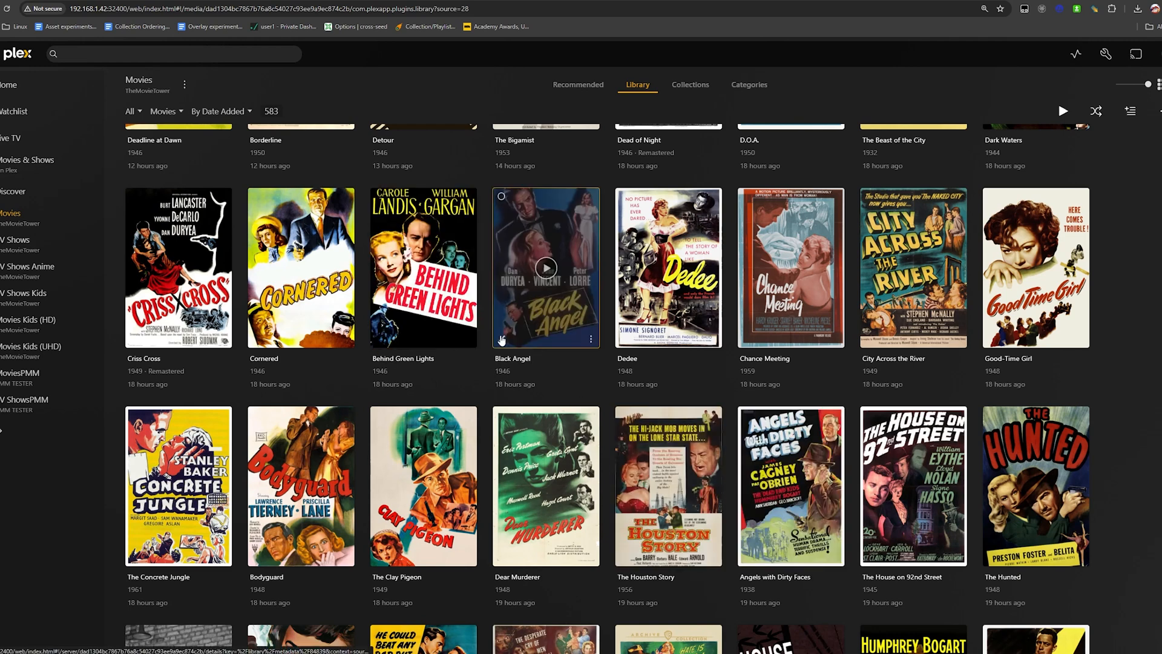
pyautogui.moveTo(687, 405)
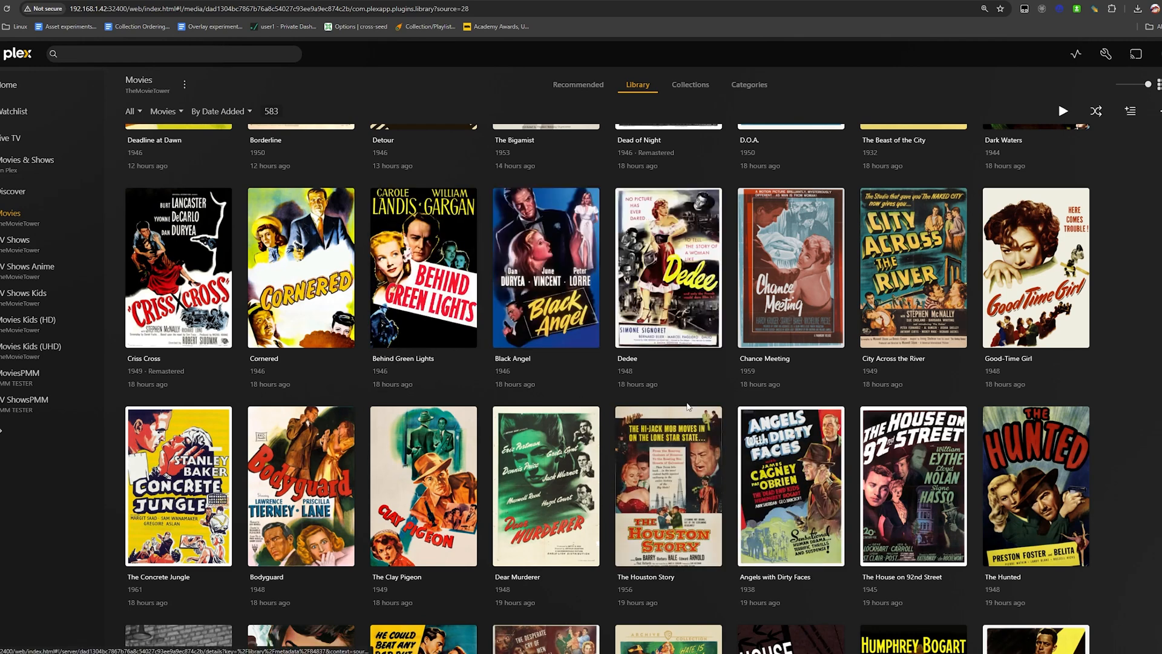
pyautogui.moveTo(814, 438)
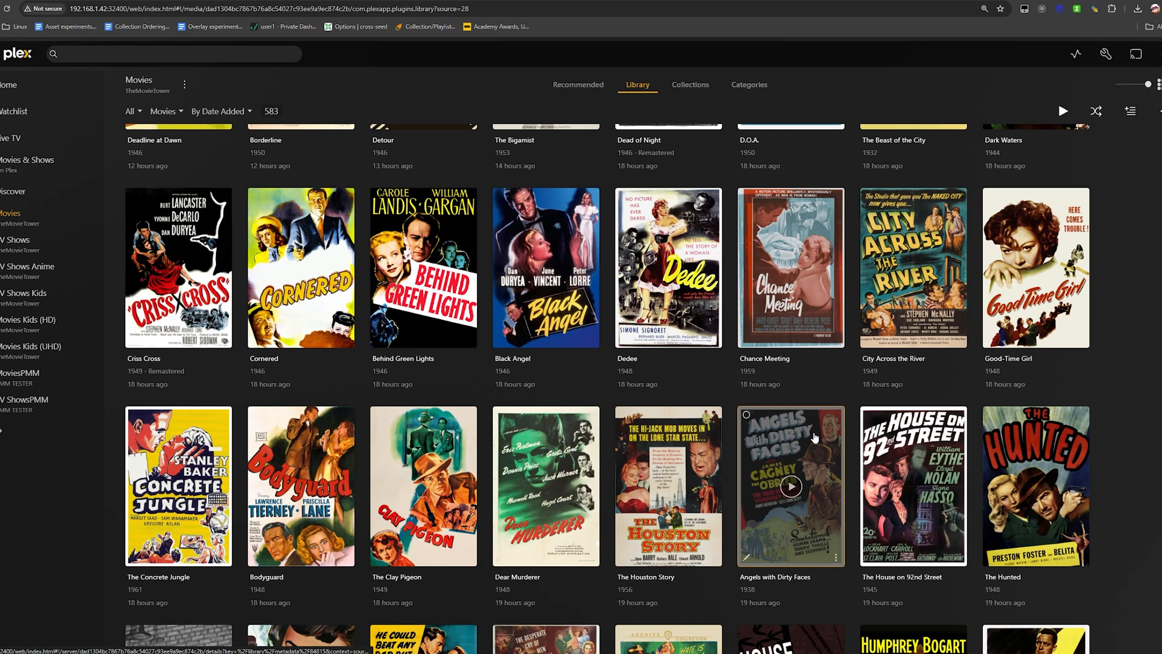
pyautogui.scroll(3)
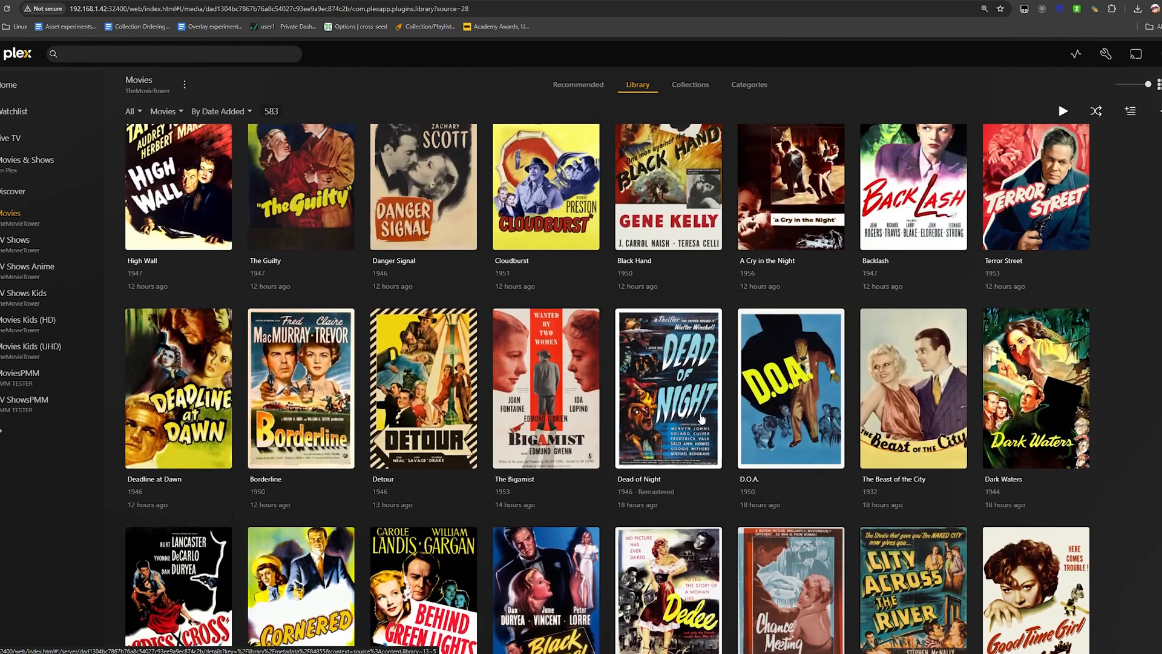
pyautogui.moveTo(561, 450)
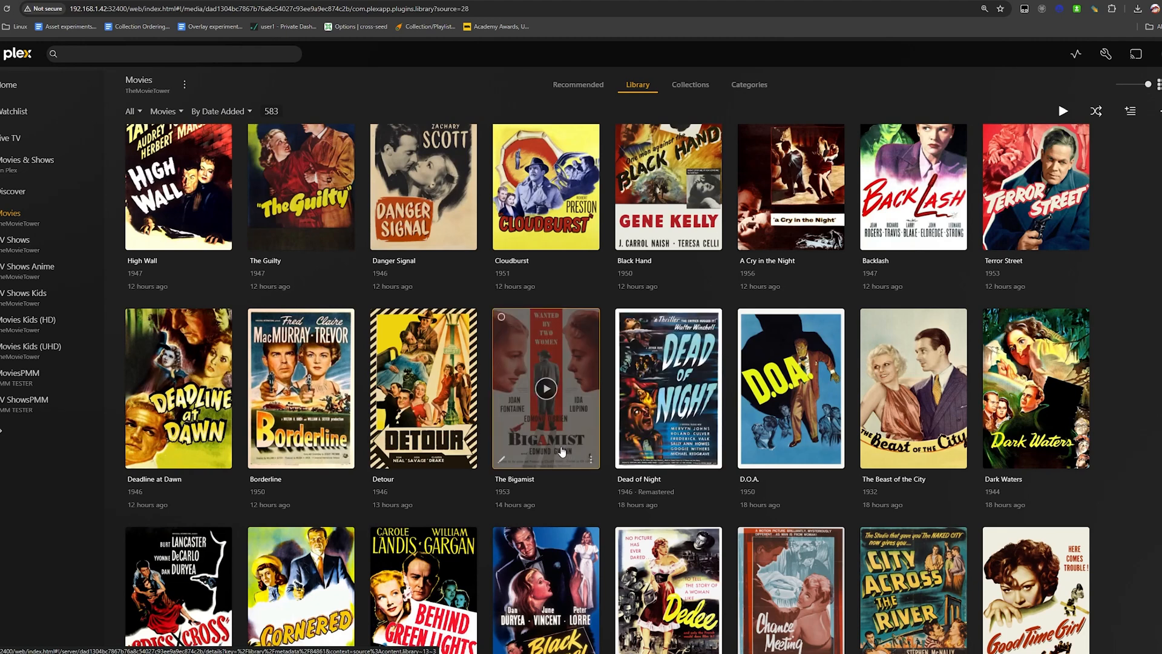
pyautogui.moveTo(471, 491)
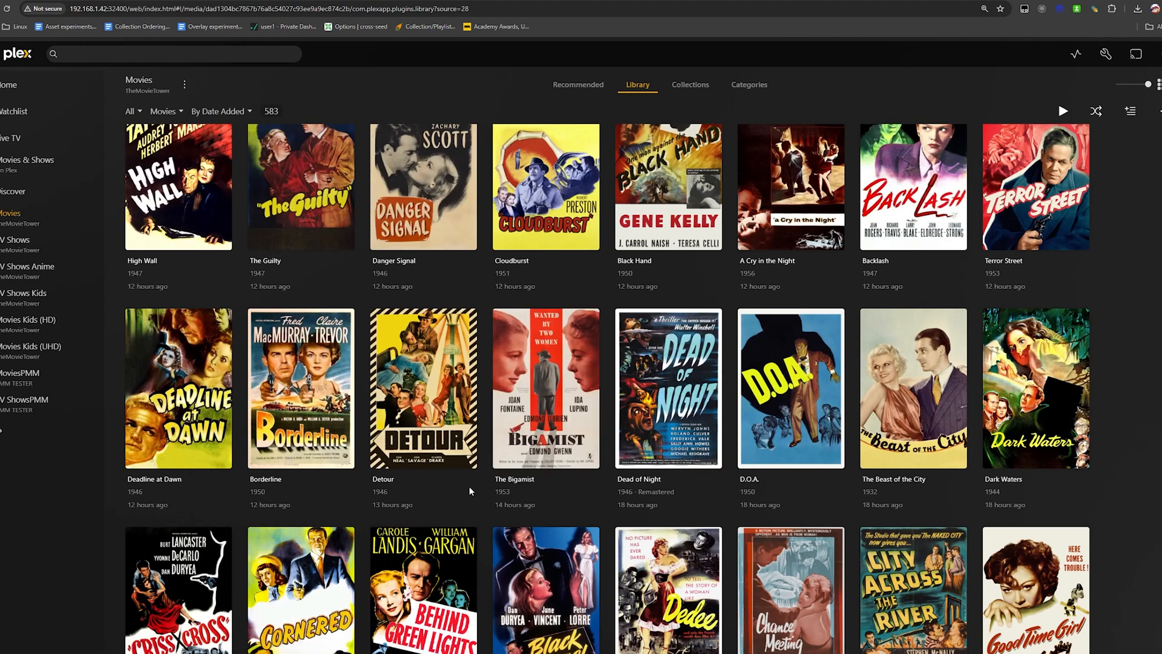
pyautogui.moveTo(447, 503)
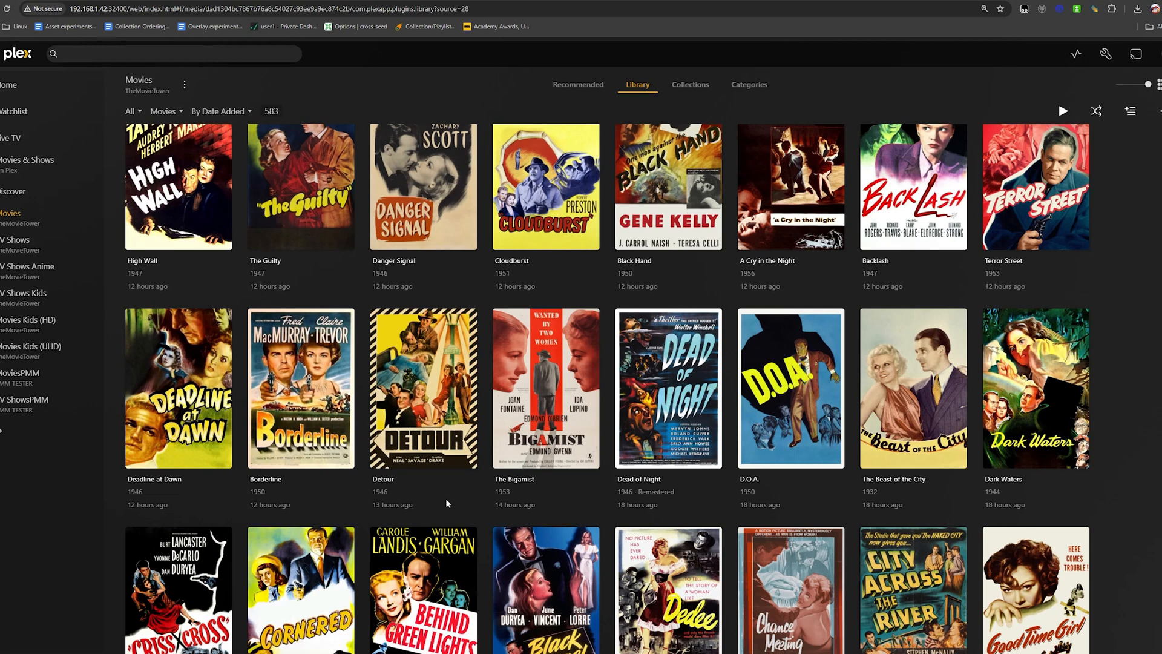
pyautogui.moveTo(446, 503)
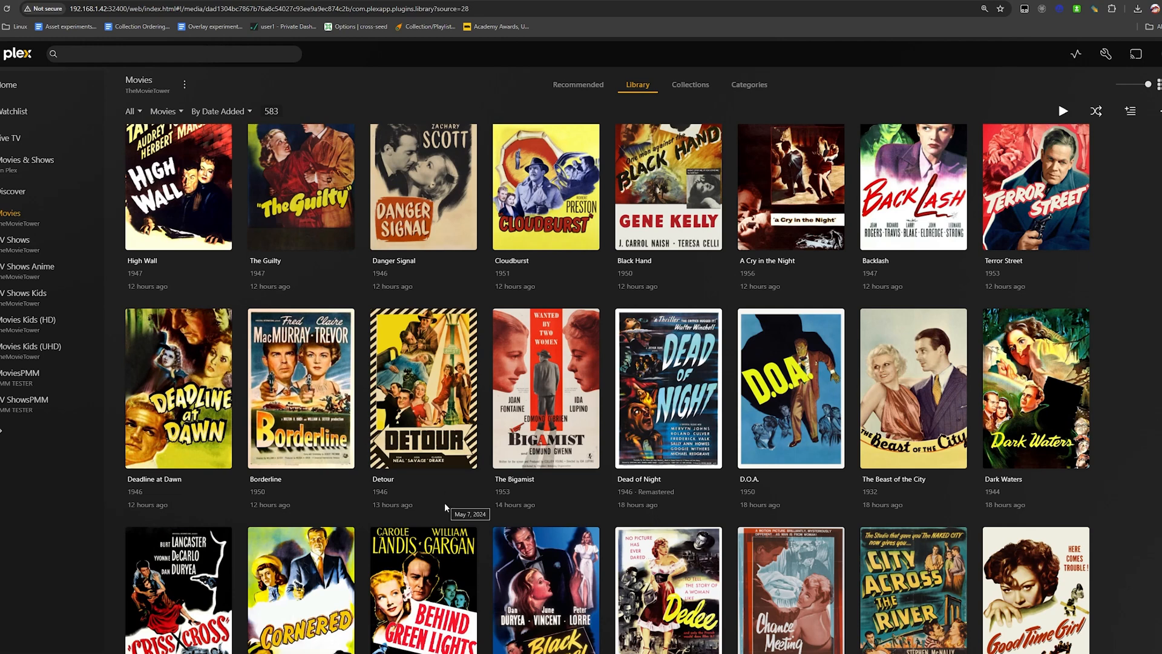
pyautogui.moveTo(478, 492)
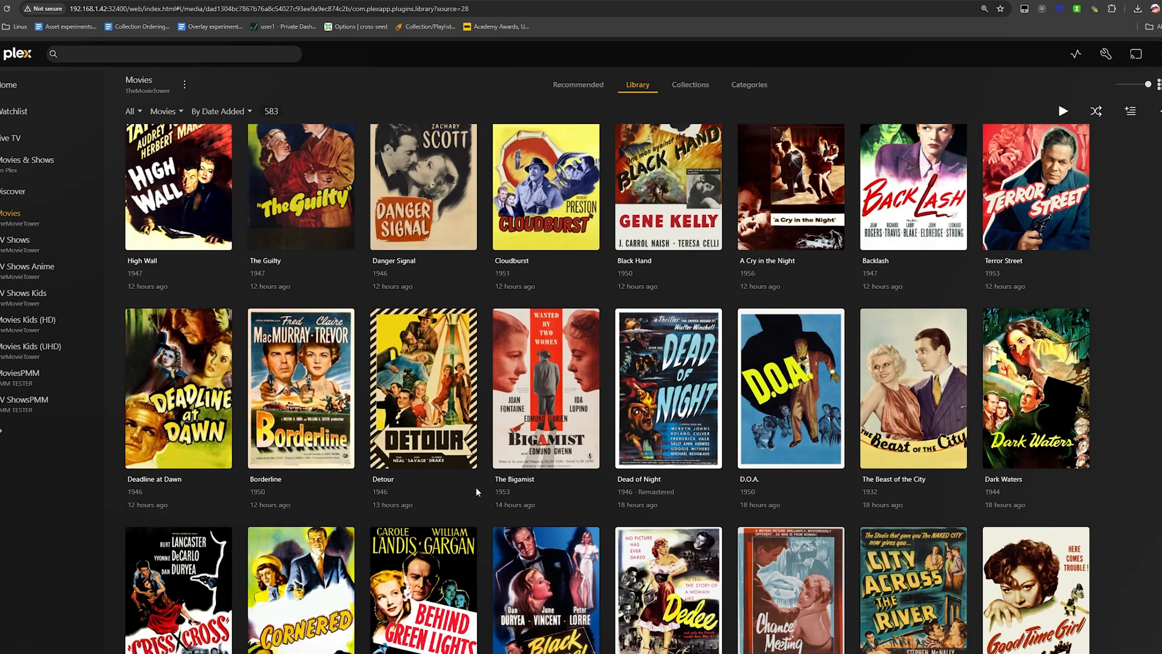
pyautogui.moveTo(473, 513)
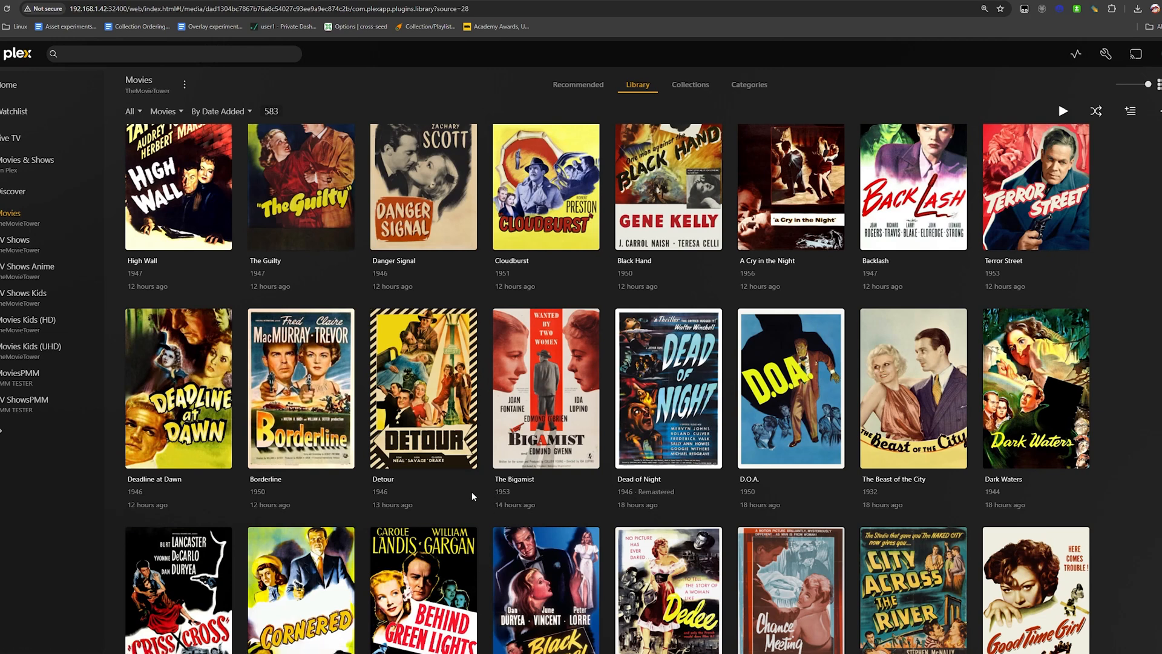